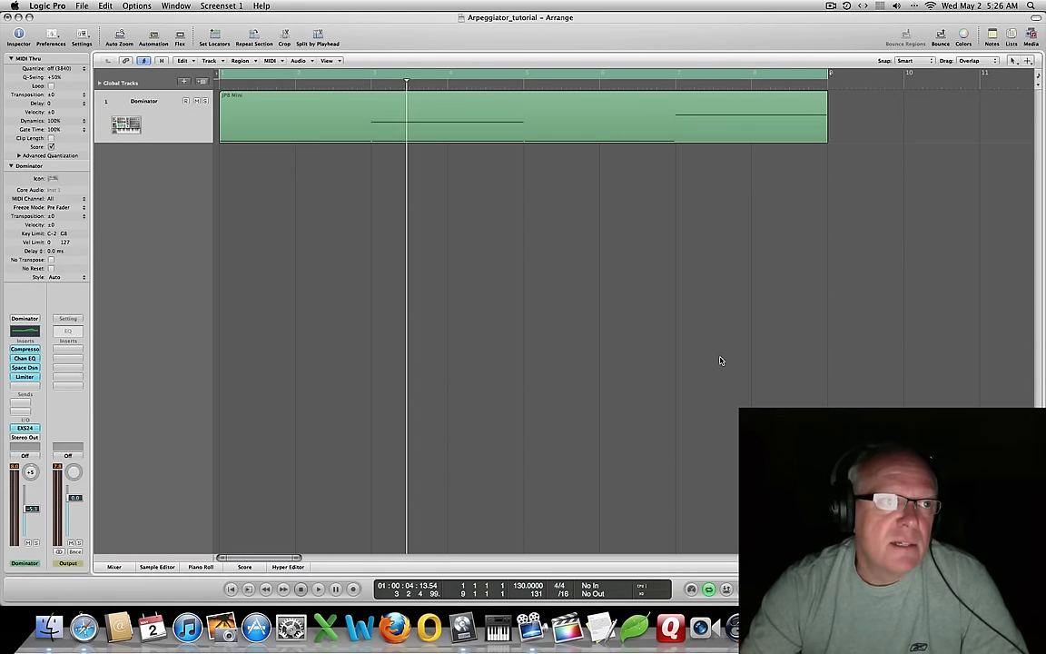
{"action": "mouse_move", "coordinate": [664, 363]}
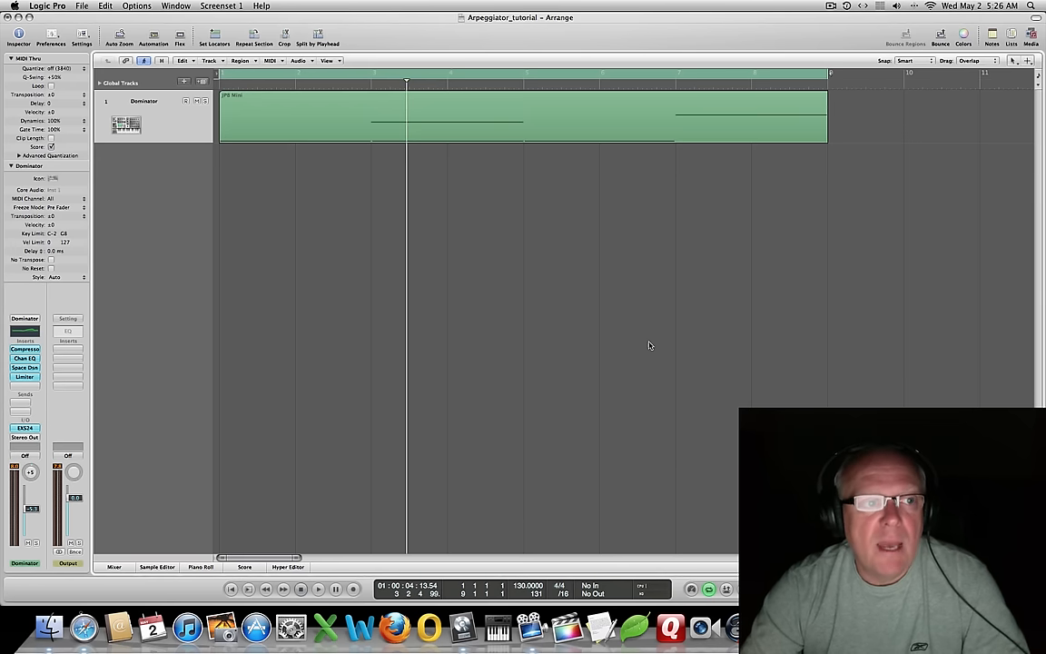
{"action": "mouse_move", "coordinate": [552, 325]}
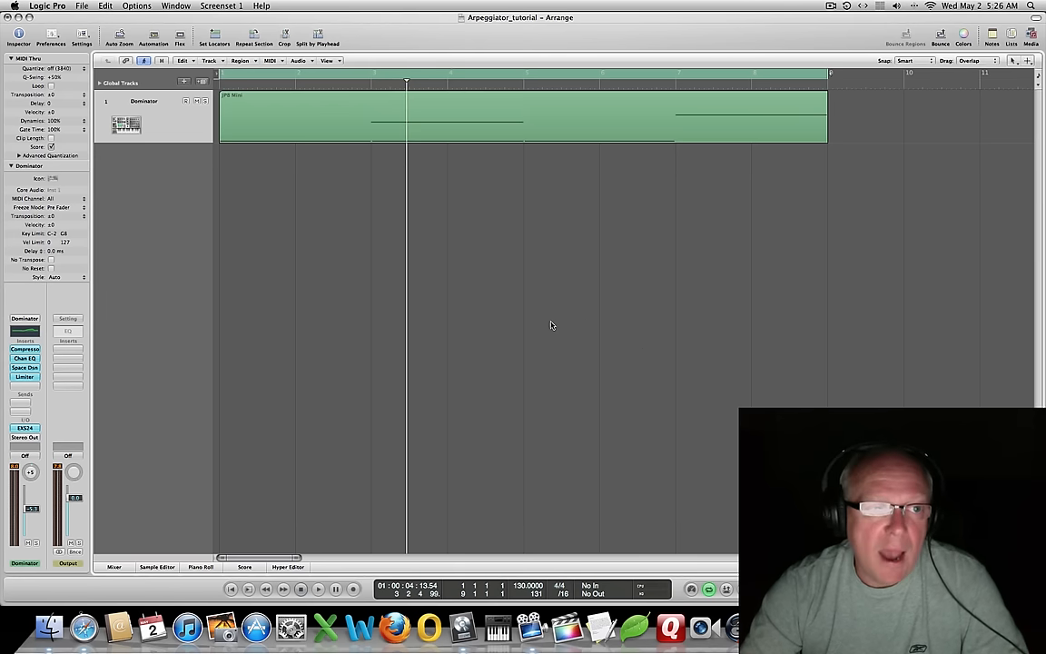
{"action": "mouse_move", "coordinate": [446, 169]}
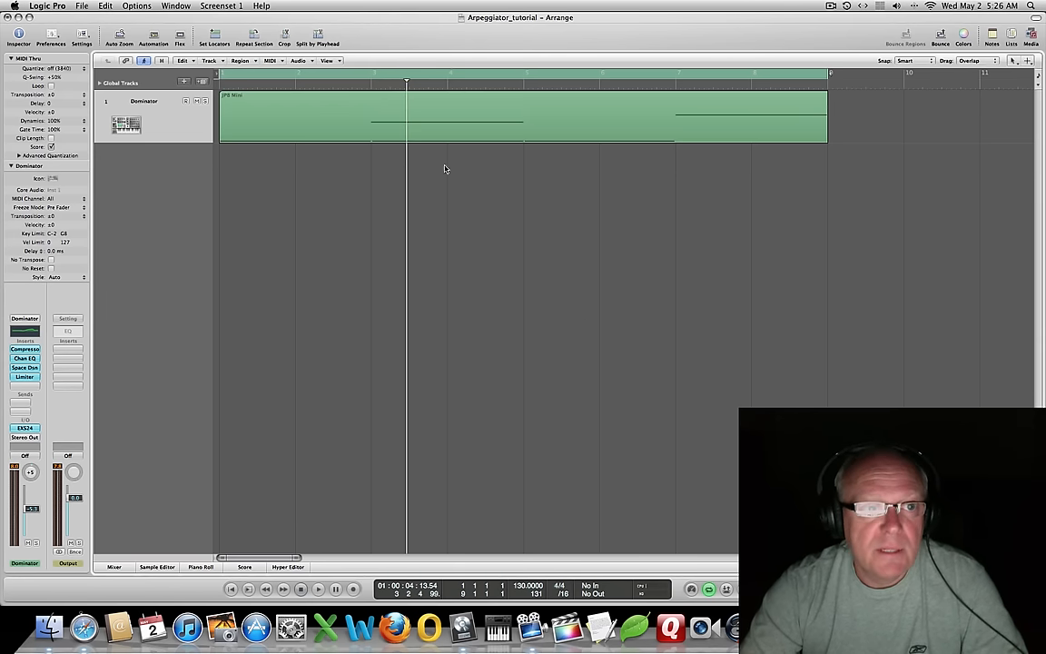
{"action": "mouse_move", "coordinate": [558, 229]}
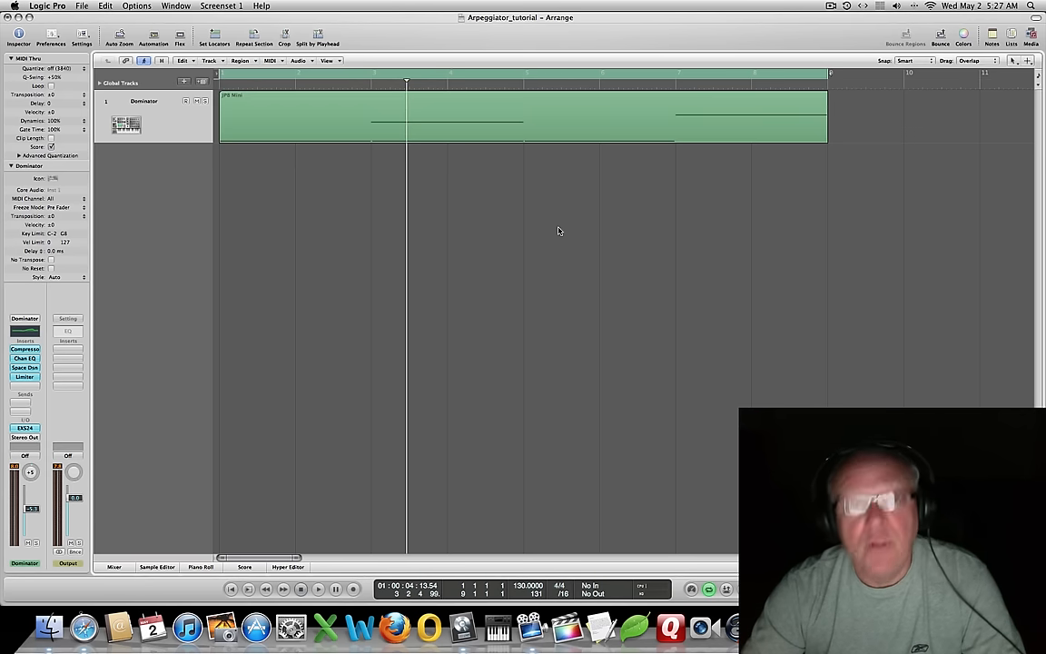
{"action": "mouse_move", "coordinate": [597, 196]}
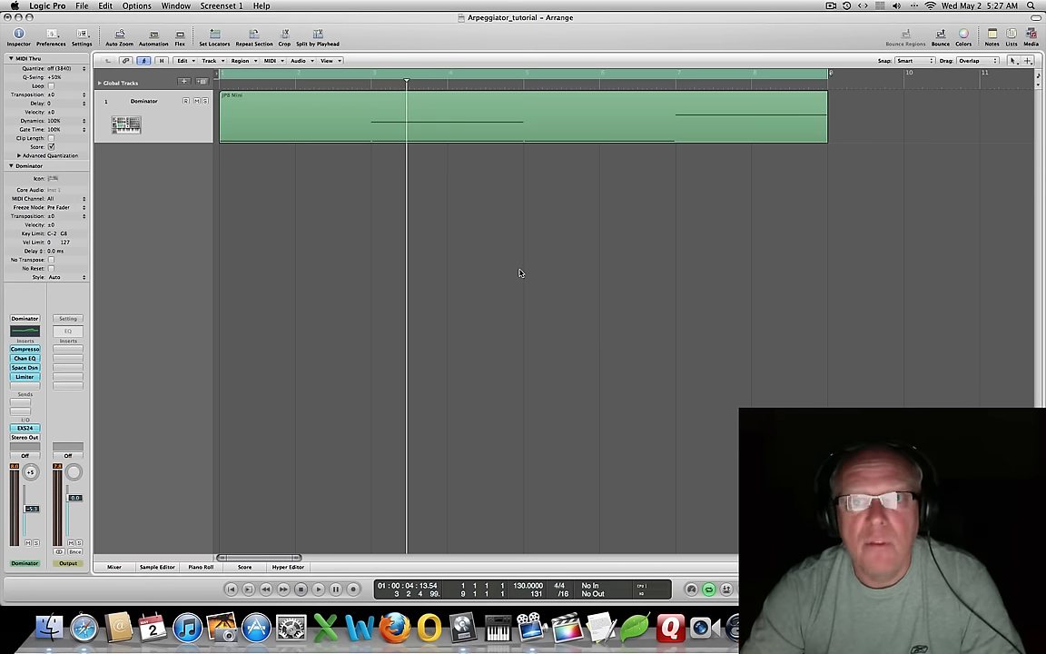
{"action": "mouse_move", "coordinate": [524, 386]}
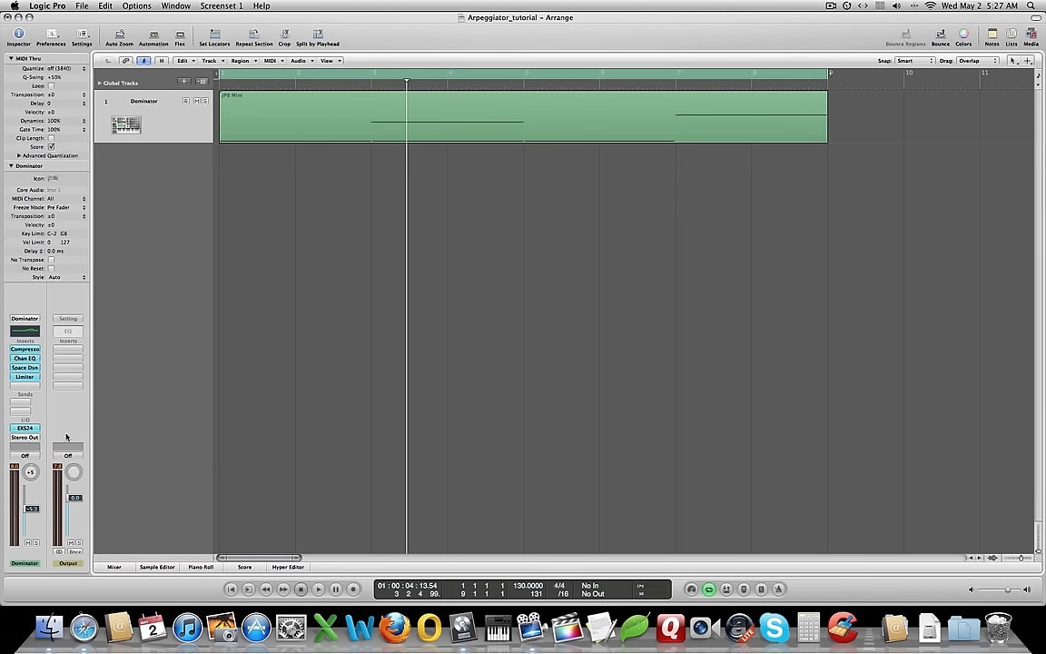
{"action": "mouse_move", "coordinate": [152, 123]}
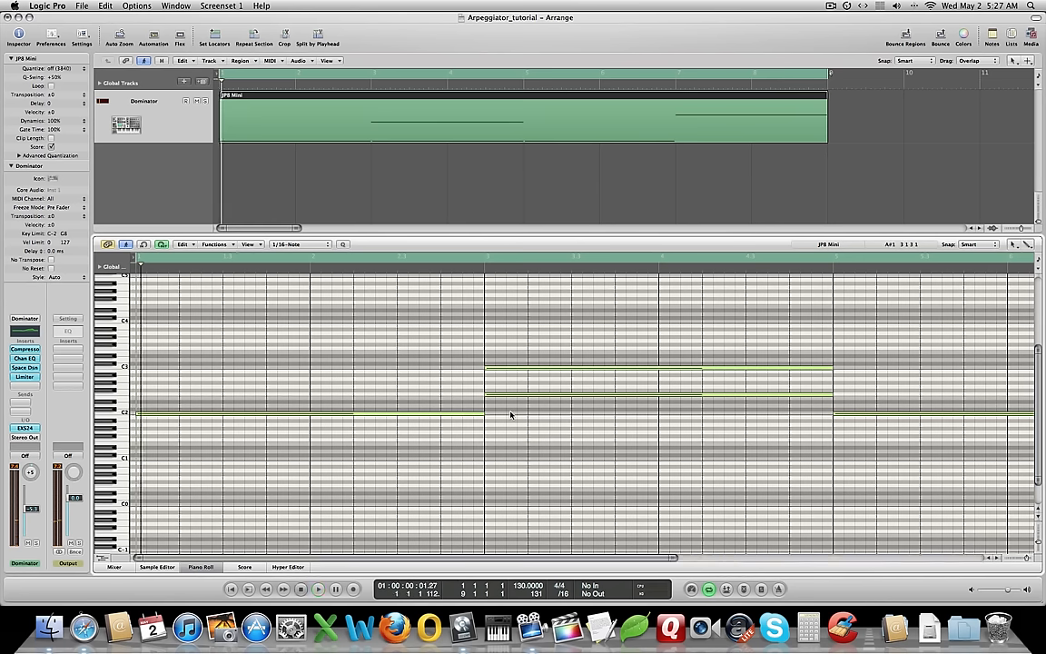
{"action": "mouse_move", "coordinate": [275, 262]}
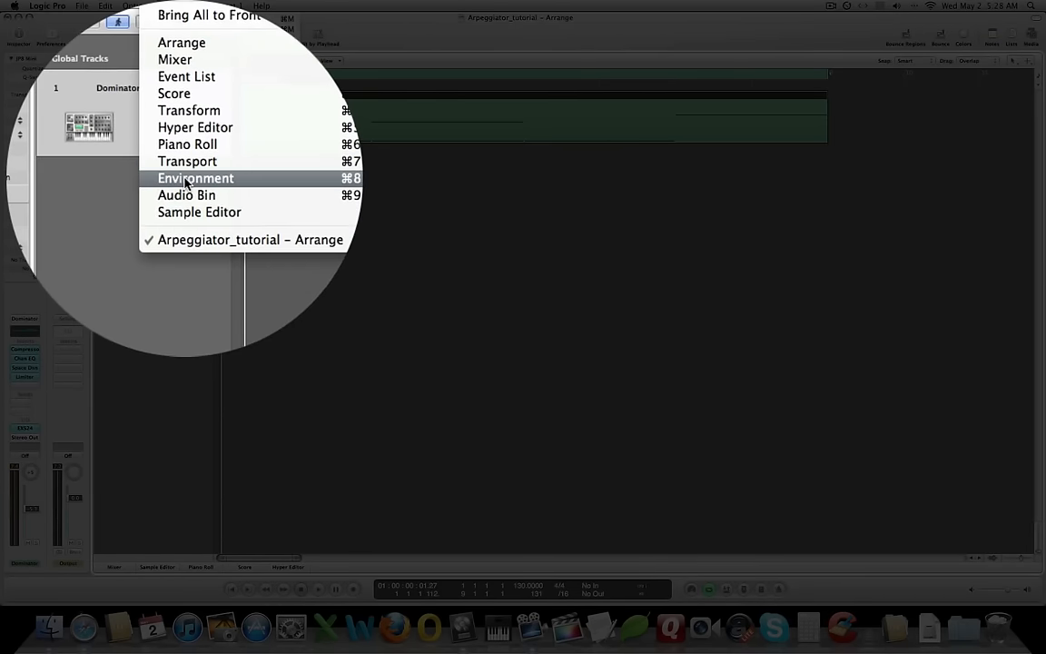
Show the Environment window on its Mixer layer
{"action": "left_click", "coordinate": [195, 178]}
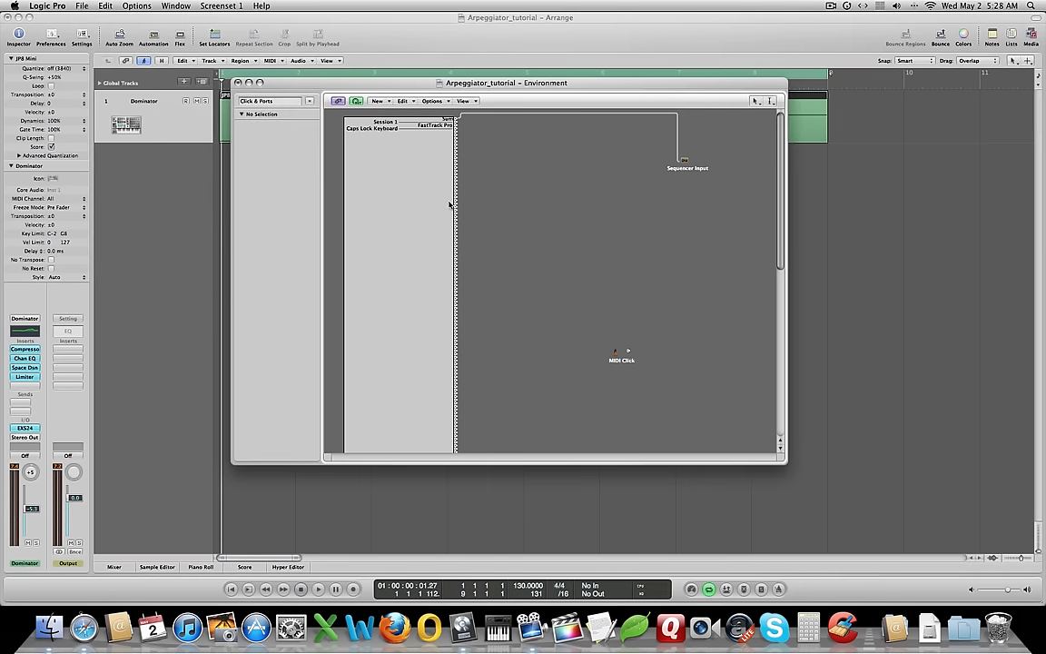
{"action": "left_click", "coordinate": [280, 100]}
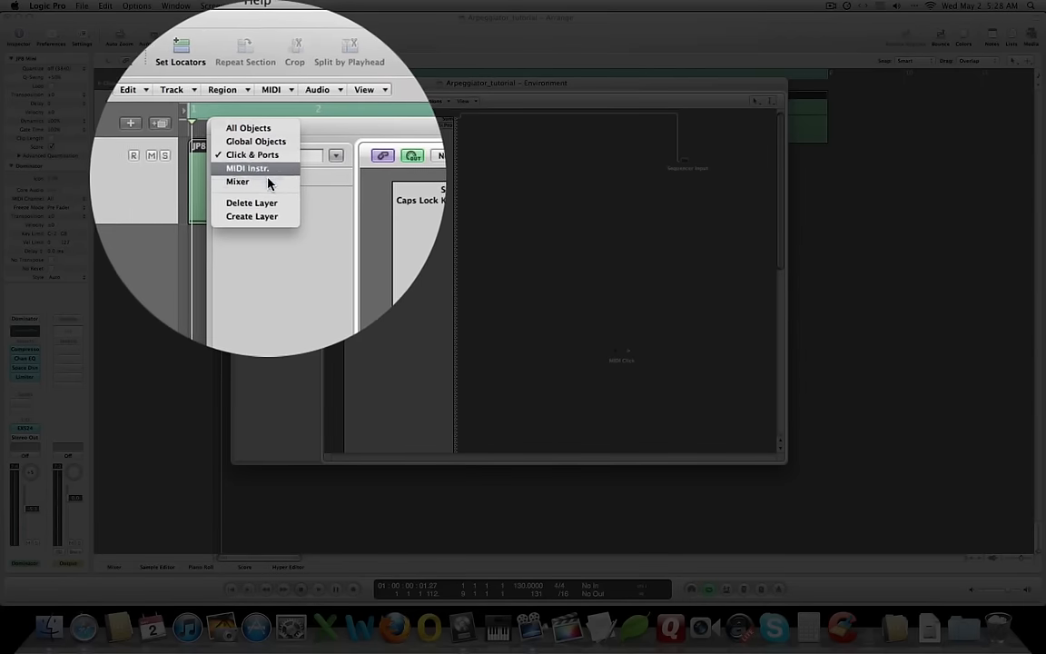
{"action": "left_click", "coordinate": [237, 181]}
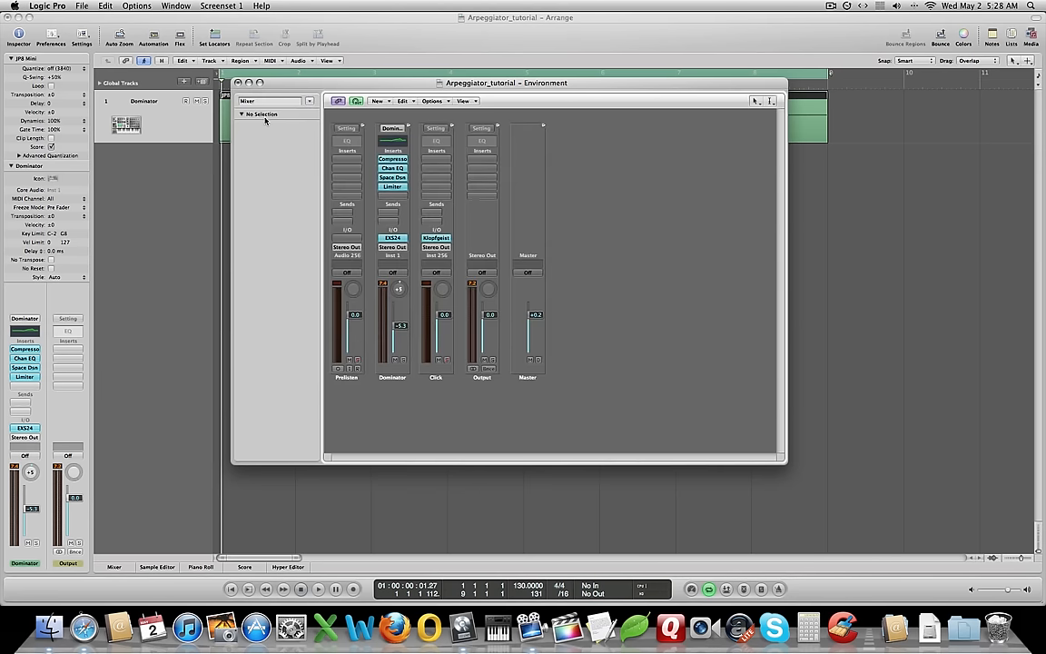
{"action": "mouse_move", "coordinate": [603, 143]}
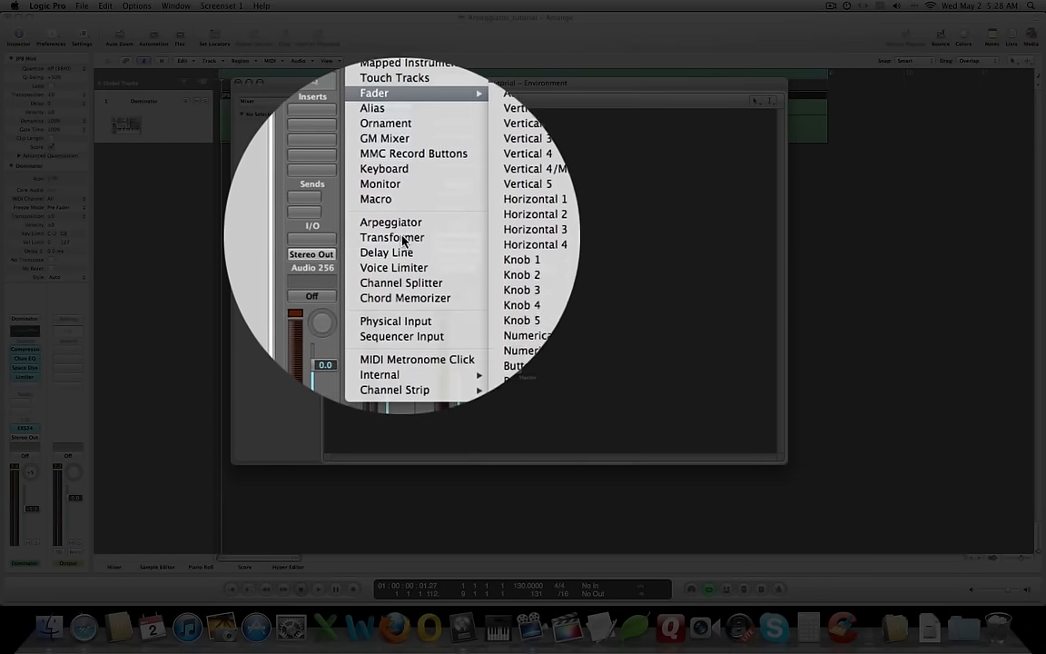
Create a new Arpeggiator object and place it below the Dominator channel strip
{"action": "left_click", "coordinate": [390, 222]}
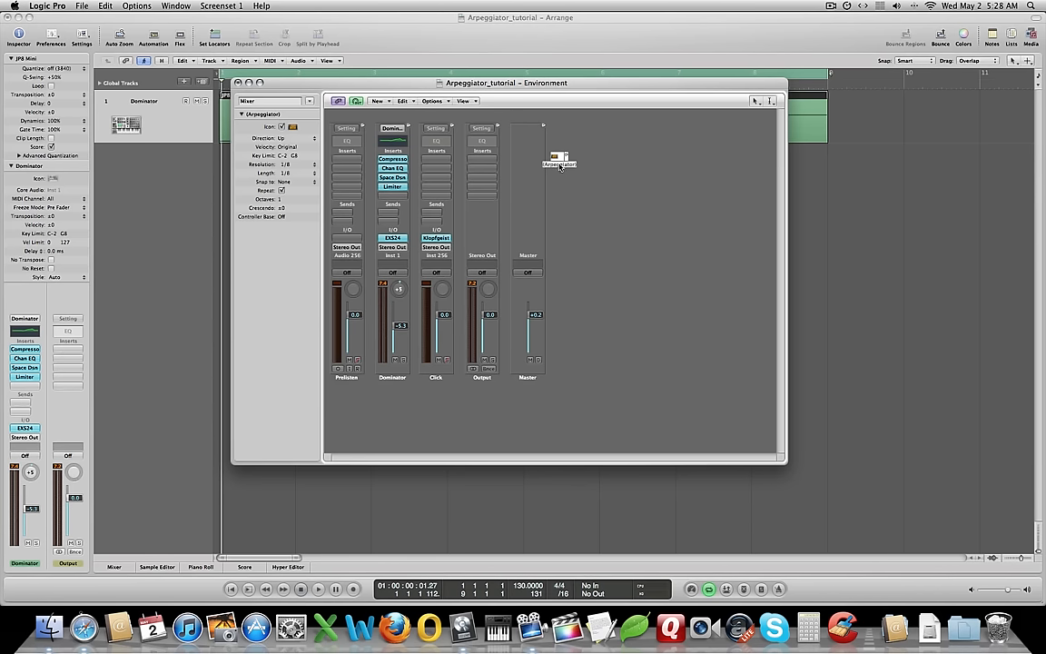
{"action": "left_click_drag", "start_coordinate": [558, 162], "coordinate": [394, 420]}
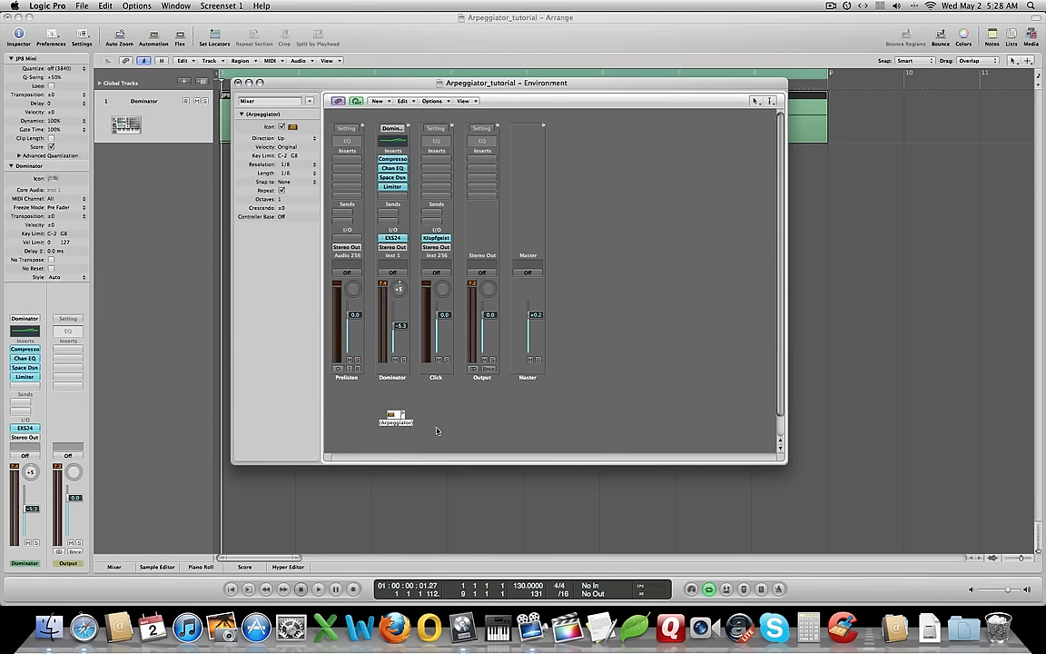
{"action": "mouse_move", "coordinate": [403, 415]}
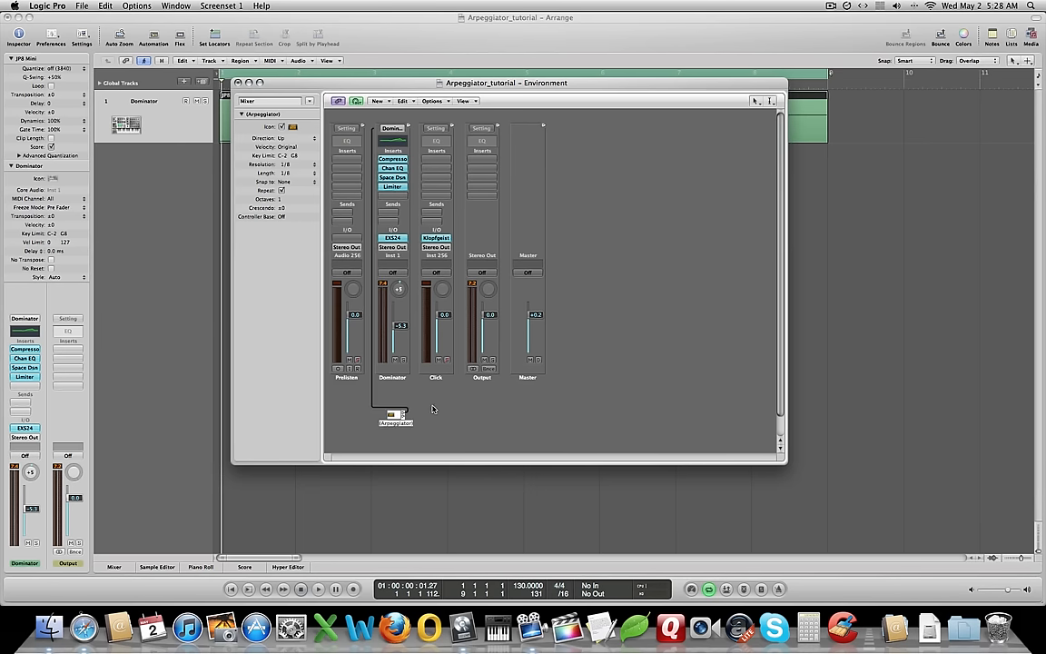
{"action": "mouse_move", "coordinate": [423, 101]}
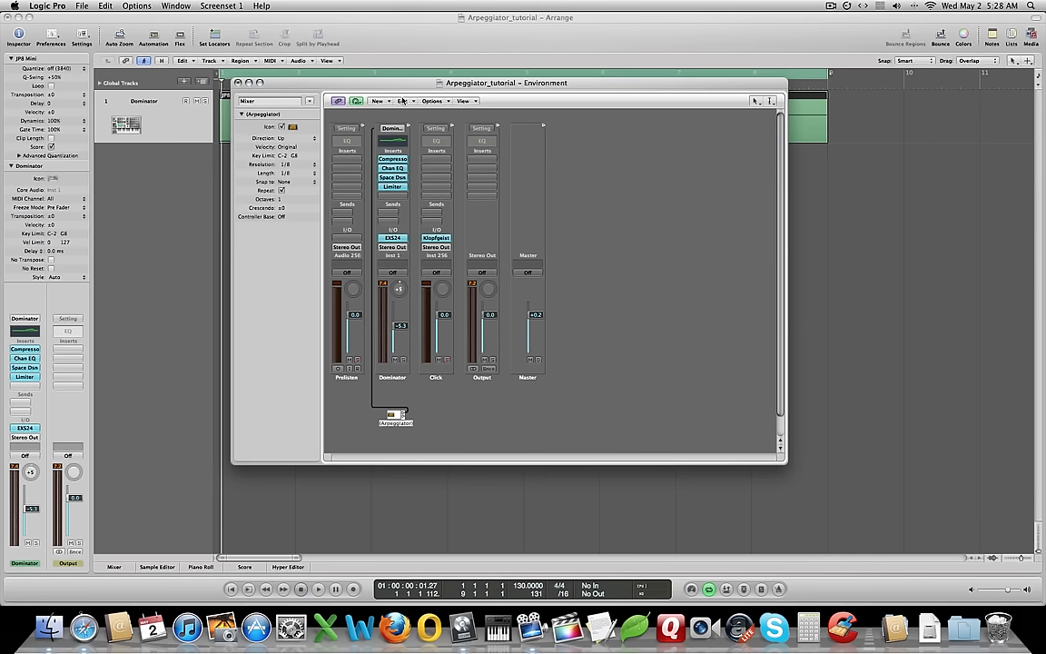
{"action": "mouse_move", "coordinate": [450, 459]}
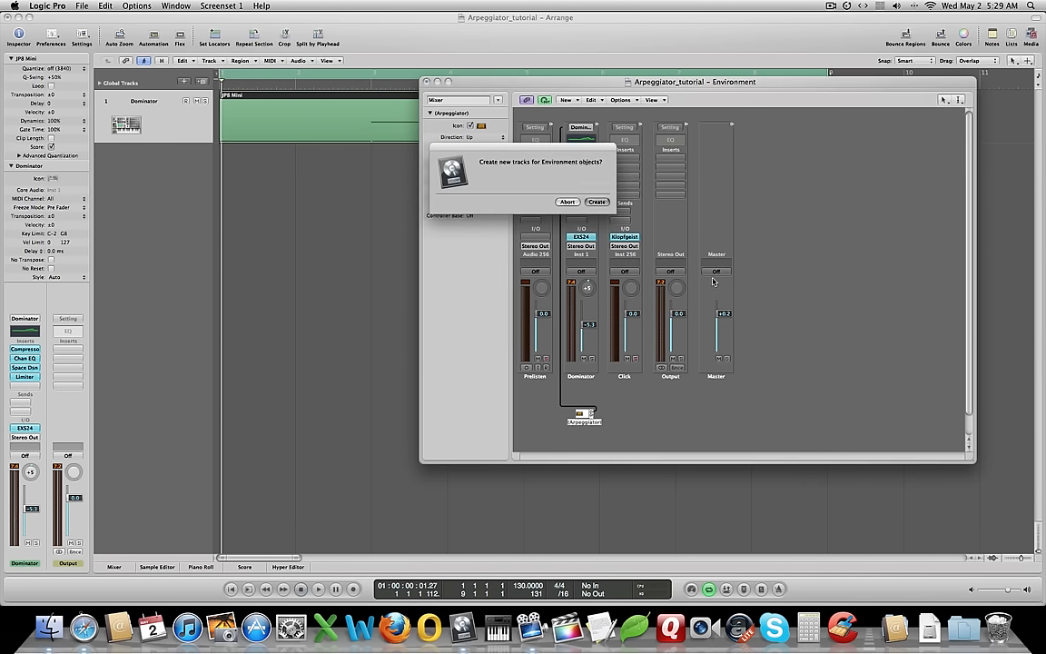
Create a track for the Arpeggiator and move the JP8 Mini region onto it
{"action": "left_click", "coordinate": [596, 202]}
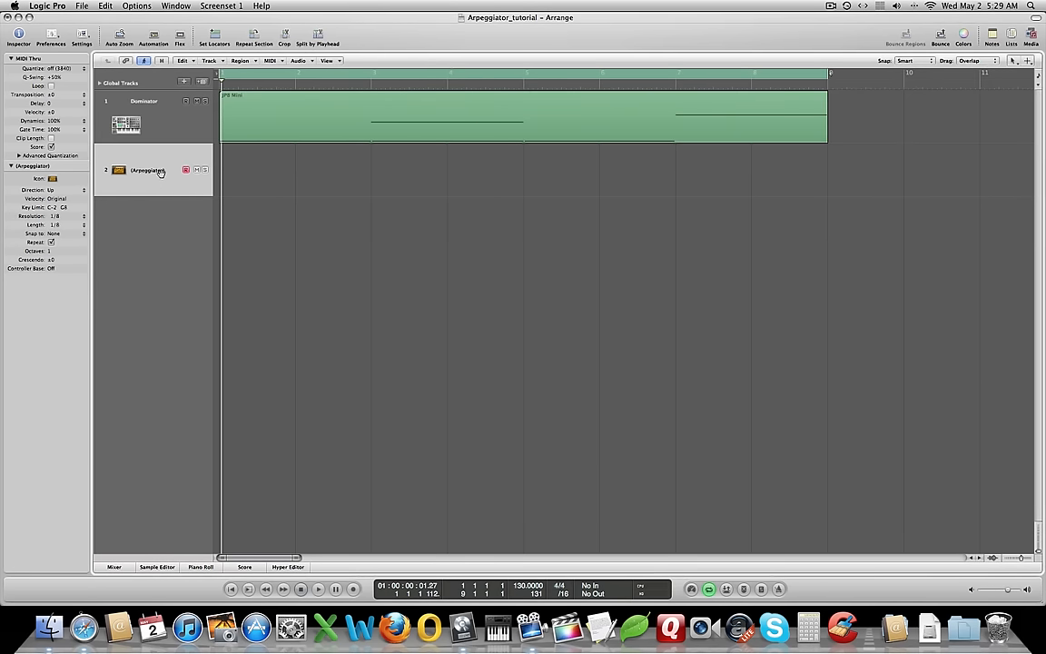
{"action": "mouse_move", "coordinate": [173, 184]}
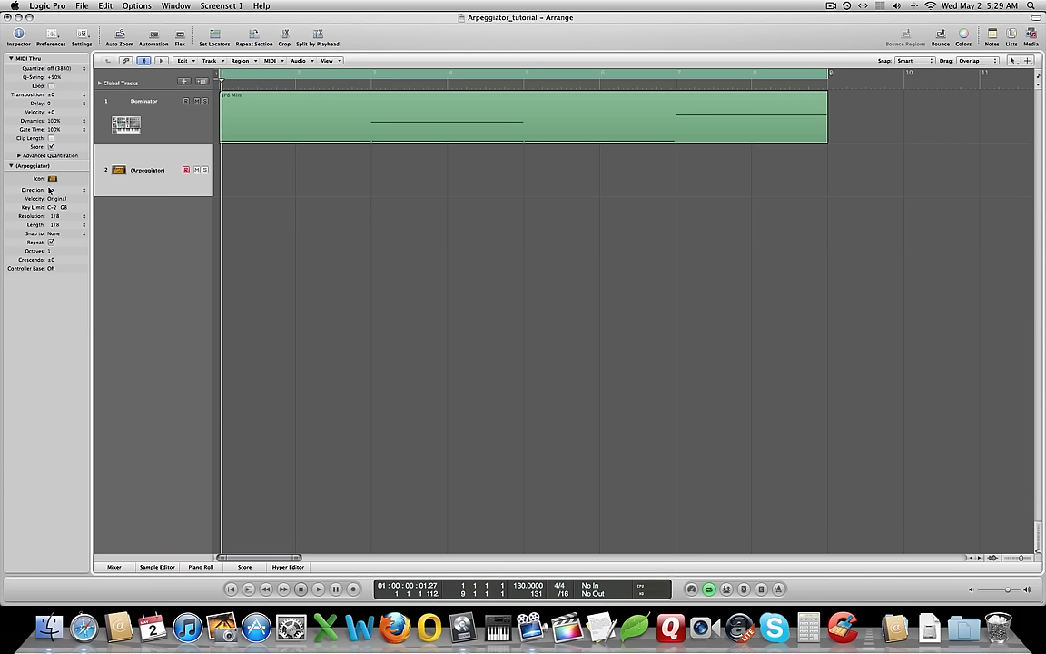
{"action": "left_click", "coordinate": [55, 195]}
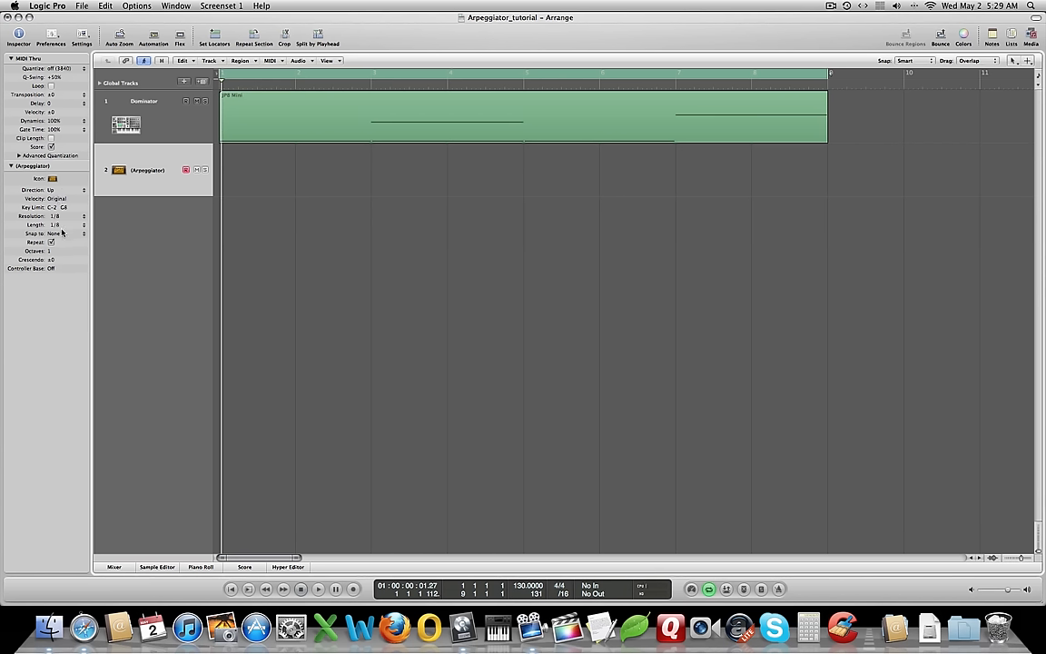
{"action": "mouse_move", "coordinate": [54, 267]}
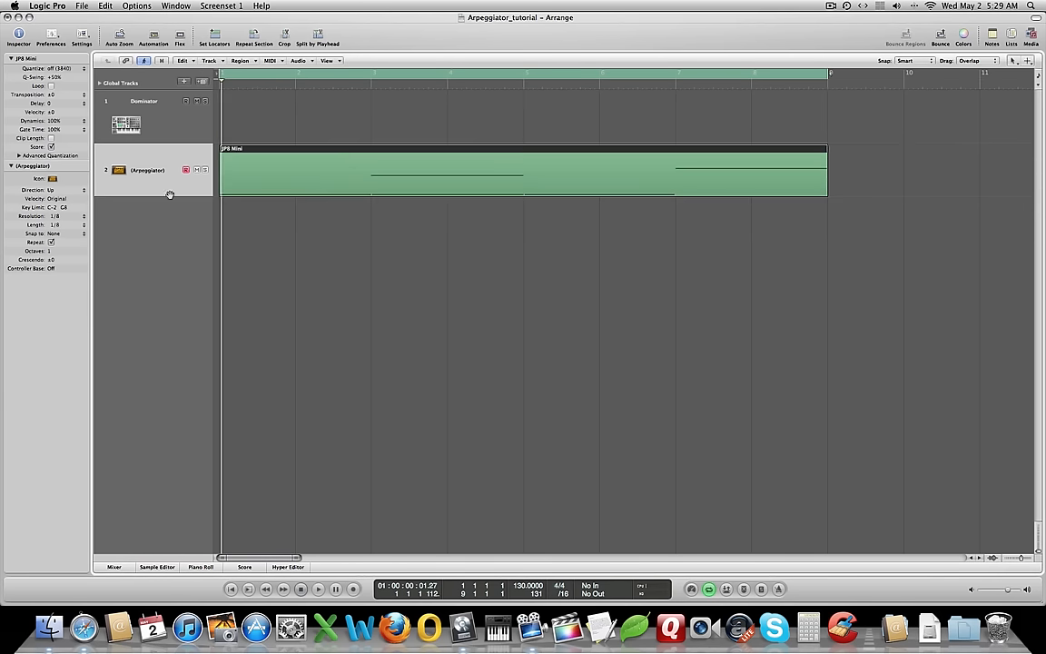
{"action": "mouse_move", "coordinate": [185, 171]}
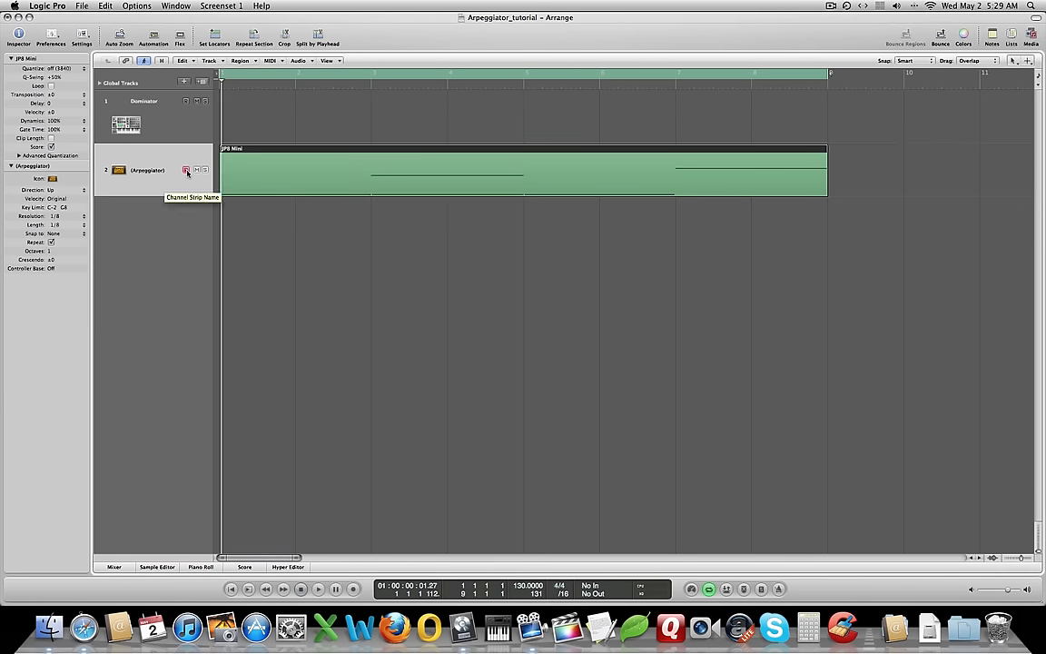
{"action": "mouse_move", "coordinate": [182, 218]}
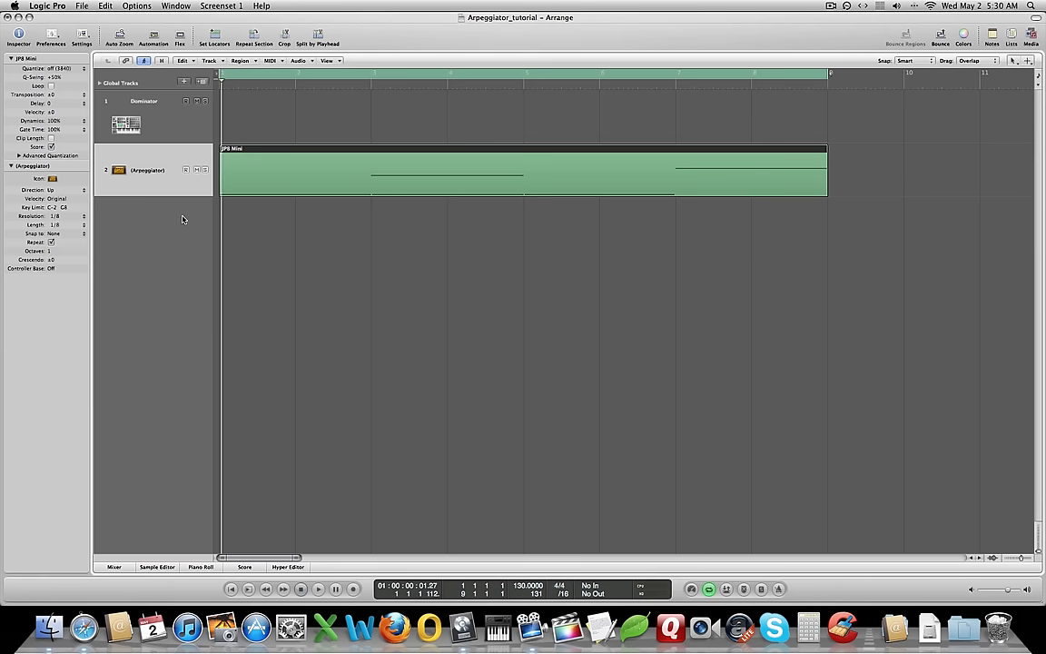
{"action": "mouse_move", "coordinate": [135, 210]}
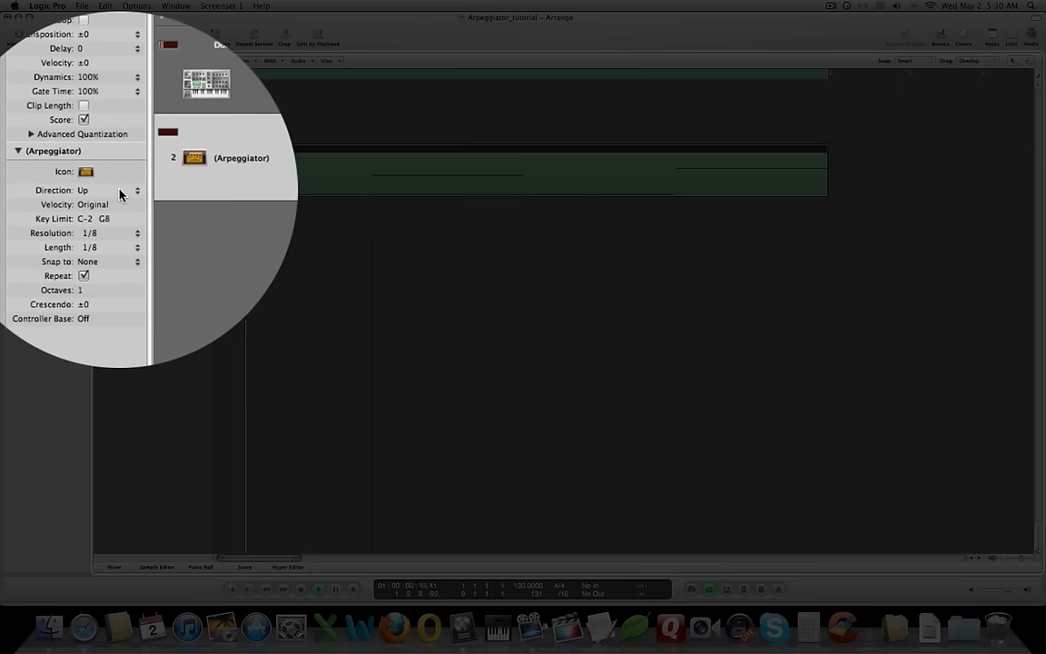
{"action": "left_click", "coordinate": [109, 190]}
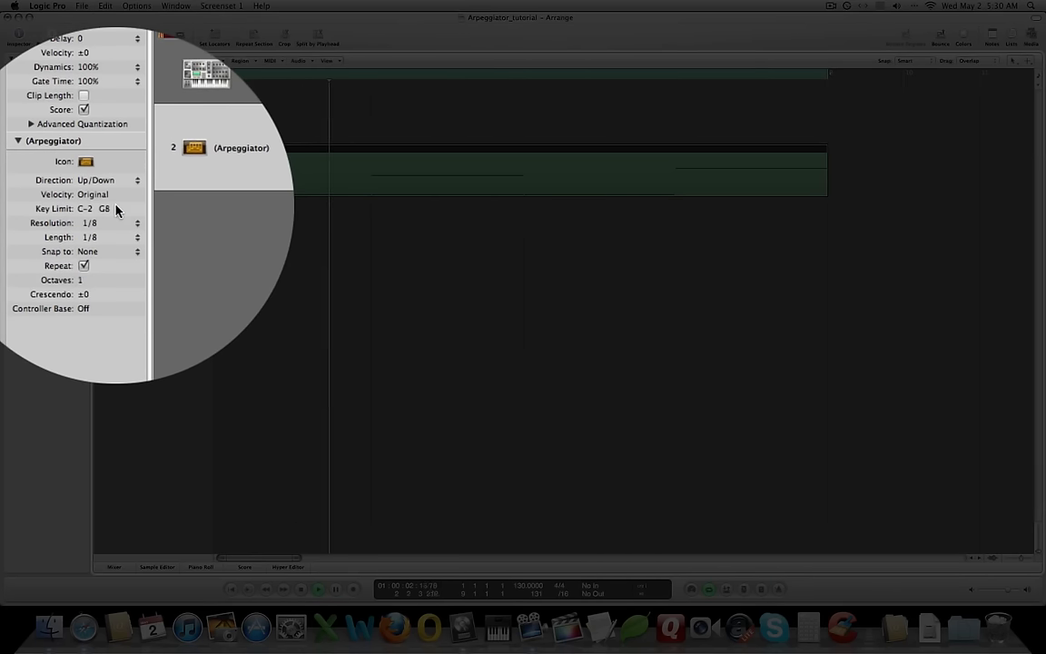
{"action": "left_click", "coordinate": [105, 222]}
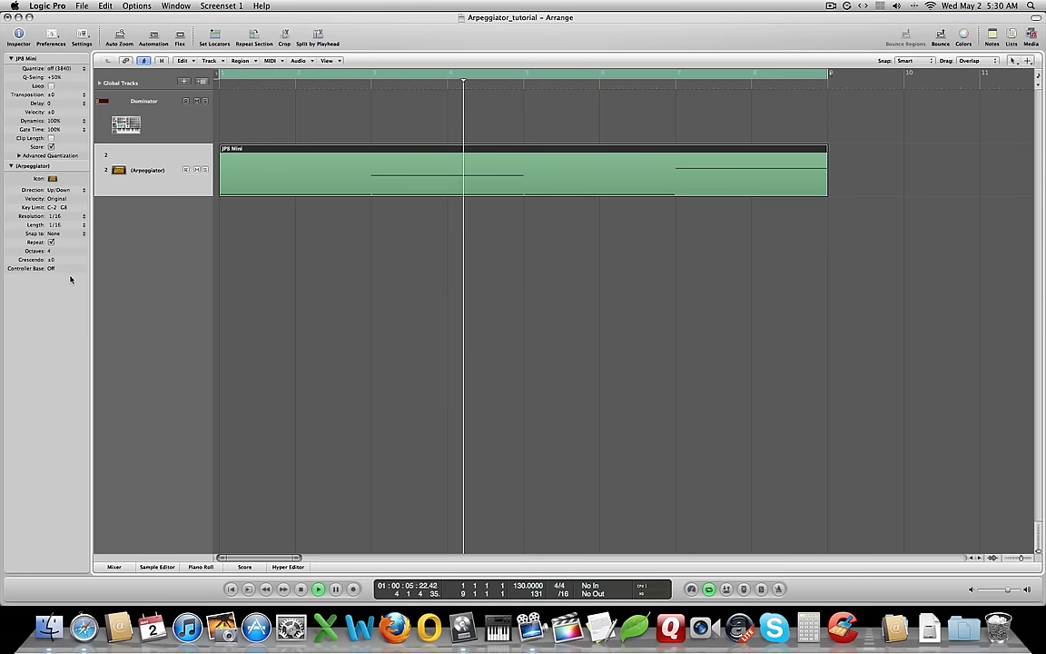
{"action": "left_click", "coordinate": [319, 590]}
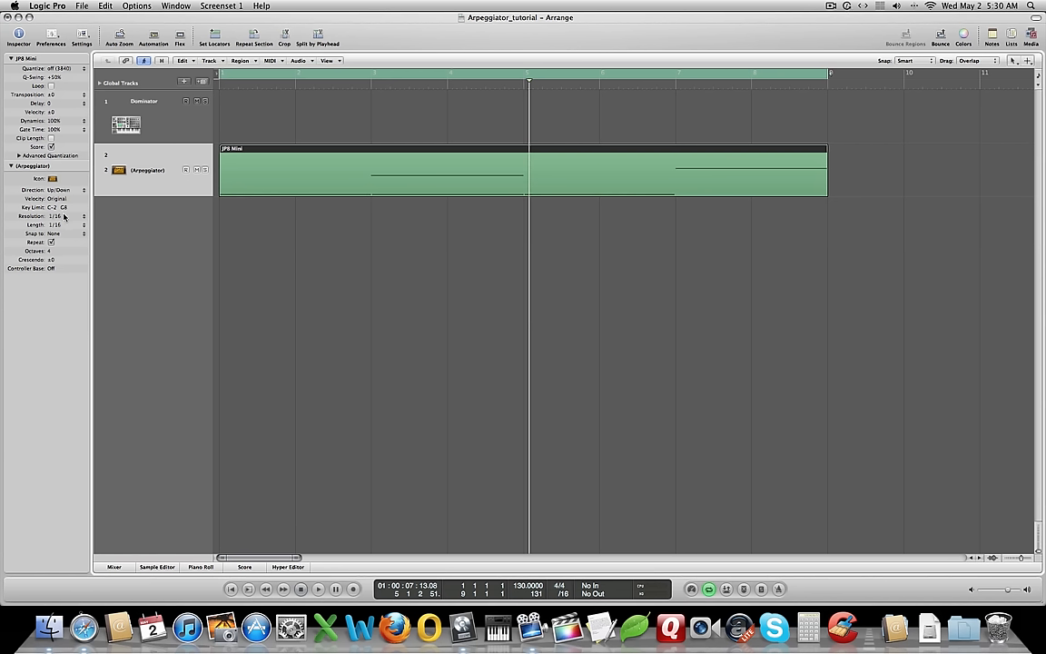
{"action": "mouse_move", "coordinate": [64, 229]}
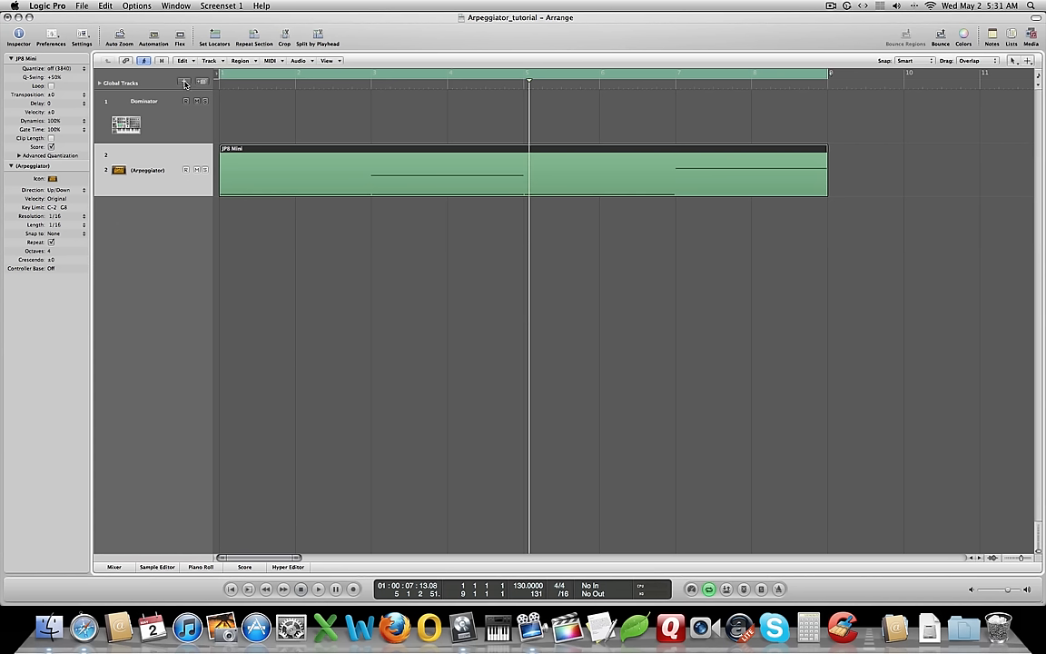
{"action": "mouse_move", "coordinate": [178, 83]}
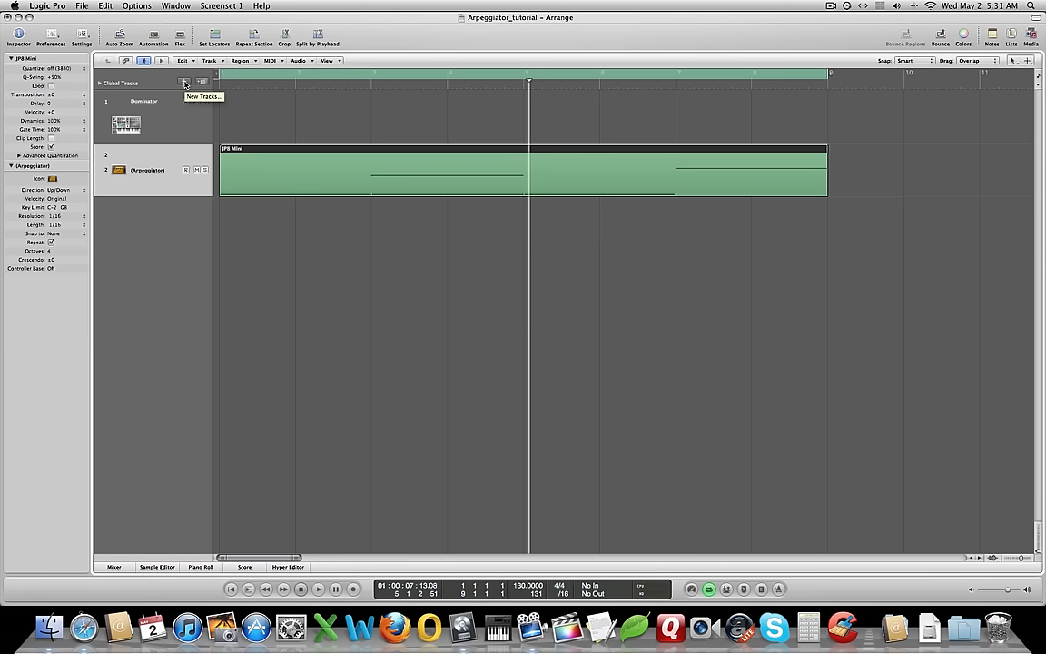
Add one software instrument track and load the Ultrabeat Trance Kit 01 drum setting on it
{"action": "left_click", "coordinate": [179, 82]}
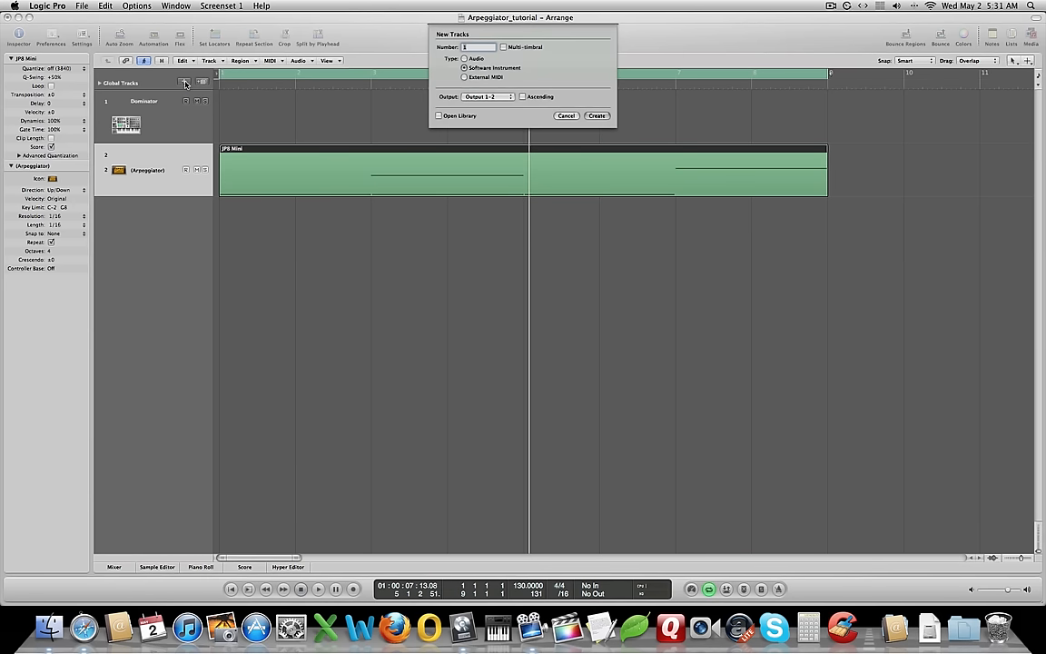
{"action": "left_click", "coordinate": [565, 116]}
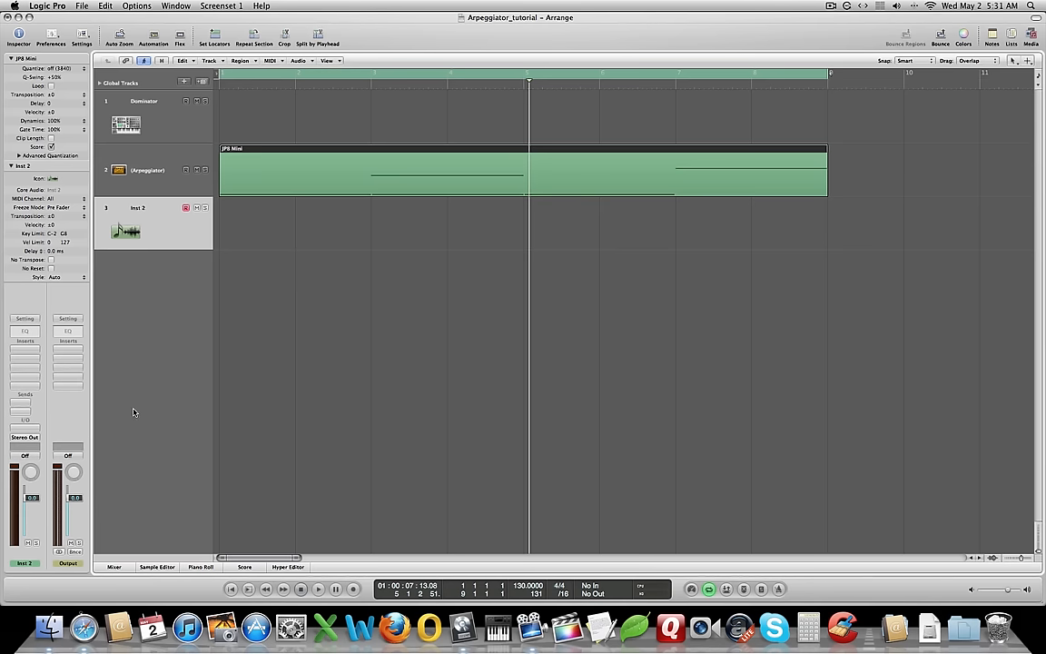
{"action": "left_click", "coordinate": [25, 318]}
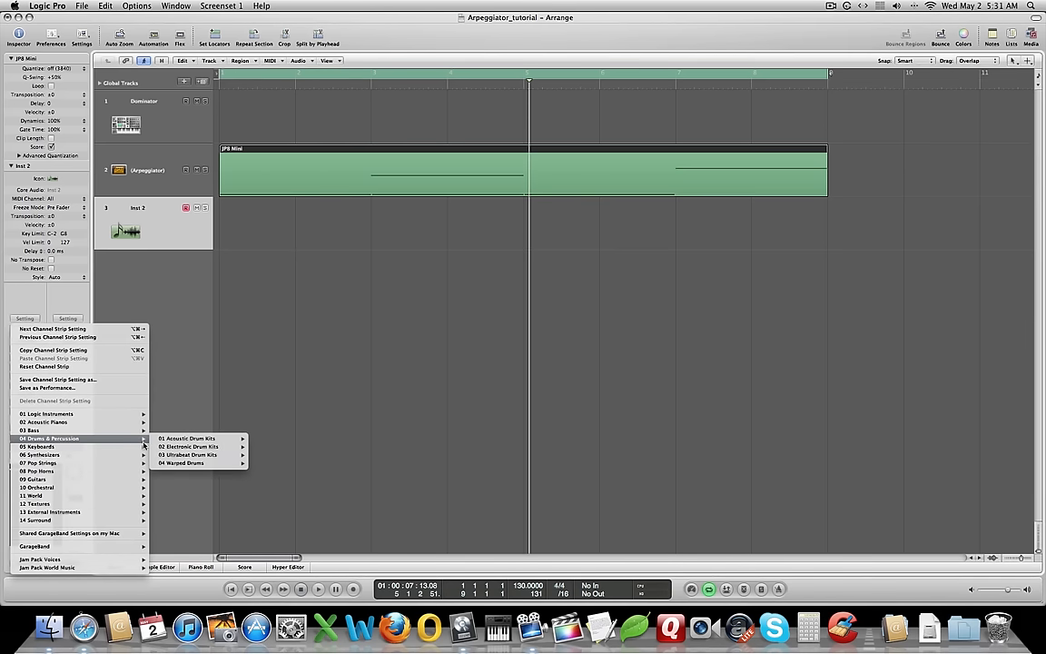
{"action": "mouse_move", "coordinate": [188, 454]}
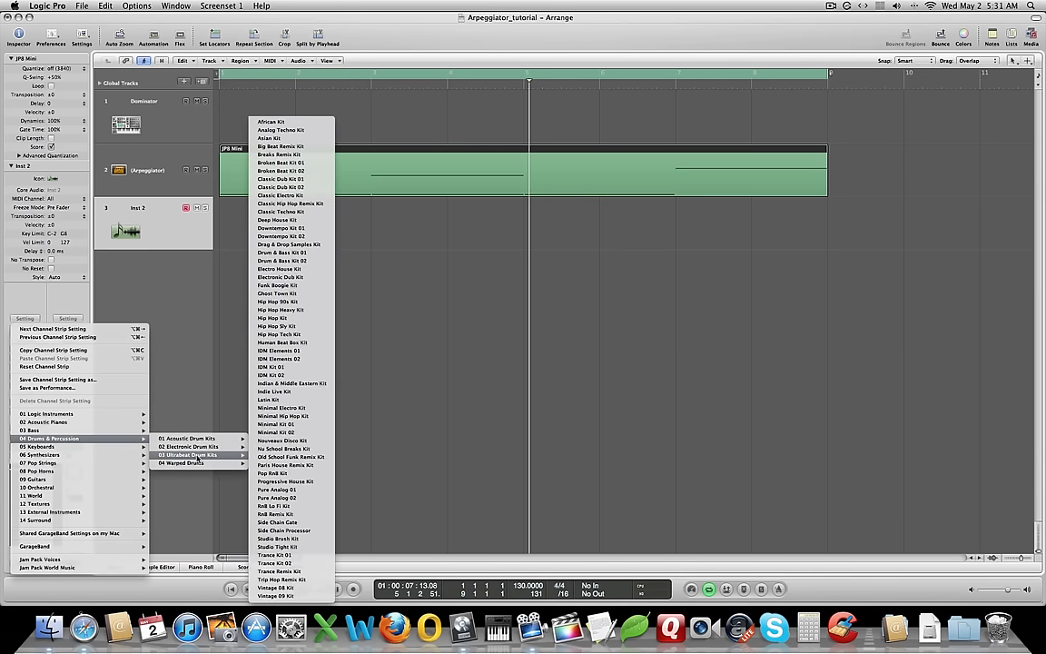
{"action": "mouse_move", "coordinate": [275, 490]}
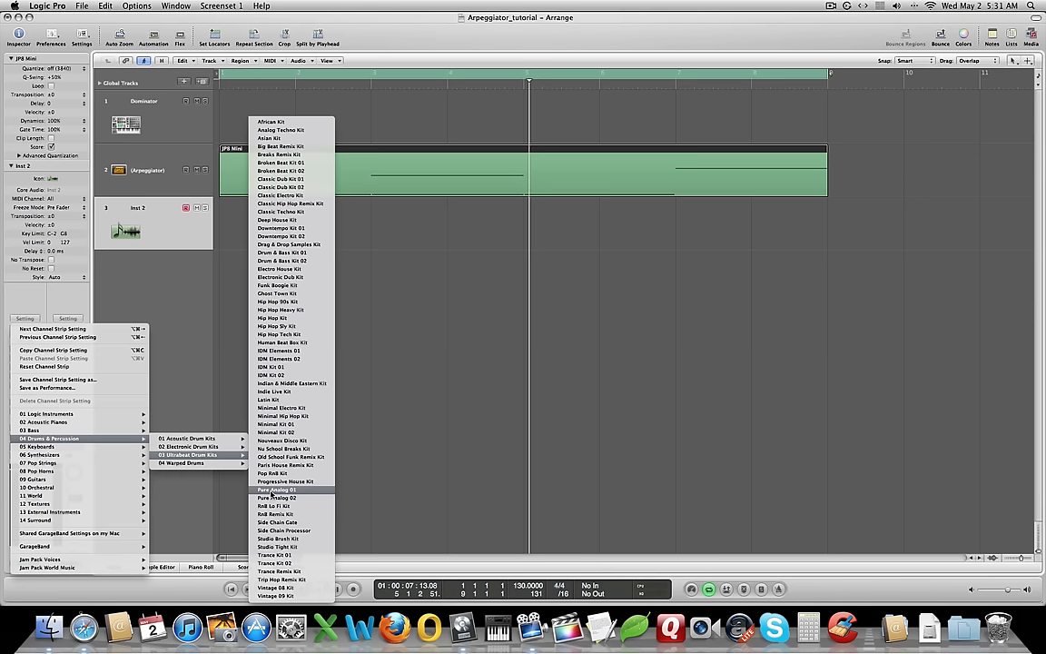
{"action": "mouse_move", "coordinate": [282, 561]}
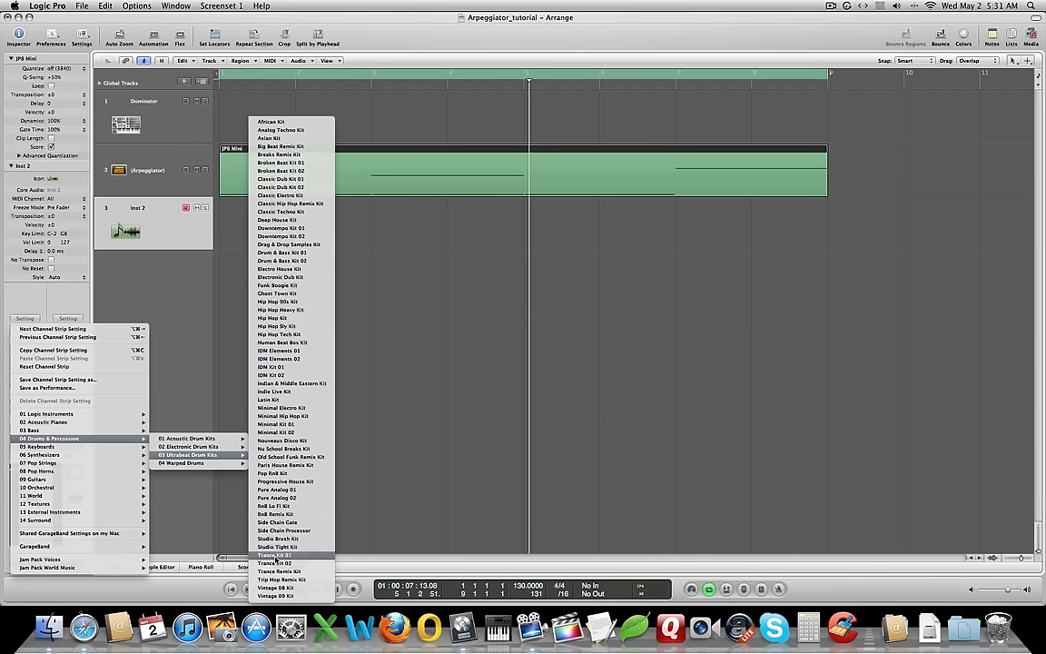
{"action": "left_click", "coordinate": [282, 556]}
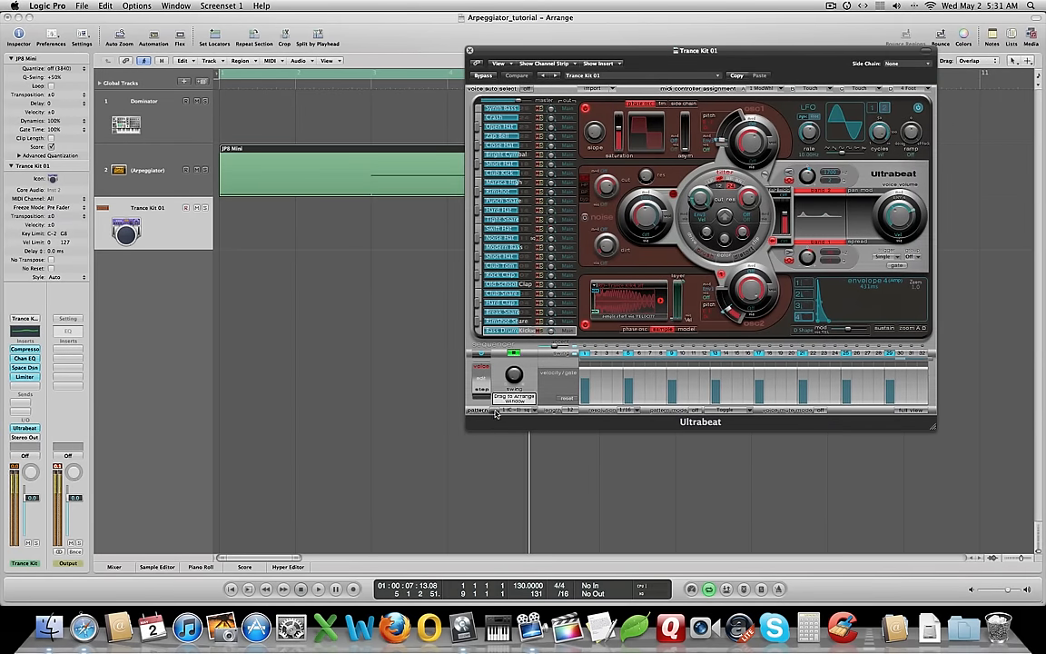
Choose an Ultrabeat drum pattern and place it as a region on the Trance Kit 01 track
{"action": "left_click", "coordinate": [501, 409]}
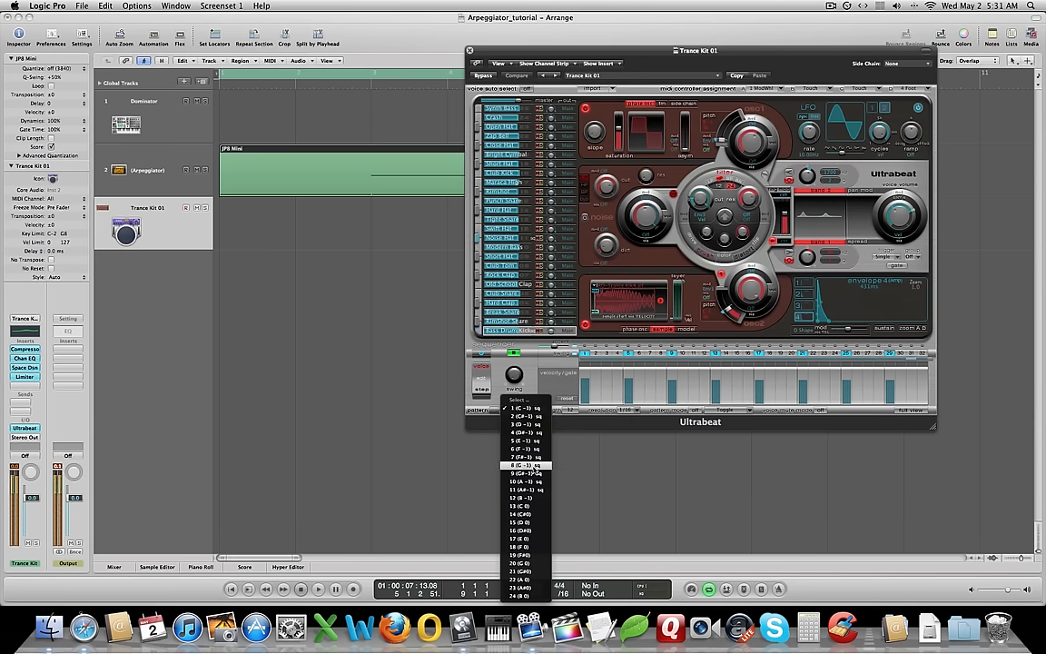
{"action": "left_click", "coordinate": [528, 466]}
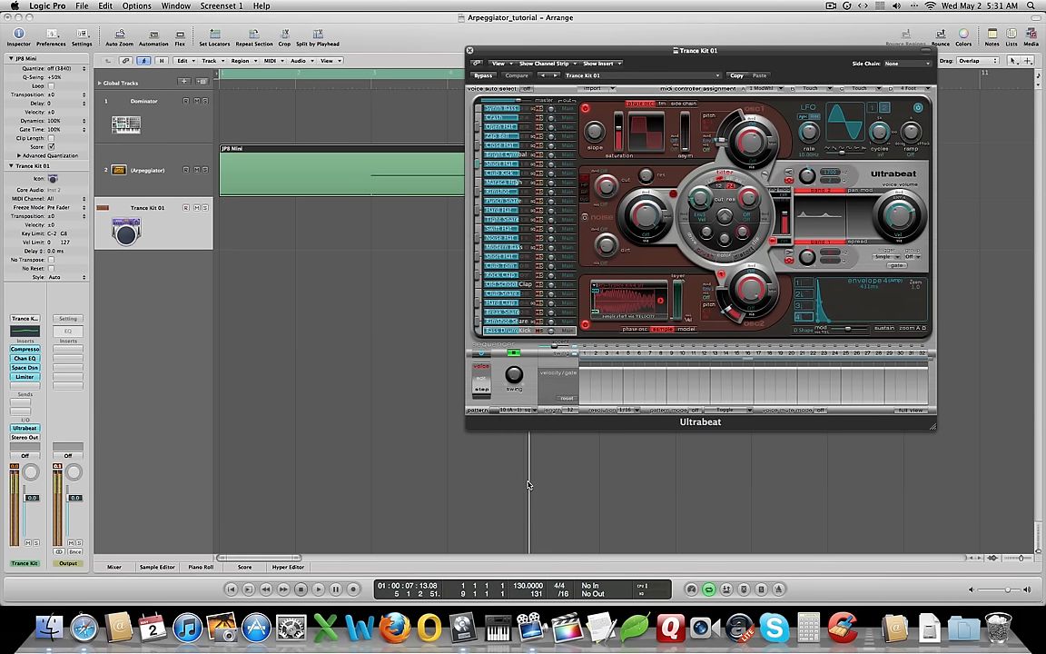
{"action": "mouse_move", "coordinate": [484, 355]}
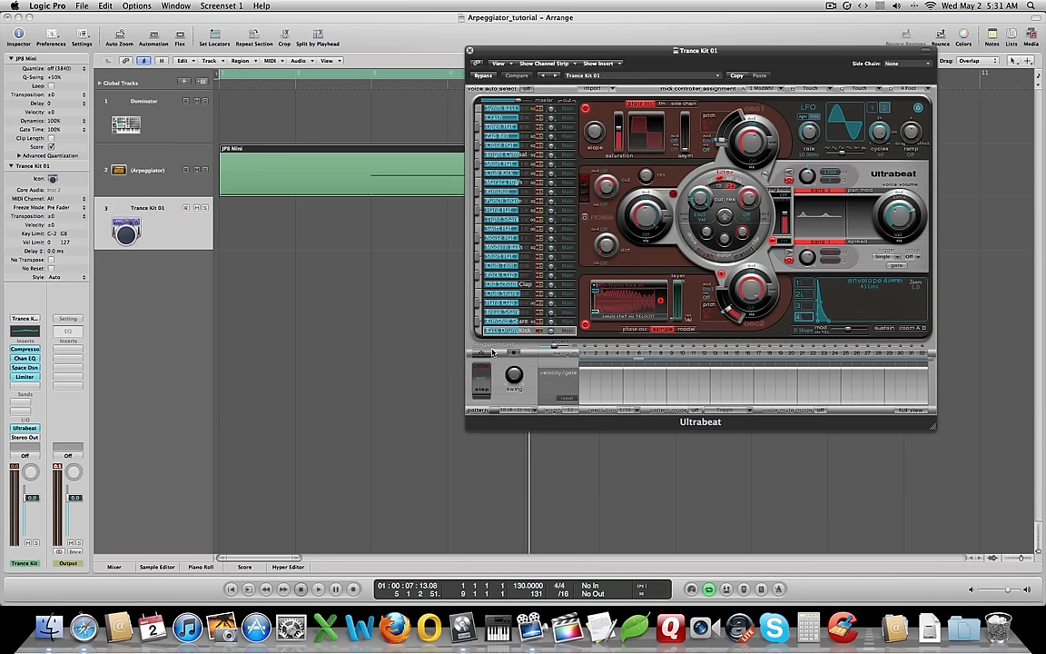
{"action": "left_click_drag", "start_coordinate": [674, 50], "coordinate": [751, 47]}
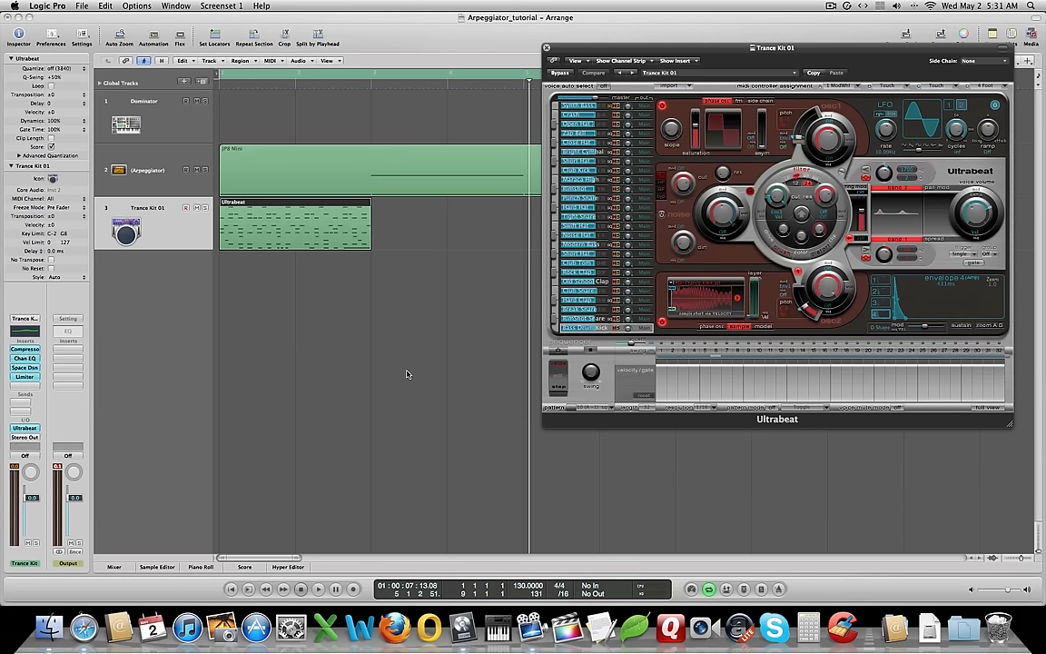
{"action": "mouse_move", "coordinate": [294, 323]}
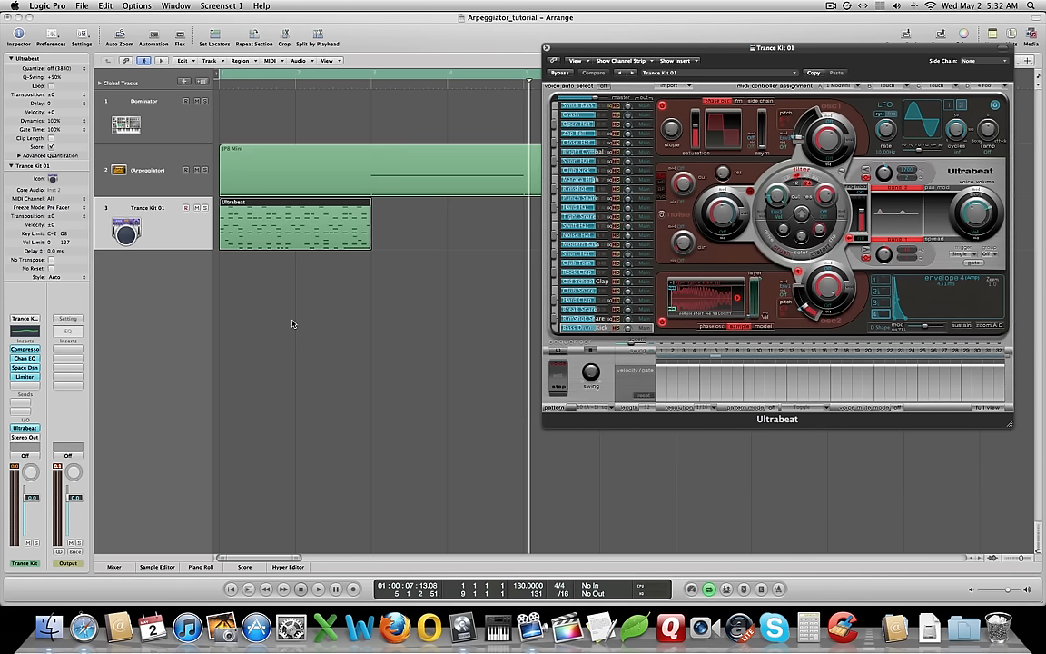
{"action": "mouse_move", "coordinate": [536, 394]}
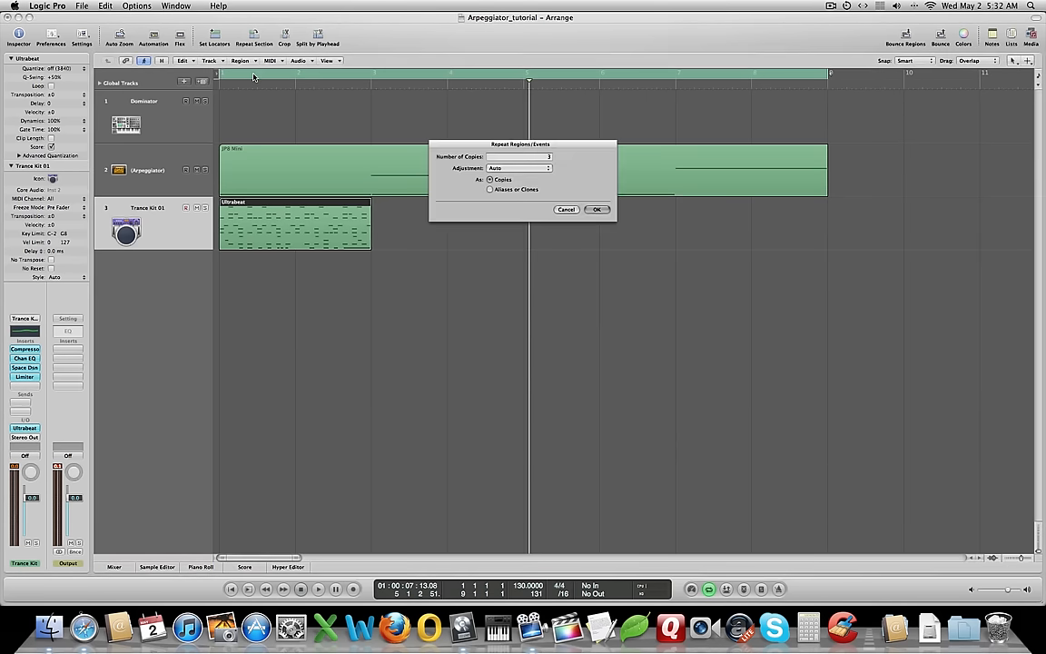
Repeat the drum region with 3 copies so it spans eight bars, then show its notes
{"action": "left_click", "coordinate": [596, 209]}
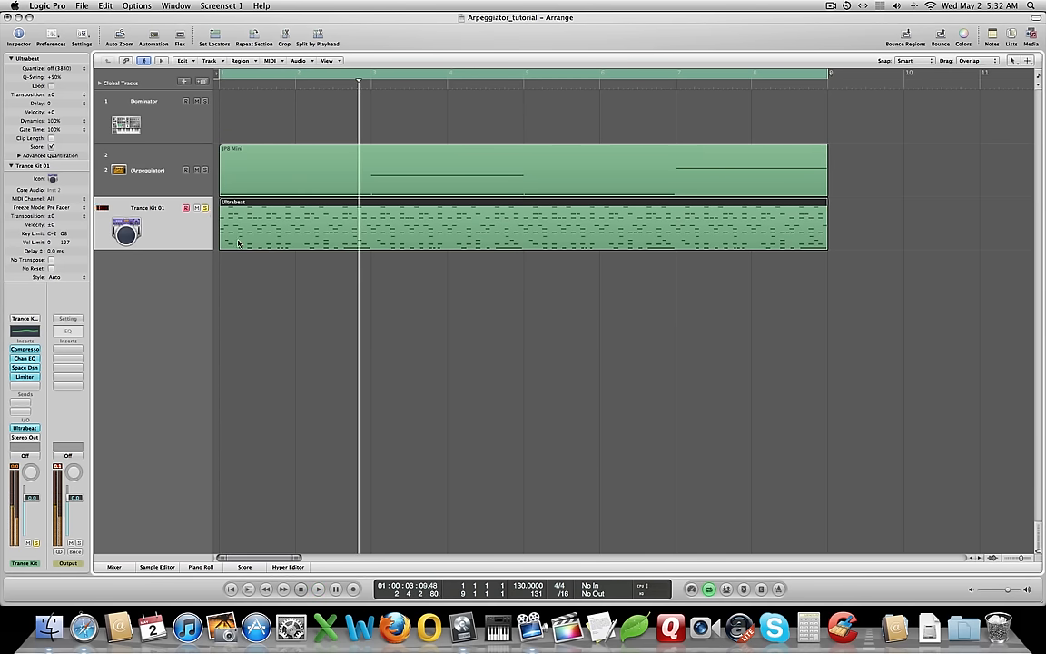
{"action": "left_click", "coordinate": [201, 564]}
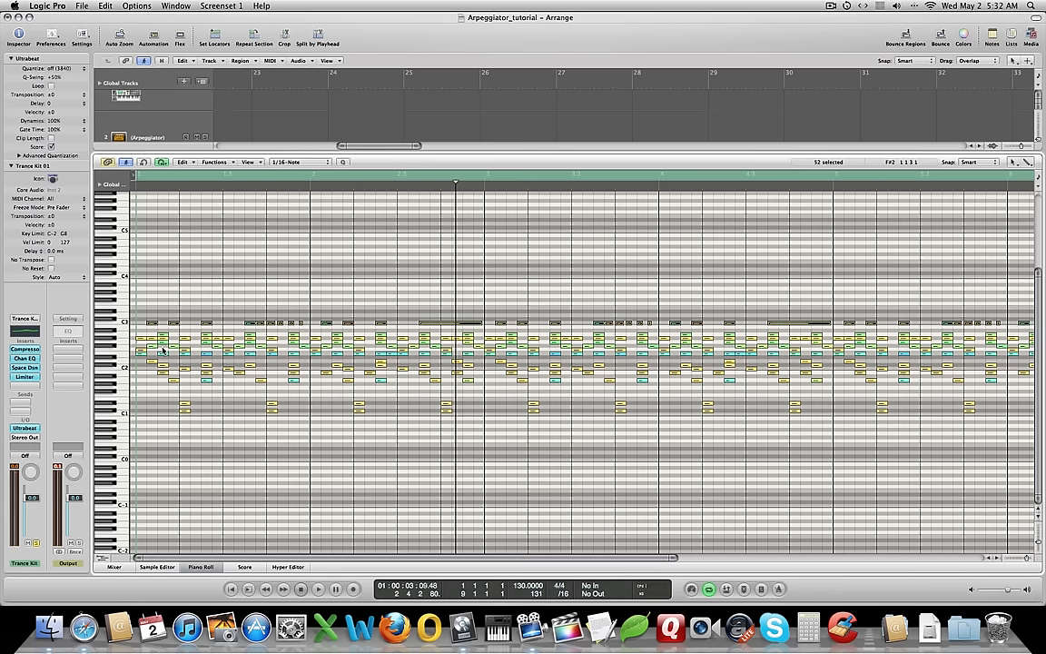
Switch to a different editing tool in the piano roll for the drum notes
{"action": "left_click", "coordinate": [162, 352]}
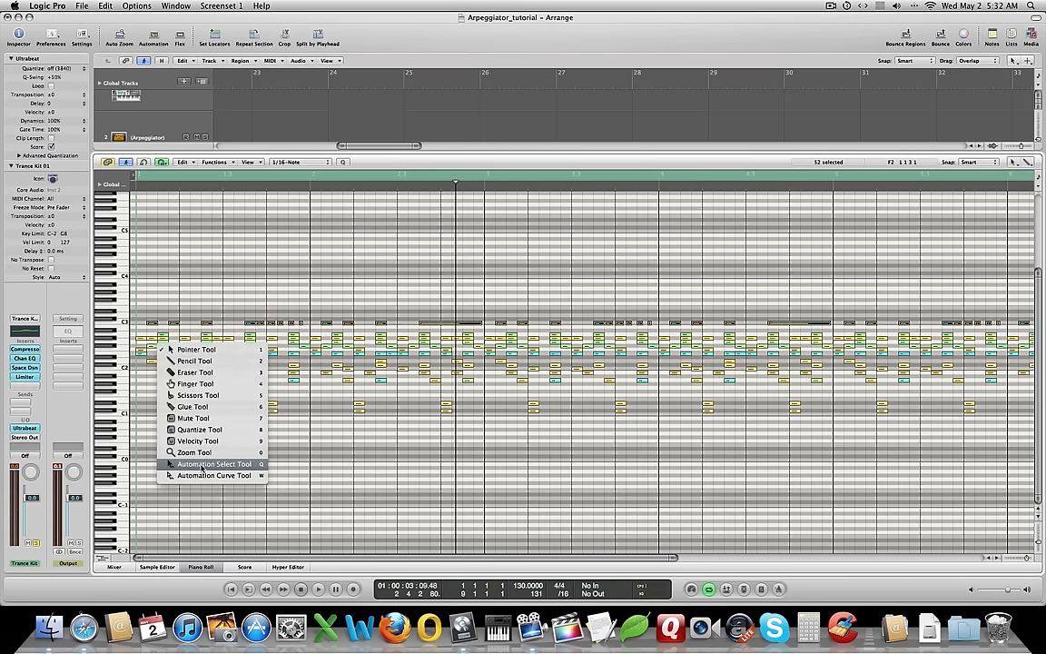
{"action": "left_click", "coordinate": [194, 350]}
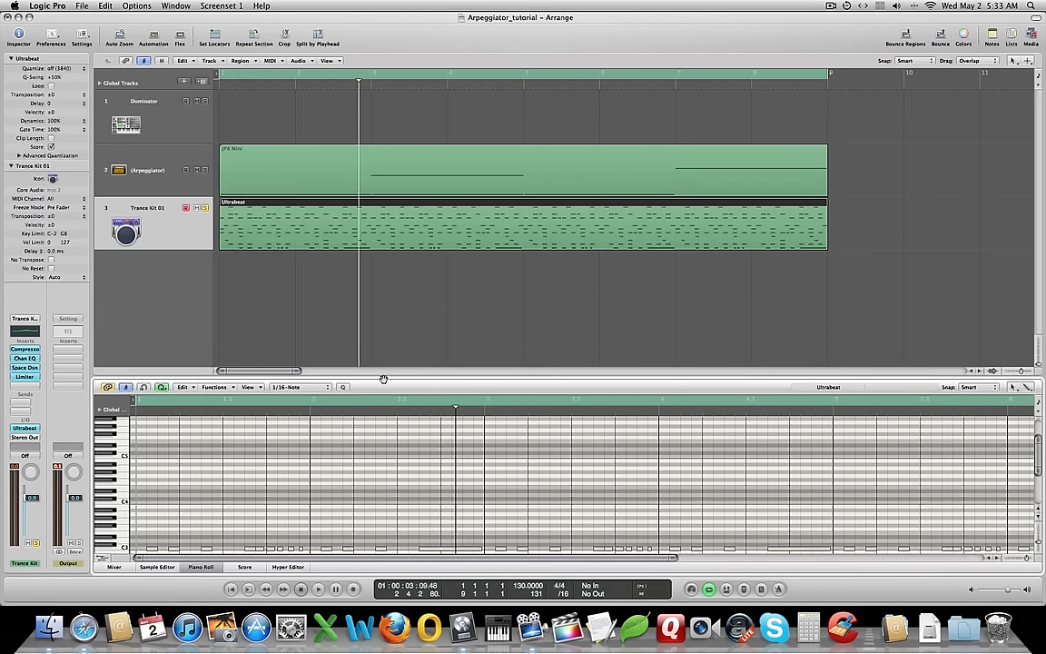
{"action": "mouse_move", "coordinate": [383, 377]}
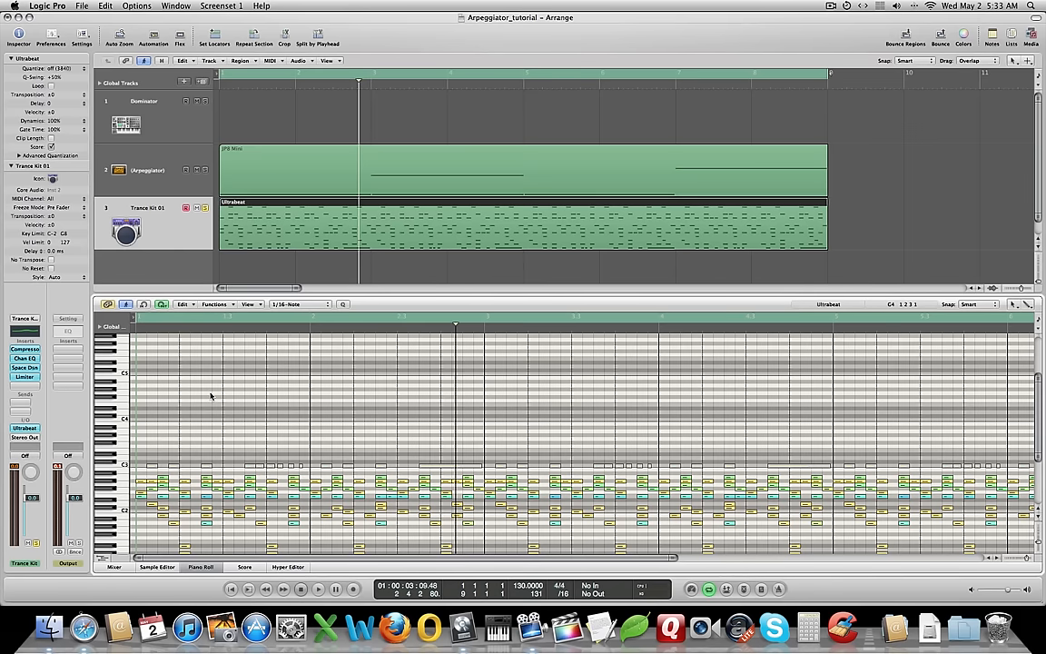
Hide the piano roll and return to the full three-track arrangement
{"action": "left_click", "coordinate": [319, 591]}
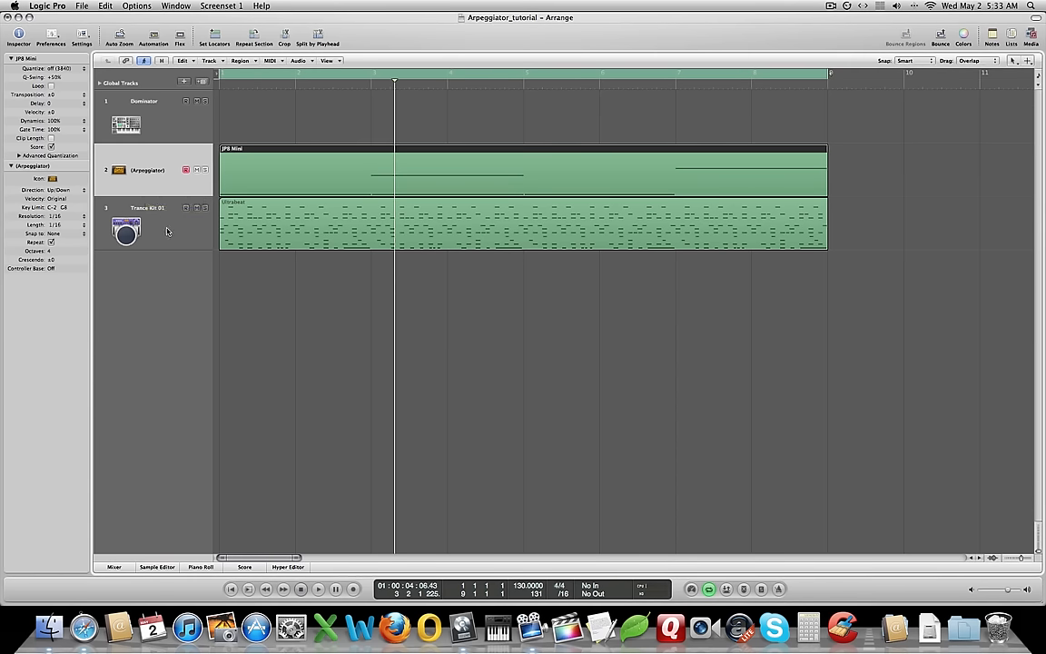
{"action": "left_click", "coordinate": [318, 590]}
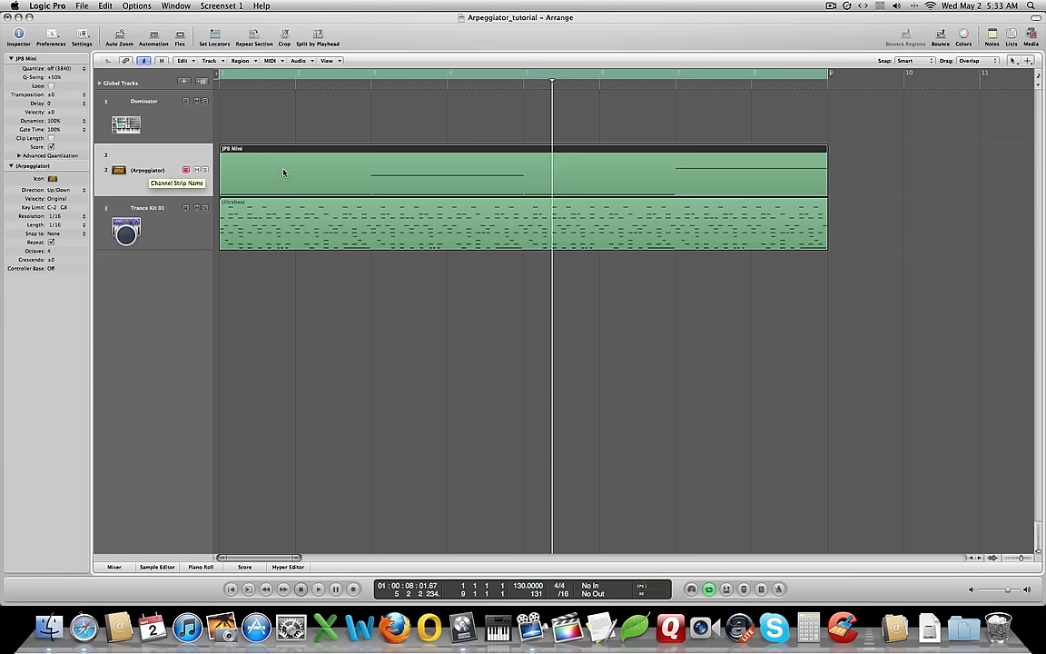
{"action": "left_click", "coordinate": [195, 564]}
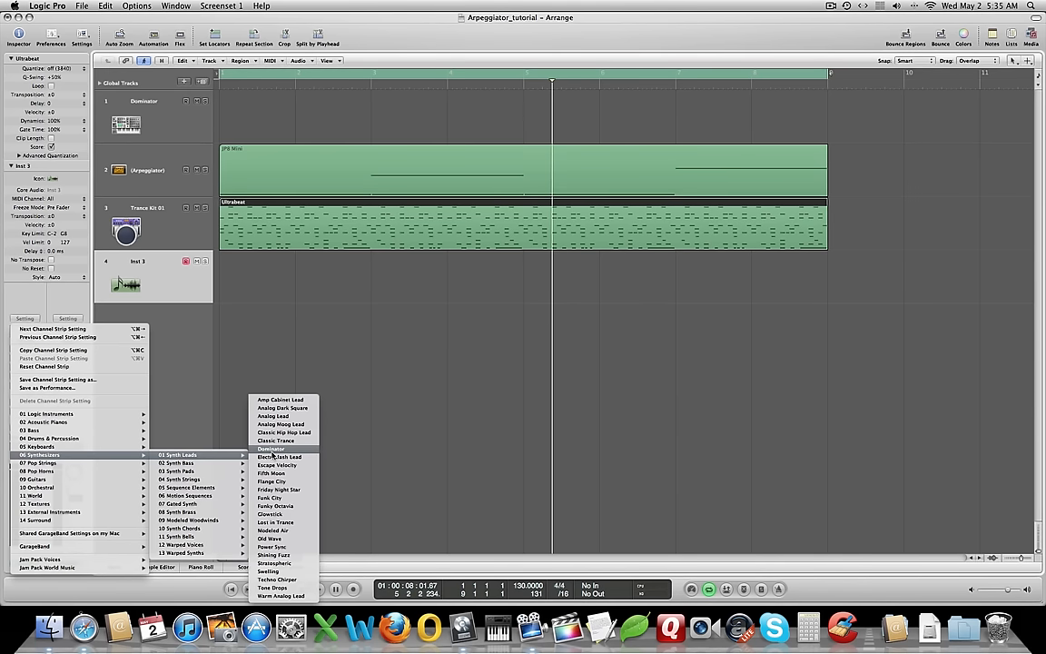
Load the Dominator synth lead on the new track and rename it Dominator 2
{"action": "left_click", "coordinate": [270, 457]}
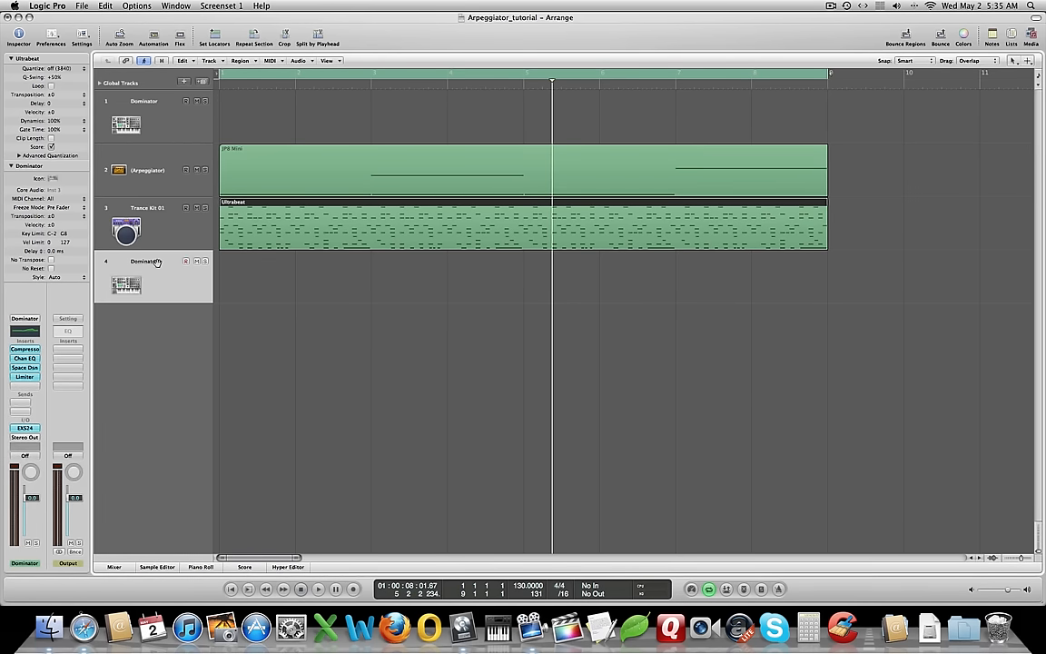
{"action": "double_click", "coordinate": [145, 261]}
{"action": "type", "text": " 2"}
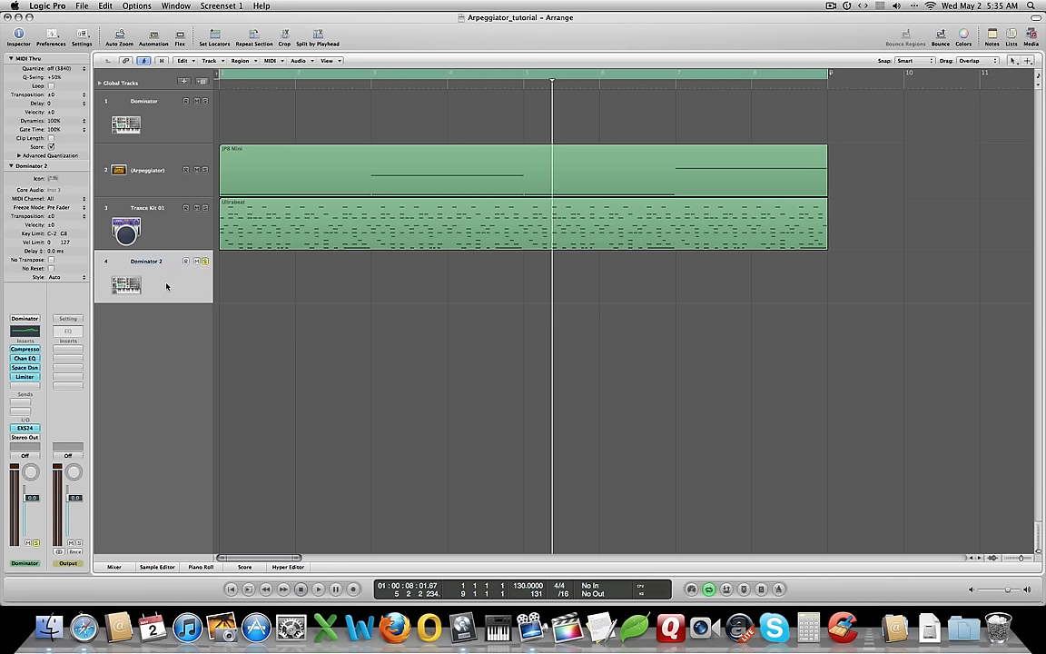
{"action": "mouse_move", "coordinate": [292, 285]}
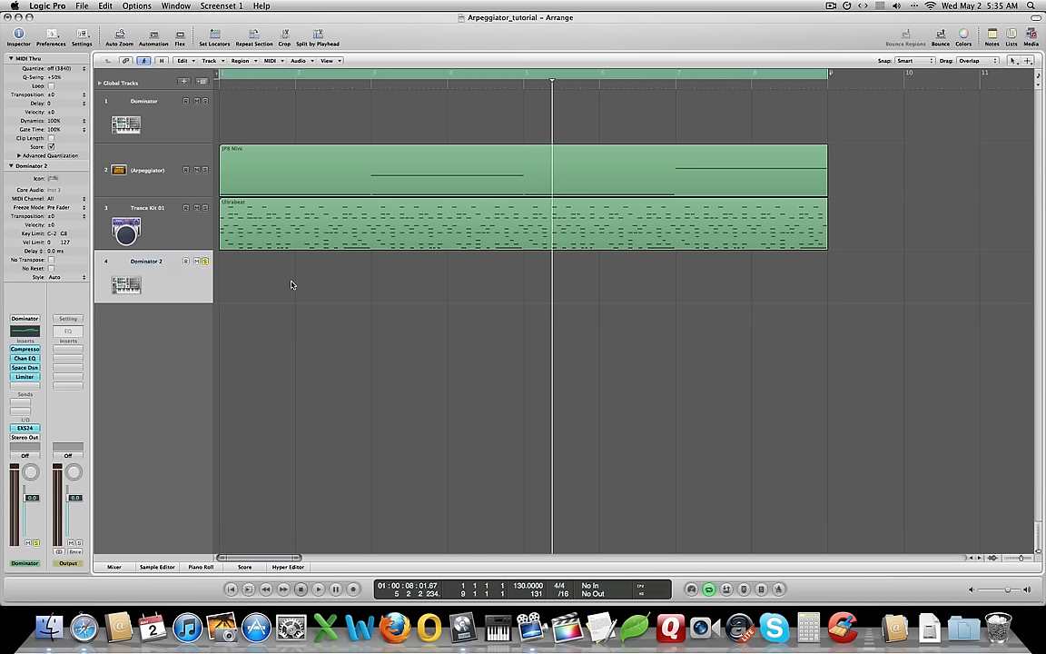
{"action": "mouse_move", "coordinate": [305, 281]}
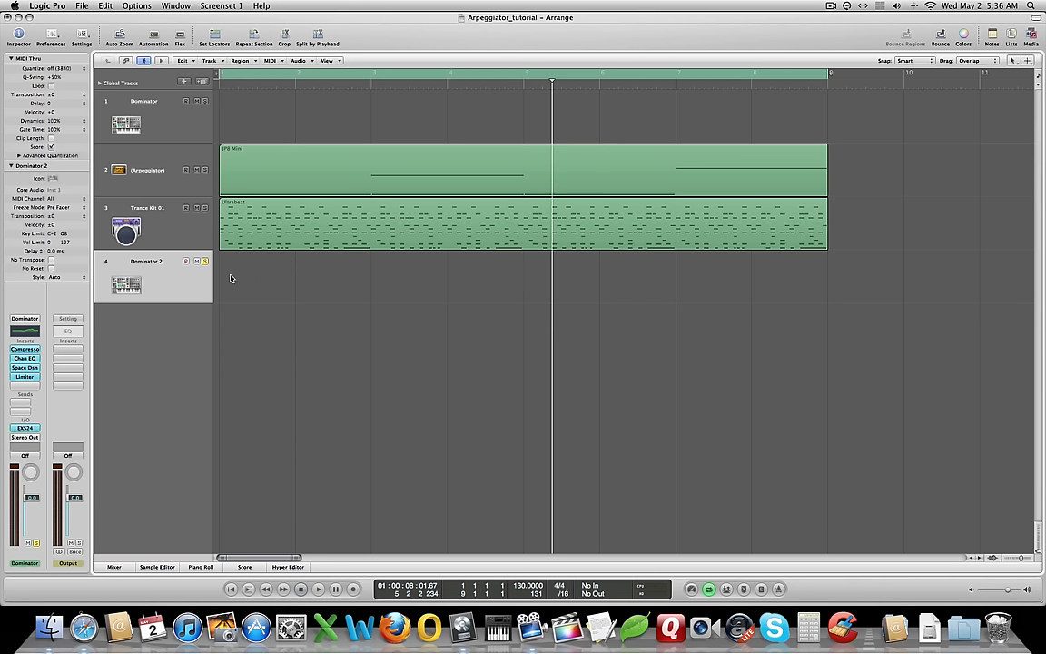
{"action": "mouse_move", "coordinate": [93, 318]}
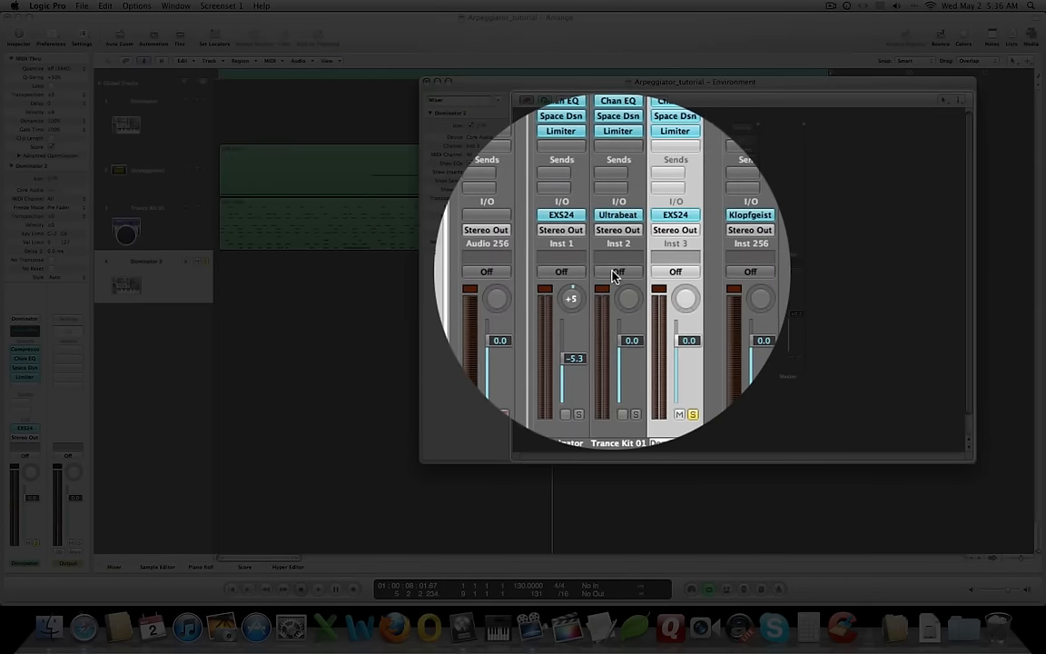
Switch the Environment to the Click & Ports layer and move its window aside
{"action": "left_click", "coordinate": [499, 163]}
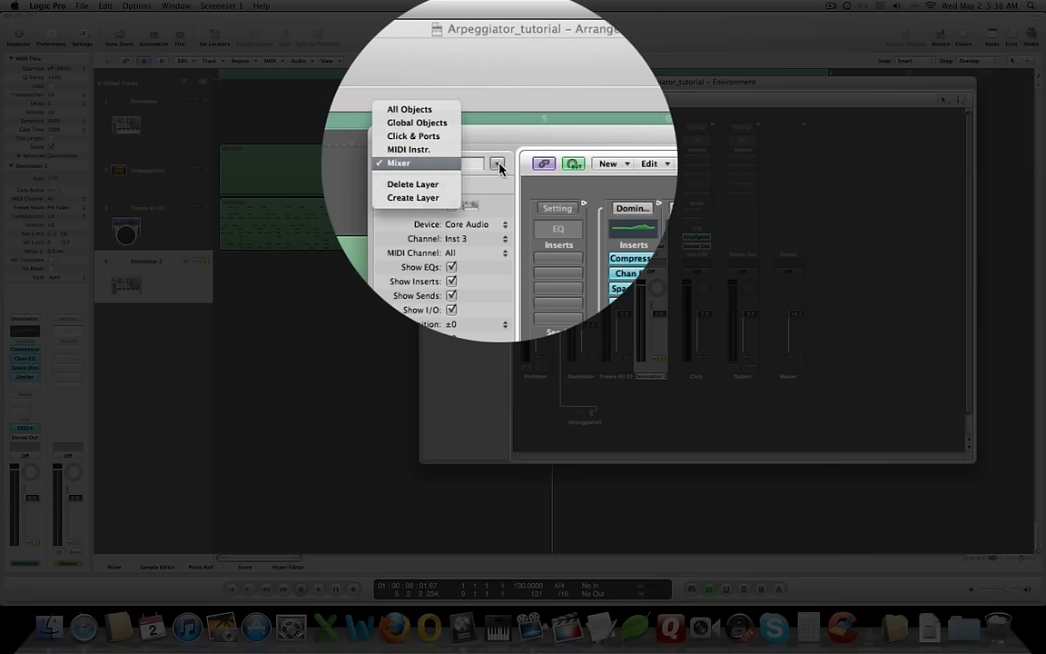
{"action": "mouse_move", "coordinate": [444, 136]}
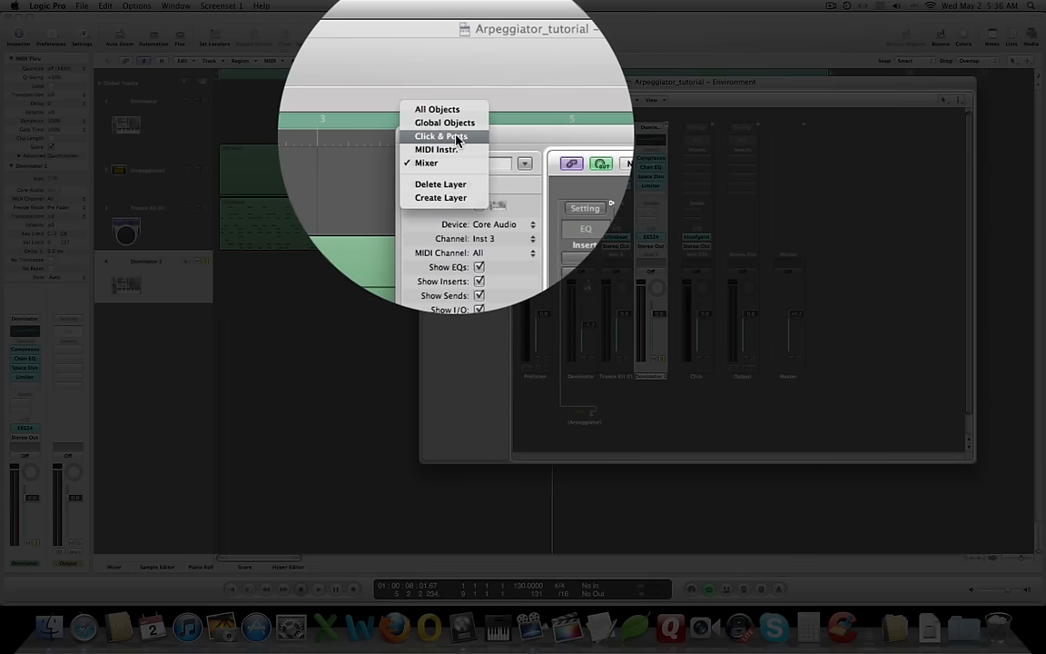
{"action": "left_click", "coordinate": [439, 135]}
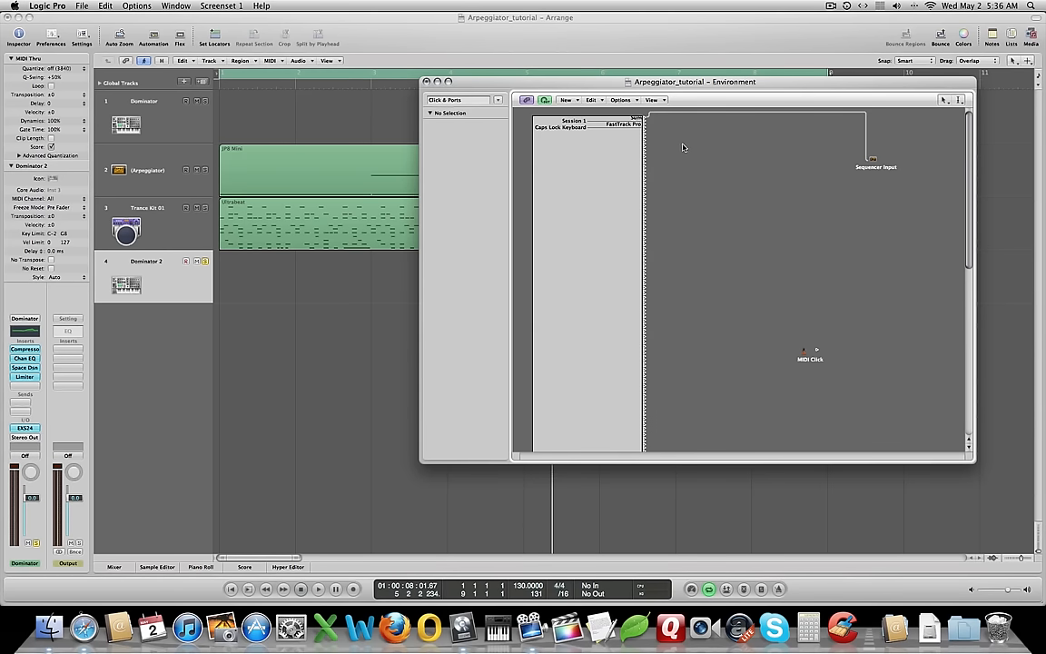
{"action": "left_click_drag", "start_coordinate": [695, 81], "coordinate": [593, 83]}
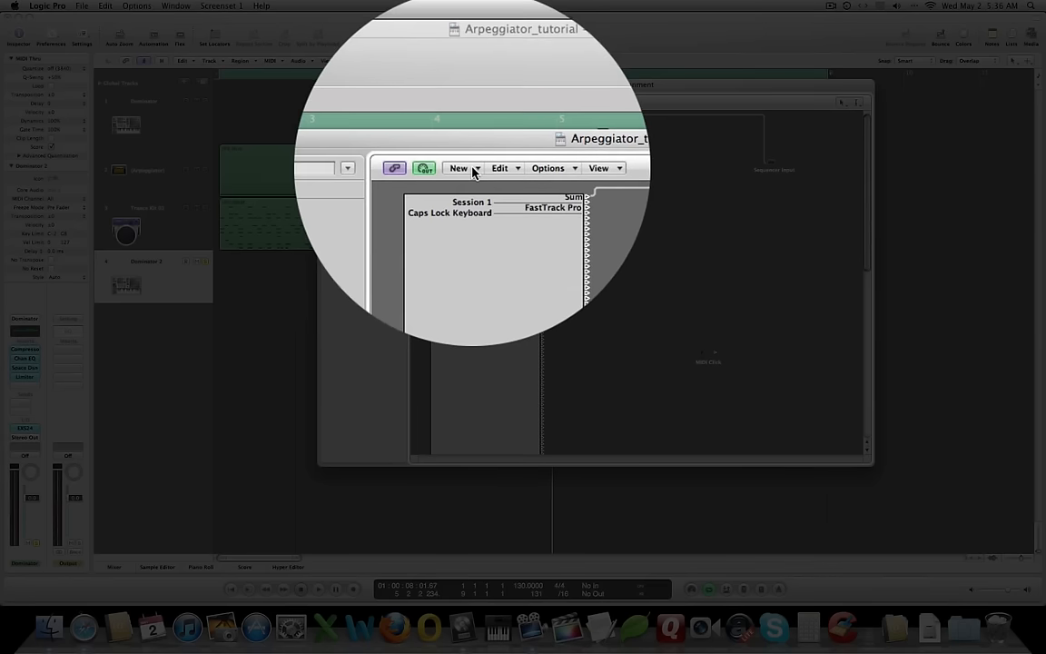
Create an Arpeggiator object and cable it between the physical input and Sequencer Input
{"action": "left_click", "coordinate": [458, 168]}
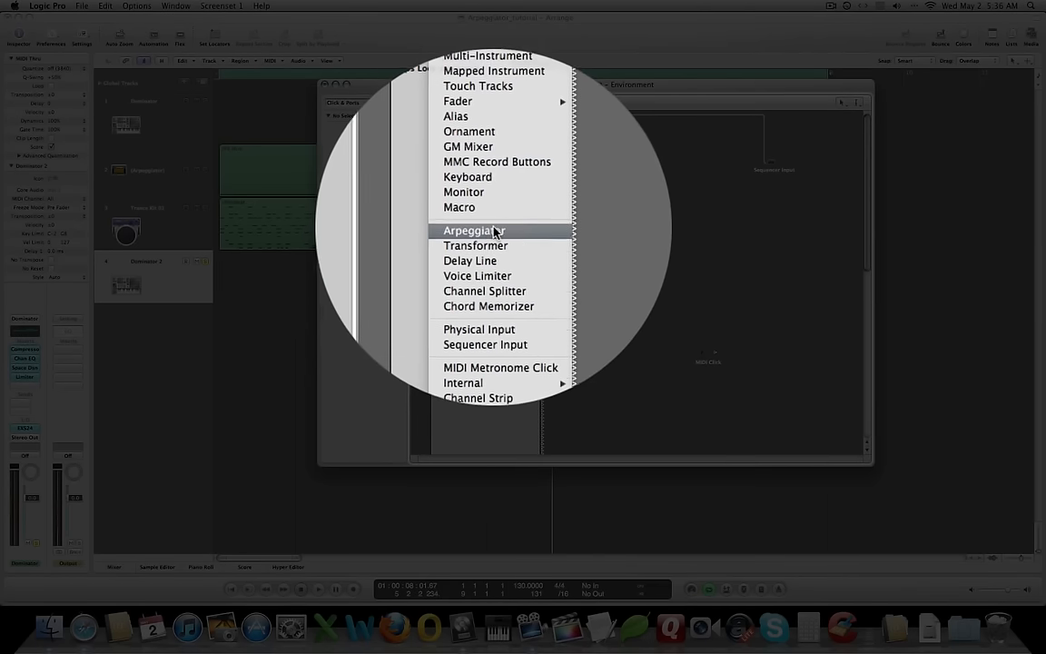
{"action": "left_click", "coordinate": [472, 230]}
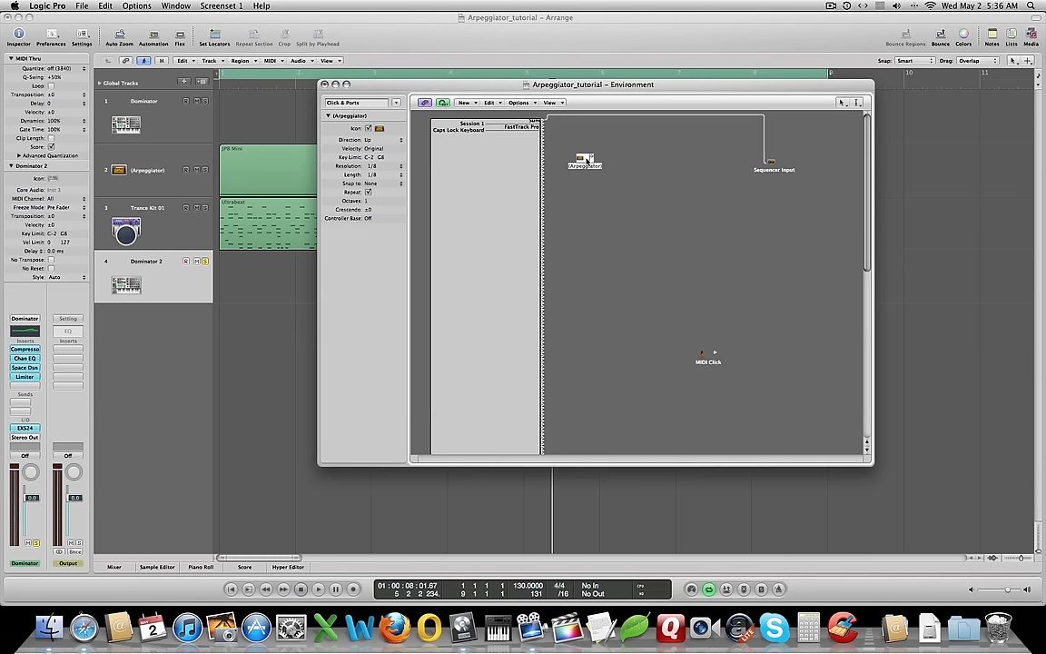
{"action": "left_click_drag", "start_coordinate": [585, 161], "coordinate": [632, 277]}
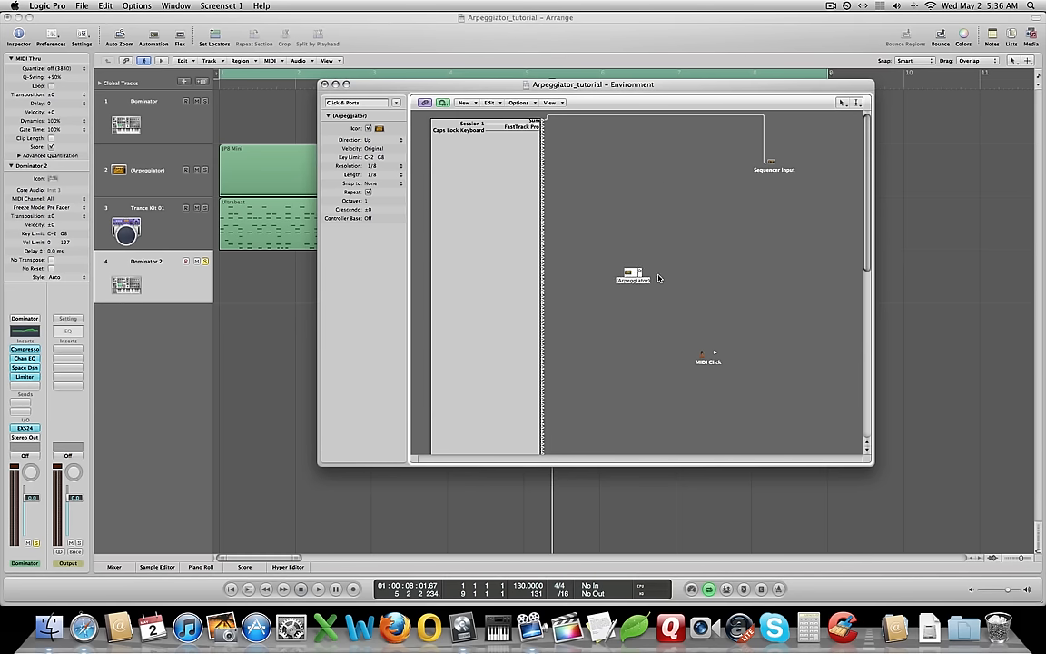
{"action": "mouse_move", "coordinate": [529, 217]}
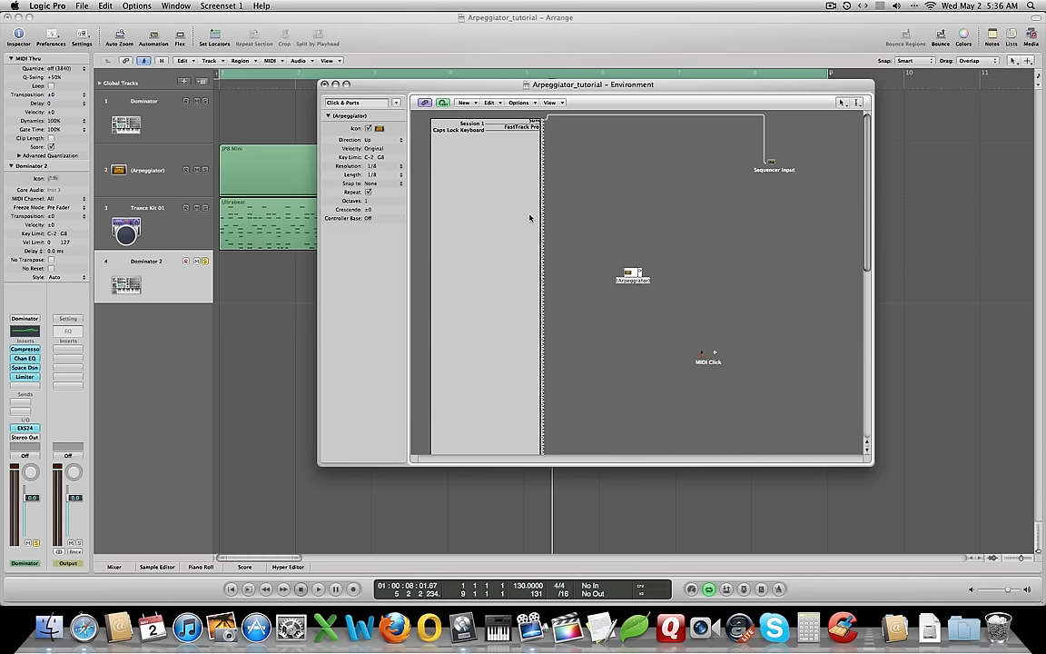
{"action": "mouse_move", "coordinate": [514, 113]}
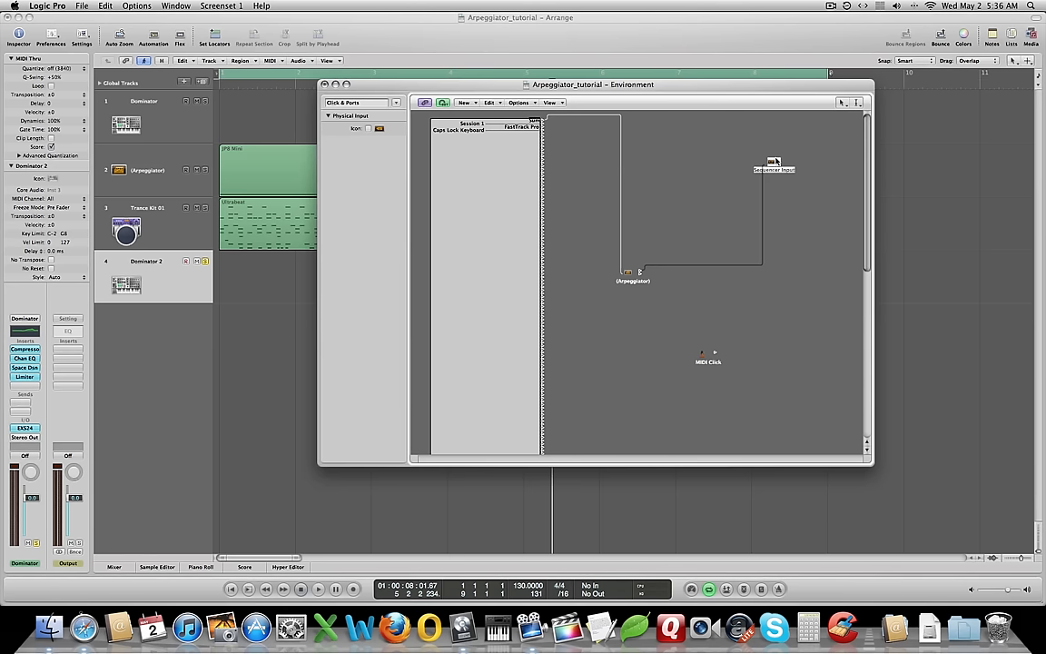
{"action": "left_click", "coordinate": [630, 272]}
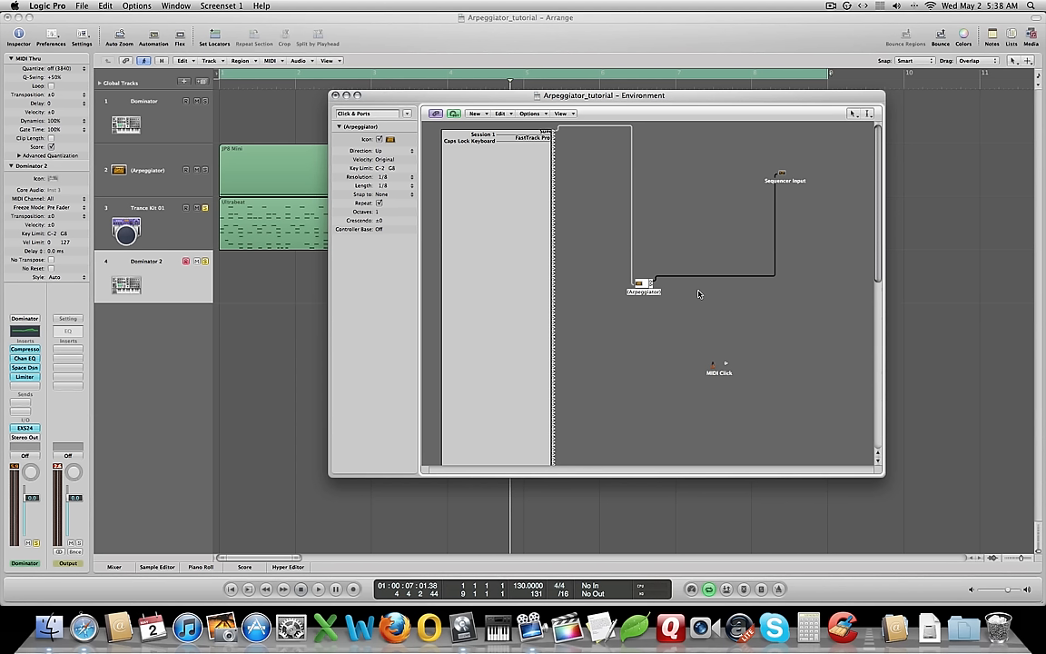
{"action": "mouse_move", "coordinate": [676, 291]}
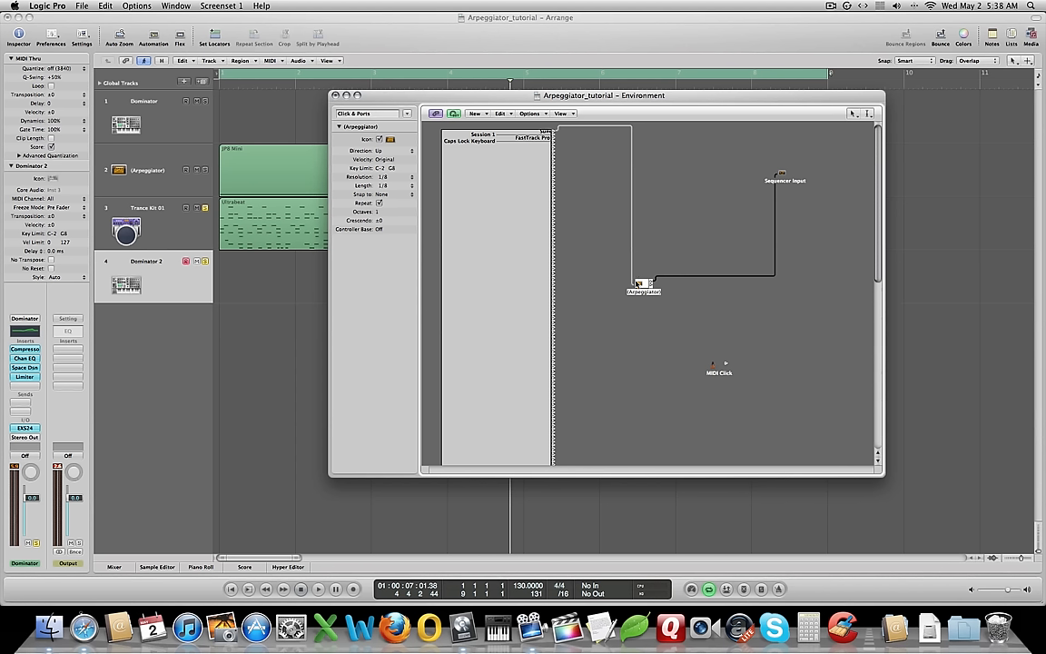
{"action": "mouse_move", "coordinate": [651, 318]}
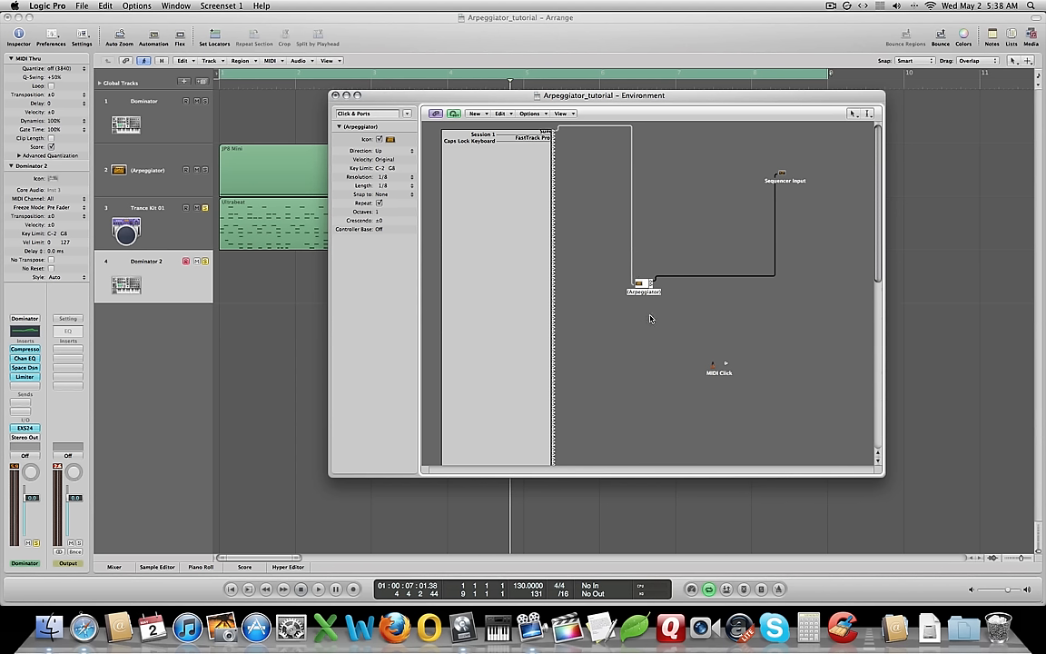
{"action": "mouse_move", "coordinate": [421, 138]}
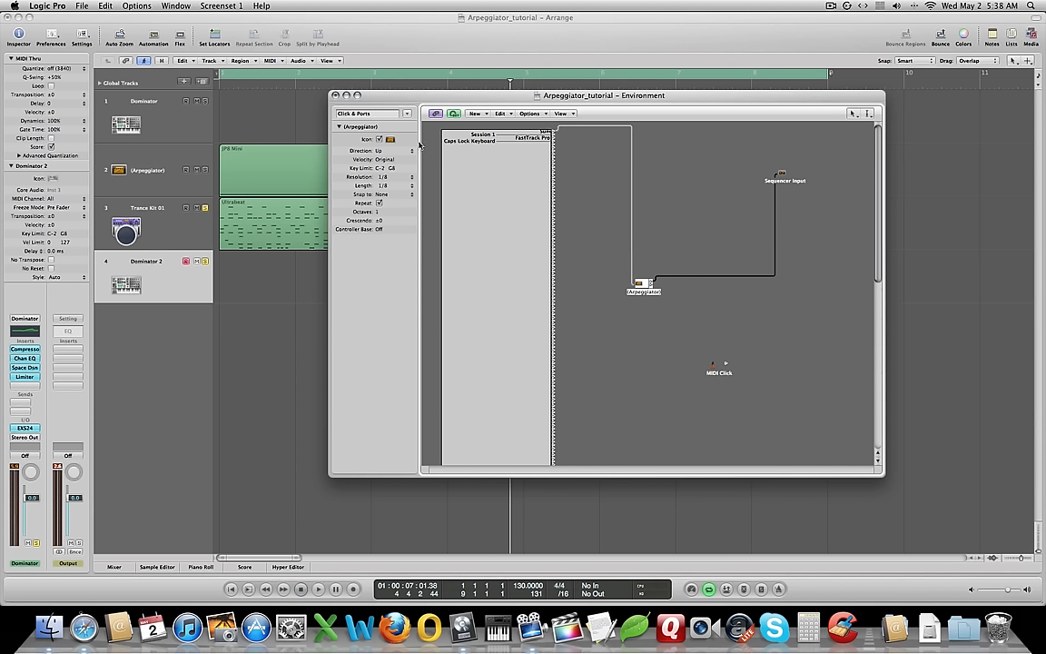
{"action": "mouse_move", "coordinate": [384, 263]}
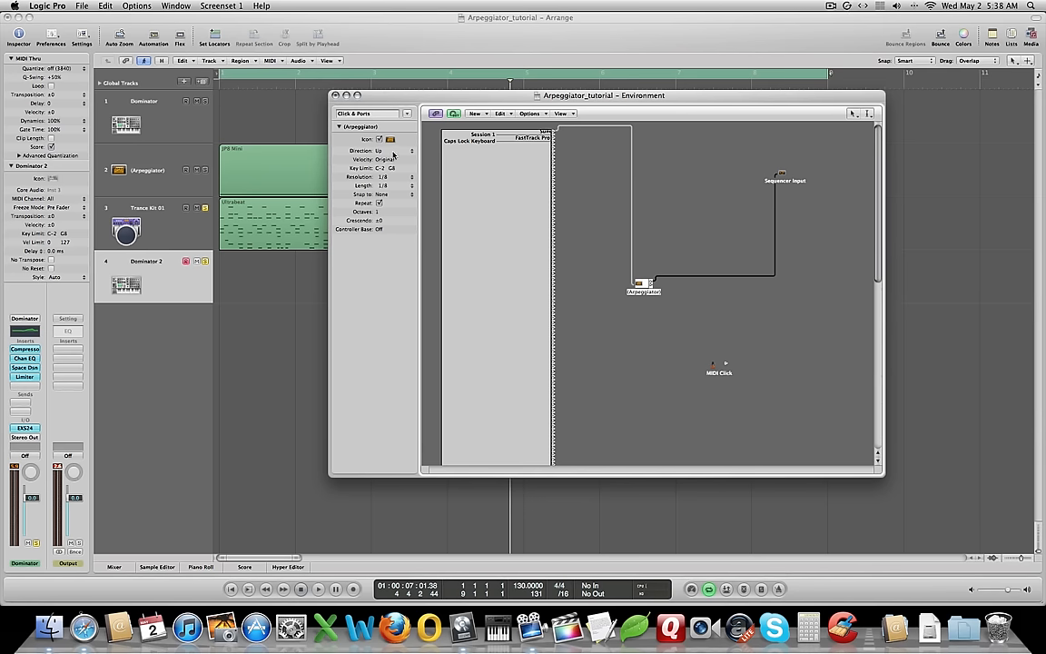
Set the Arpeggiator direction to Up/Down and resolution to 1/16
{"action": "left_click", "coordinate": [386, 150]}
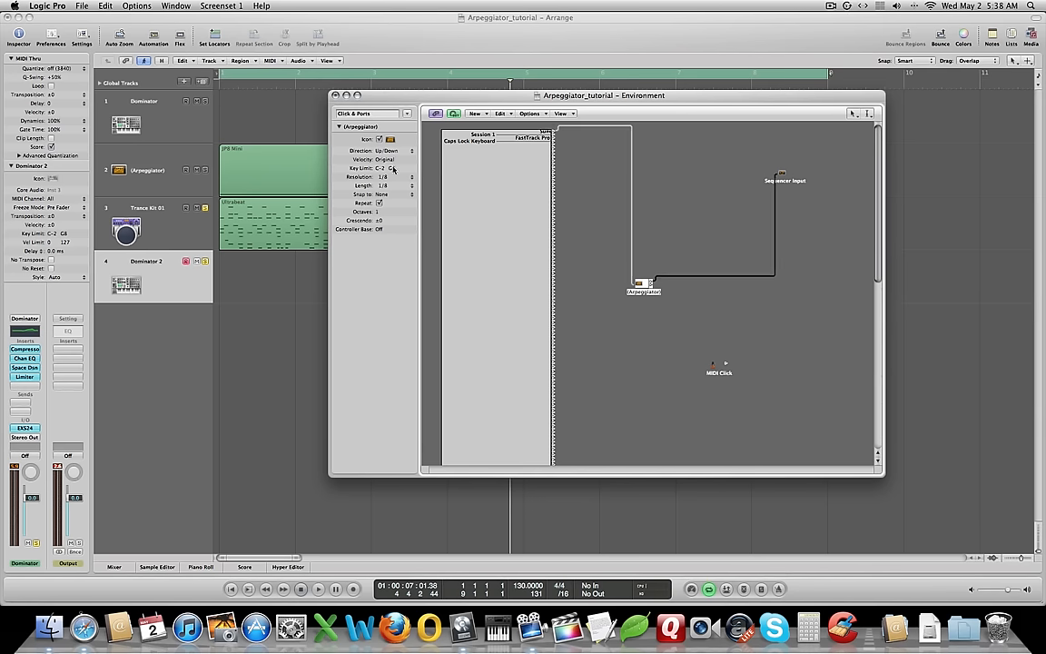
{"action": "left_click", "coordinate": [390, 176]}
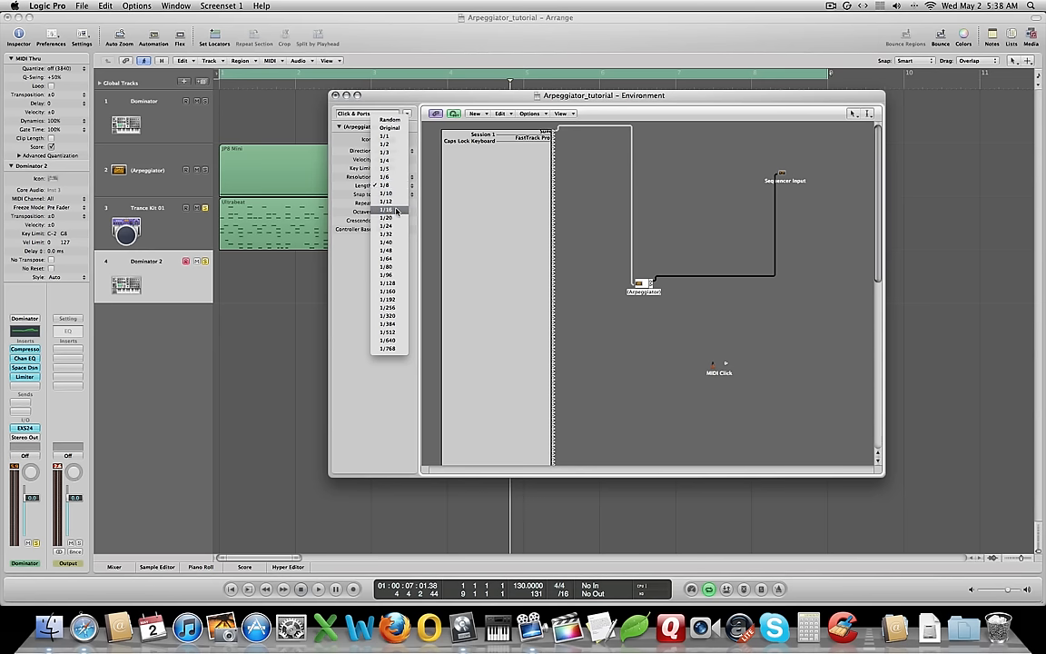
{"action": "left_click", "coordinate": [385, 212]}
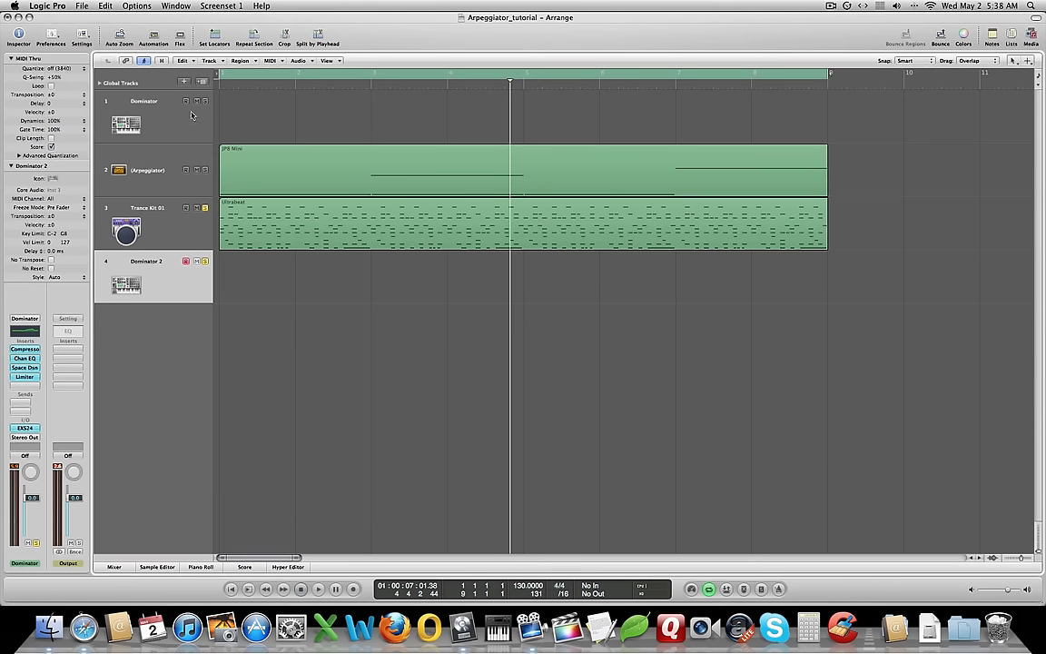
{"action": "mouse_move", "coordinate": [377, 573]}
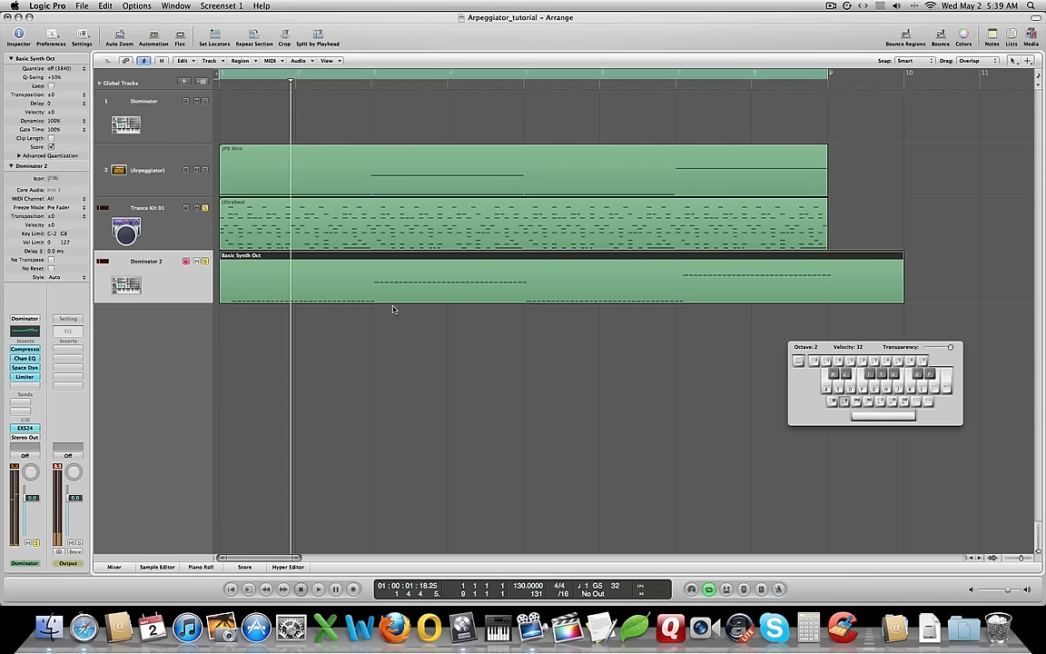
Record an arpeggiated part into a new Basic Synth Oct region on the Dominator 2 track
{"action": "left_click", "coordinate": [200, 565]}
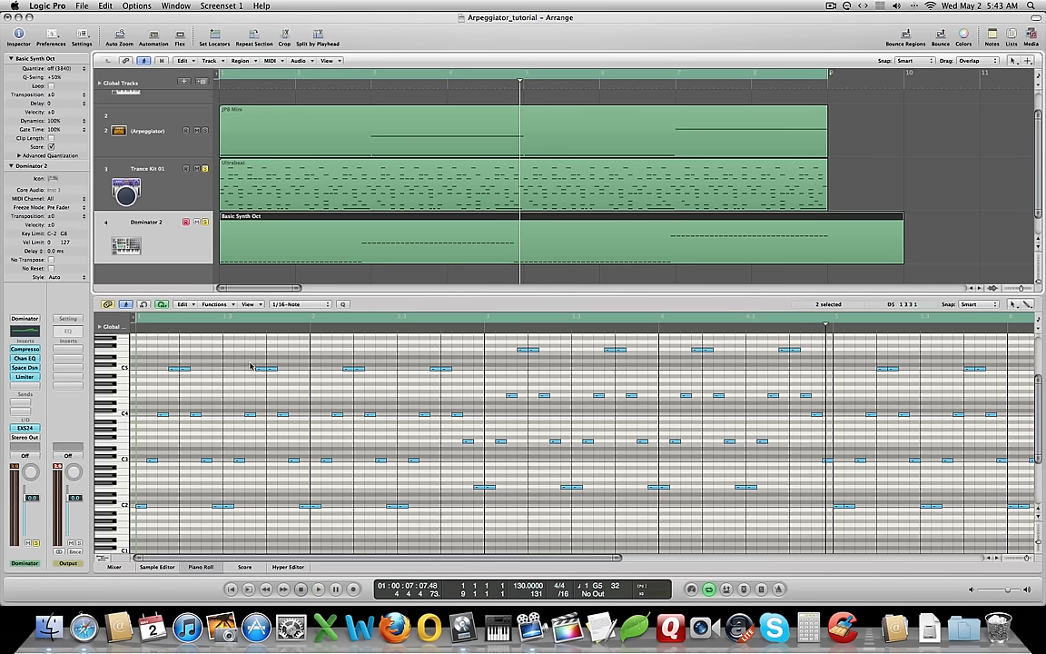
Pick a note in the recorded Basic Synth Oct part and raise it by one semitone
{"action": "left_click", "coordinate": [263, 369]}
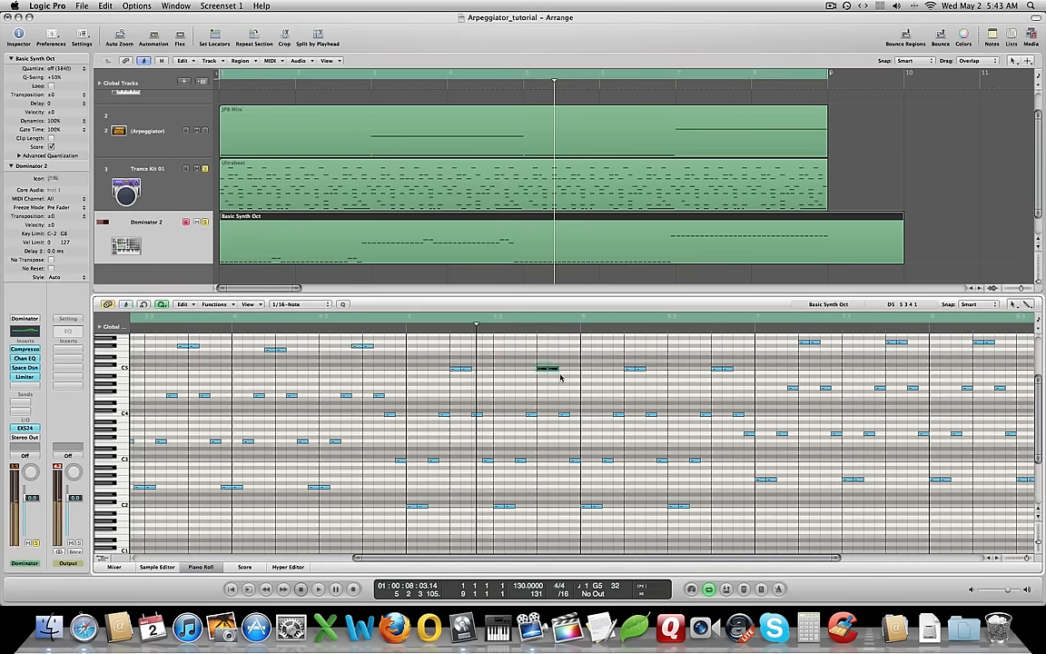
{"action": "left_click_drag", "start_coordinate": [547, 368], "coordinate": [545, 368]}
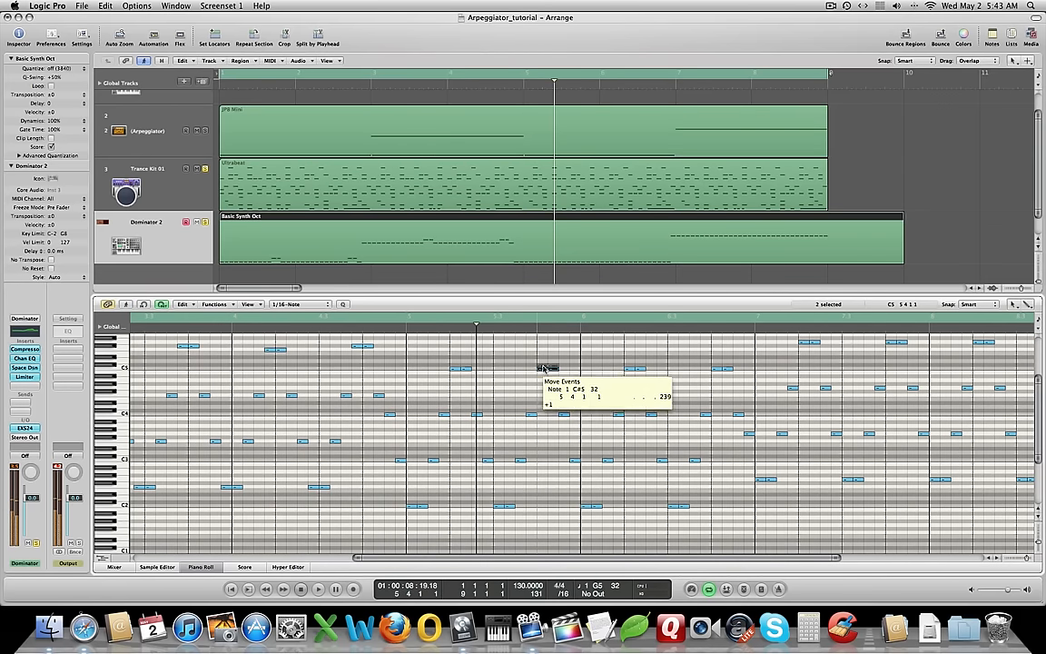
{"action": "left_click_drag", "start_coordinate": [544, 370], "coordinate": [722, 370]}
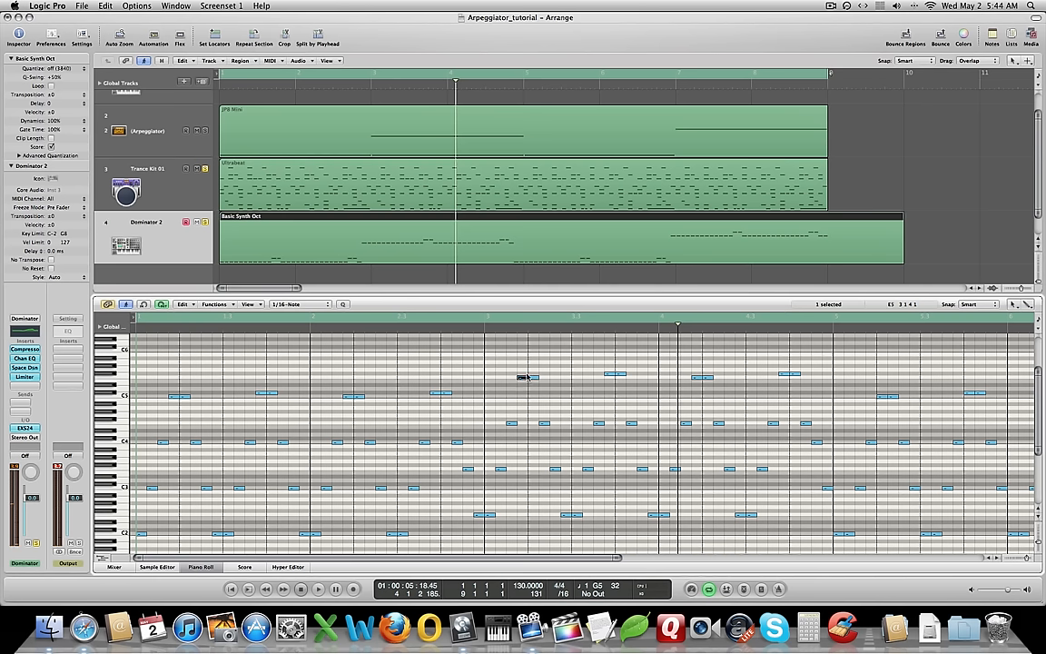
Move the highest notes in the early and later bars of the Basic Synth Oct region to new pitches
{"action": "left_click_drag", "start_coordinate": [527, 376], "coordinate": [522, 379]}
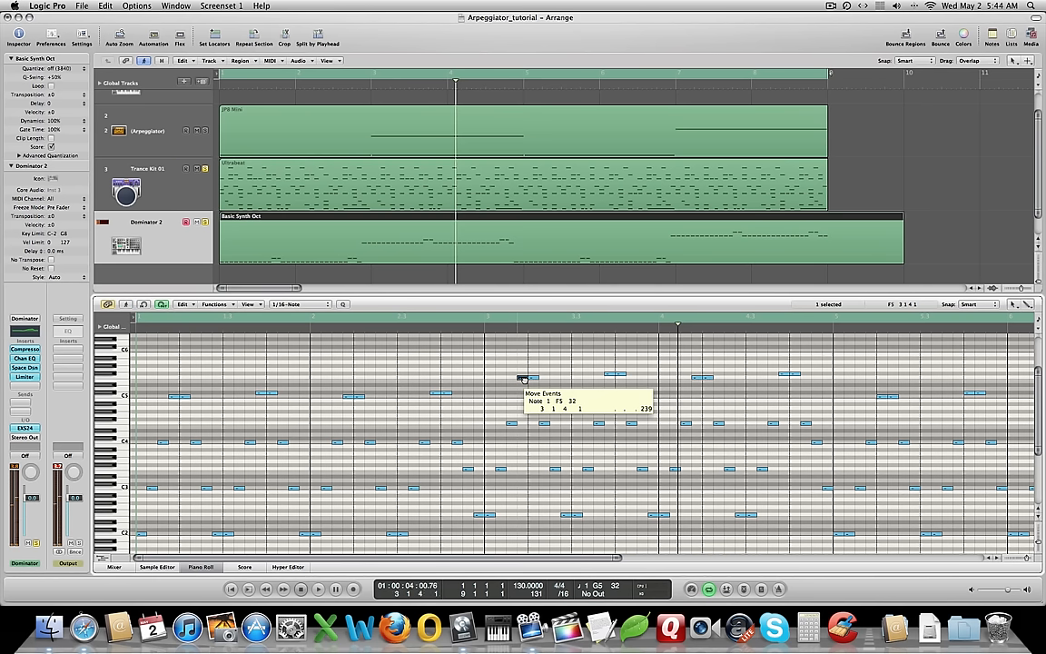
{"action": "left_click_drag", "start_coordinate": [522, 379], "coordinate": [522, 378]}
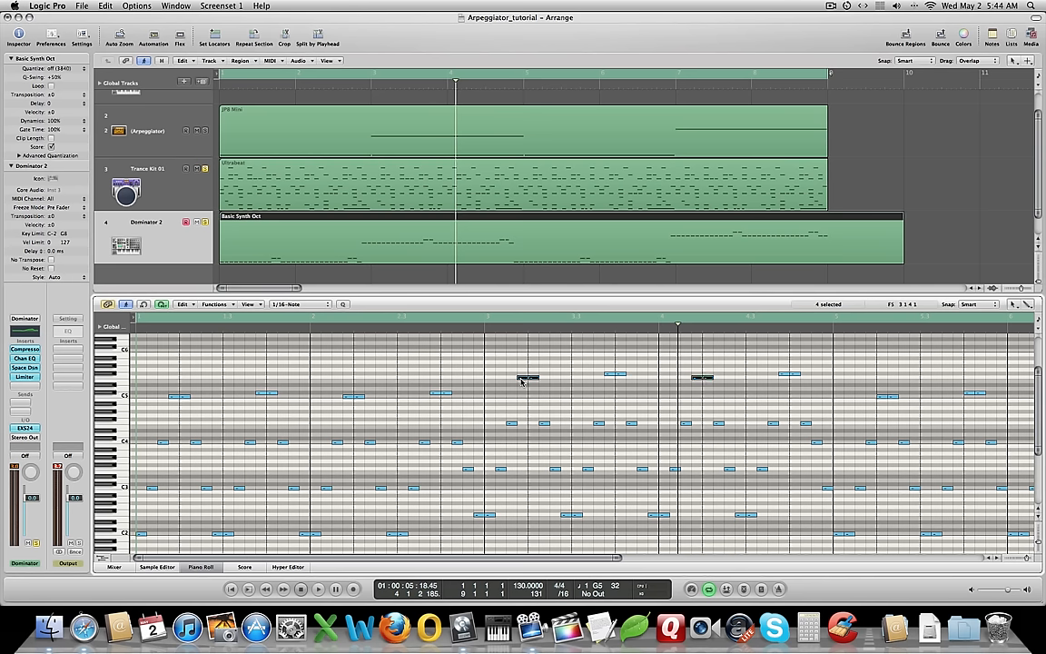
{"action": "left_click_drag", "start_coordinate": [526, 377], "coordinate": [523, 379]}
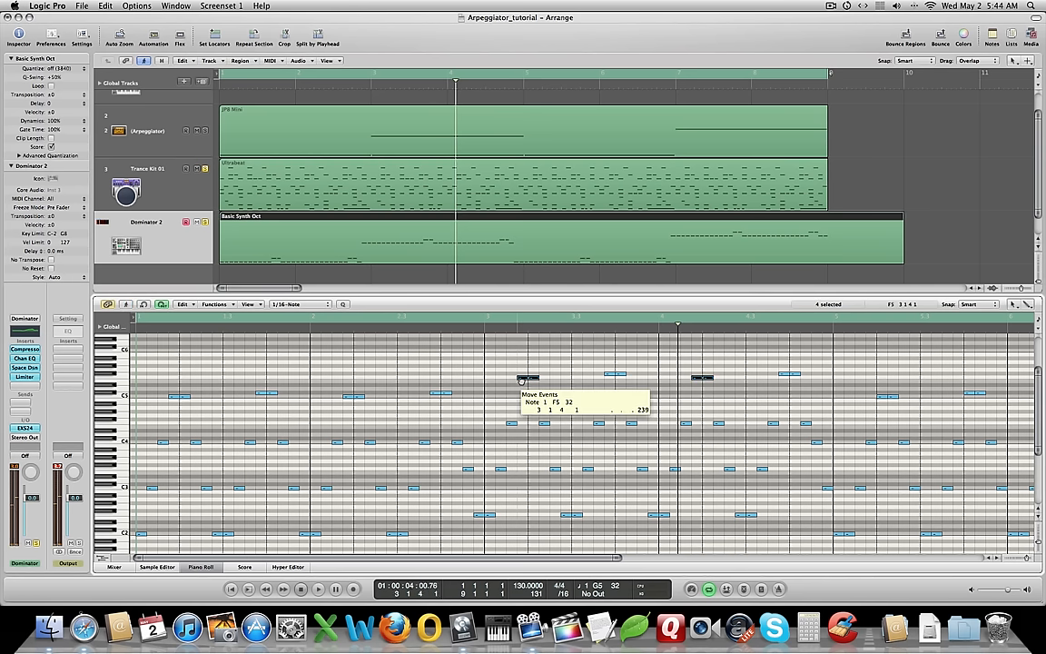
{"action": "left_click_drag", "start_coordinate": [528, 377], "coordinate": [528, 397]}
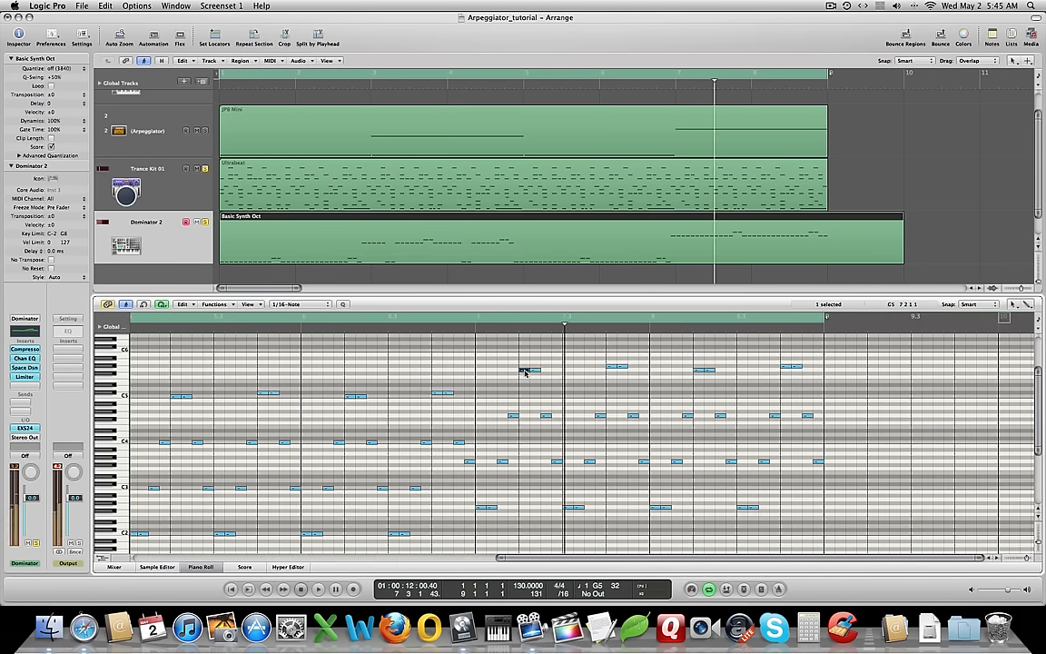
{"action": "left_click_drag", "start_coordinate": [530, 368], "coordinate": [524, 372]}
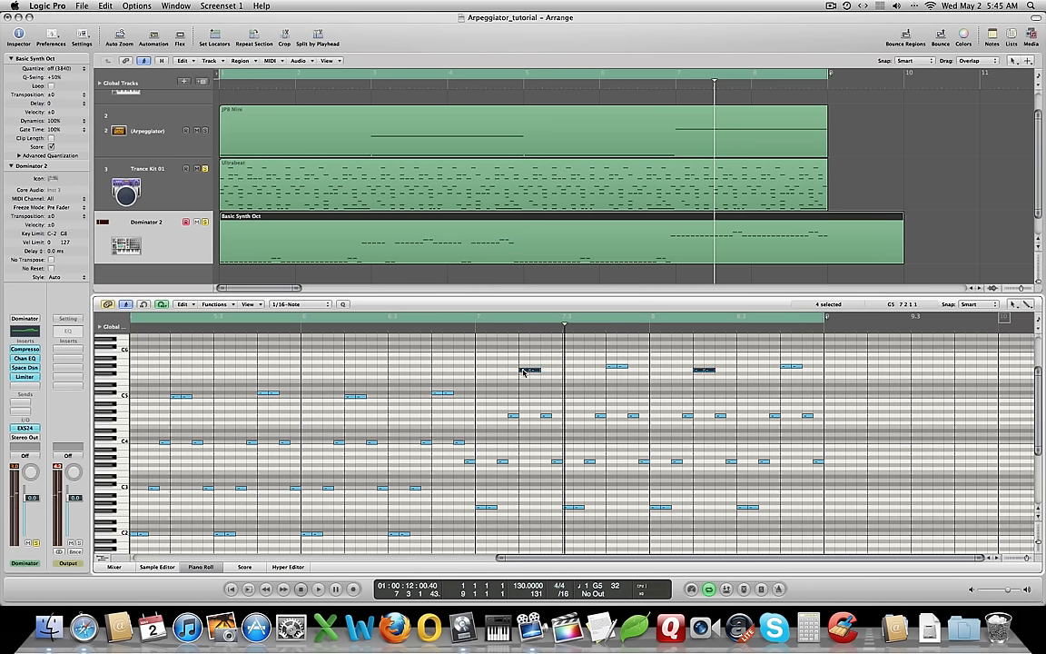
{"action": "left_click_drag", "start_coordinate": [530, 369], "coordinate": [525, 384]}
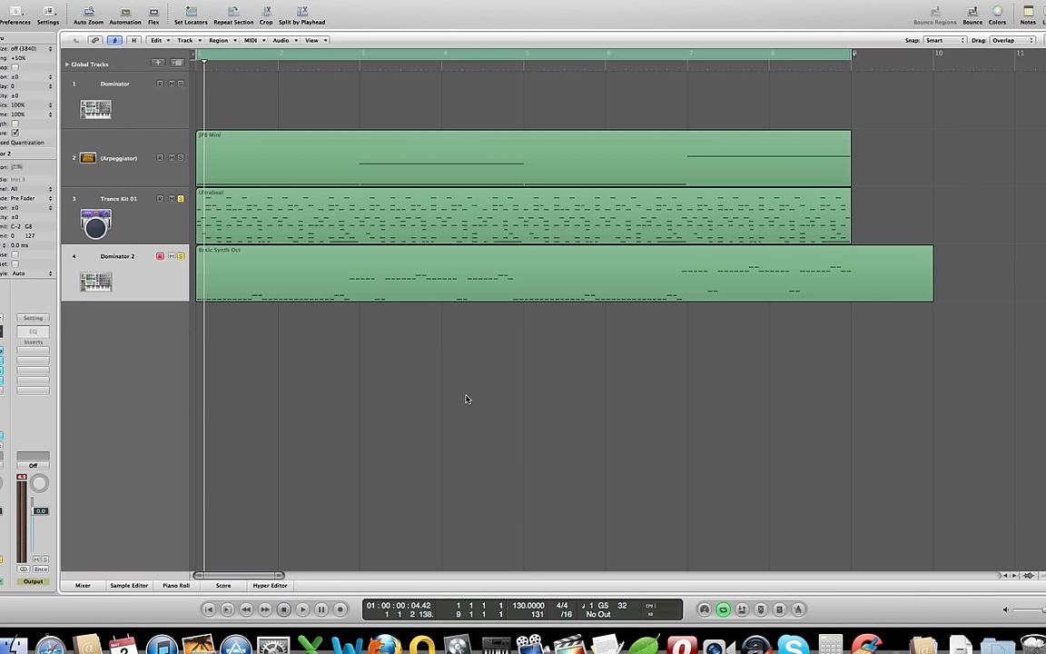
{"action": "mouse_move", "coordinate": [453, 408]}
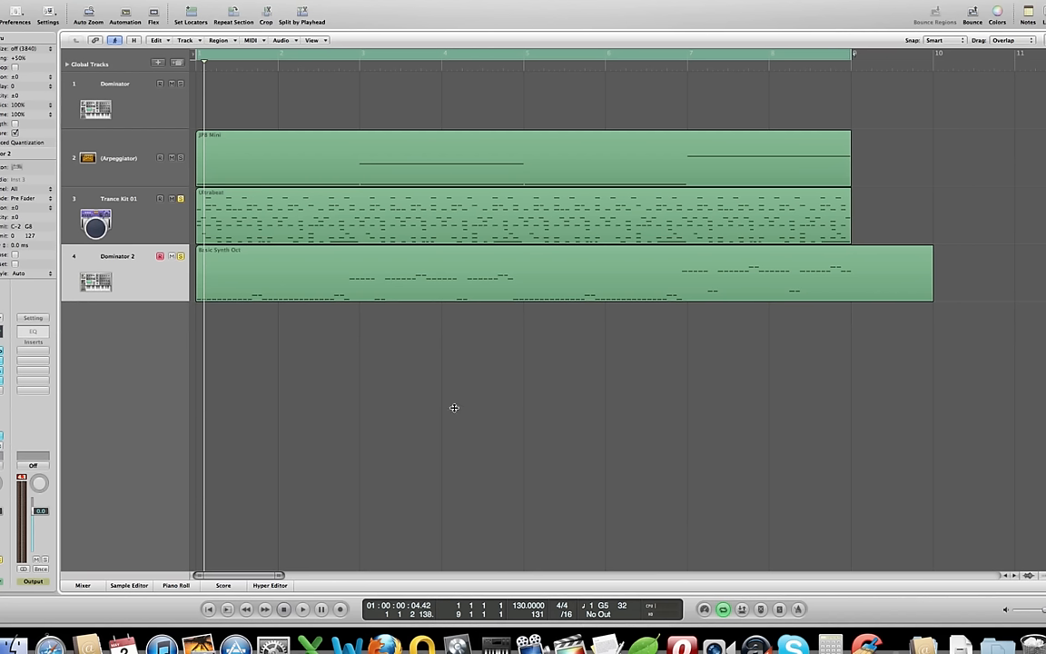
{"action": "mouse_move", "coordinate": [155, 293]}
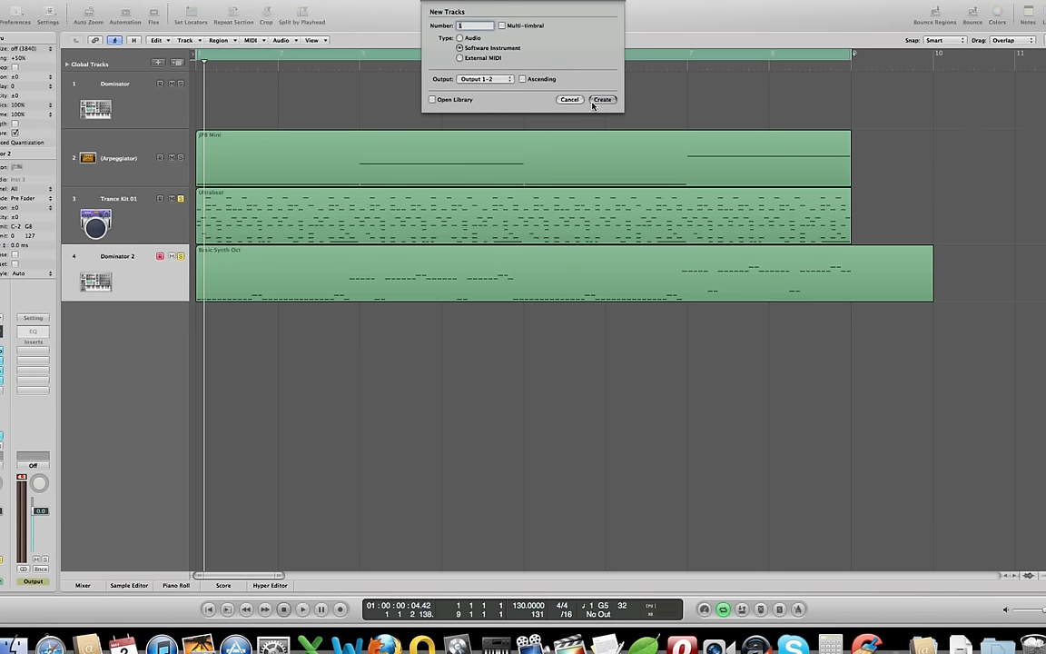
Create a new software instrument track and load the Eye Liner Bass preset from 03 Synth Bass
{"action": "left_click", "coordinate": [599, 99]}
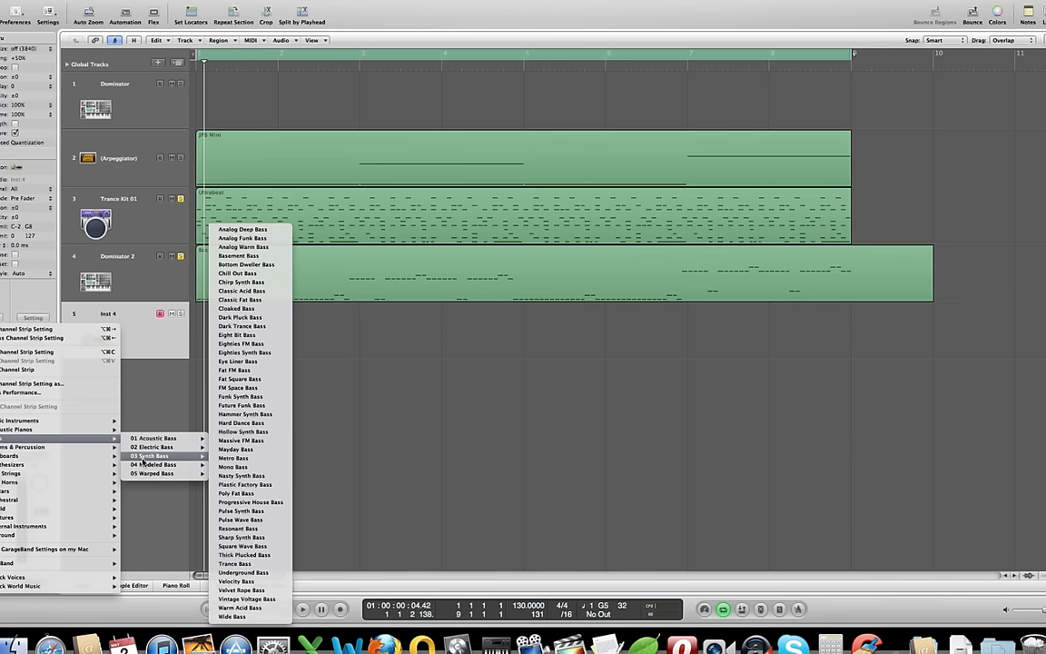
{"action": "mouse_move", "coordinate": [242, 370]}
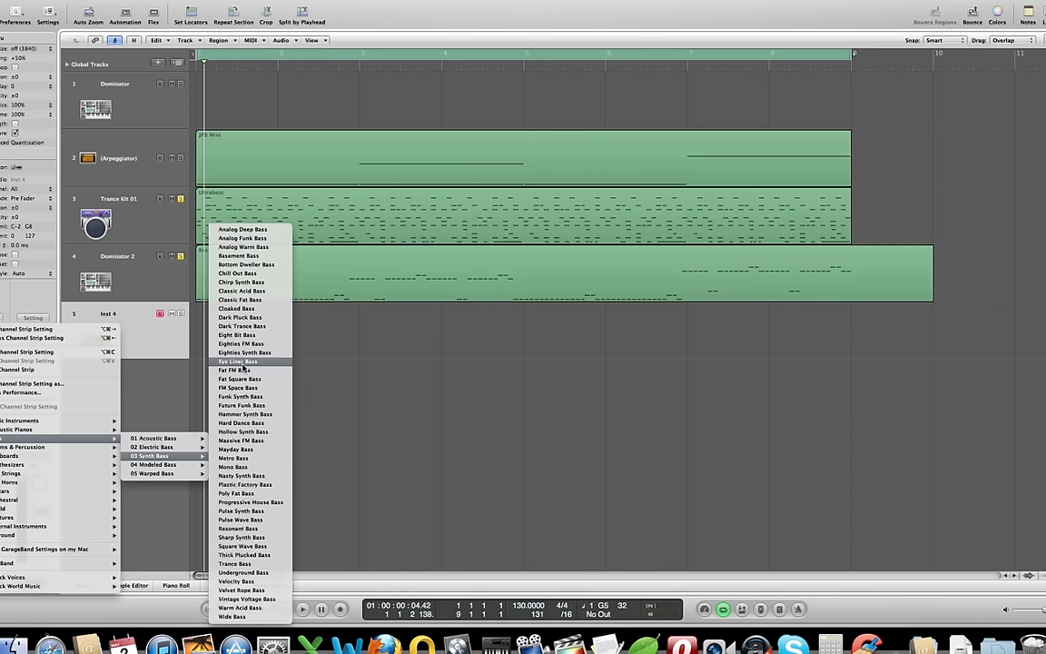
{"action": "left_click", "coordinate": [238, 361]}
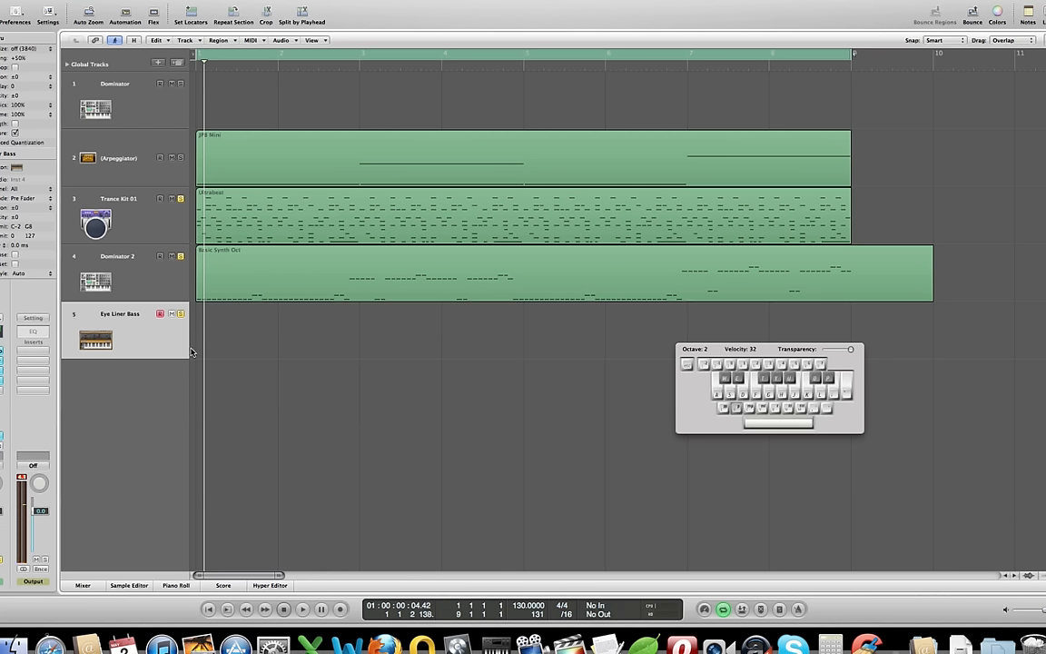
{"action": "mouse_move", "coordinate": [155, 344]}
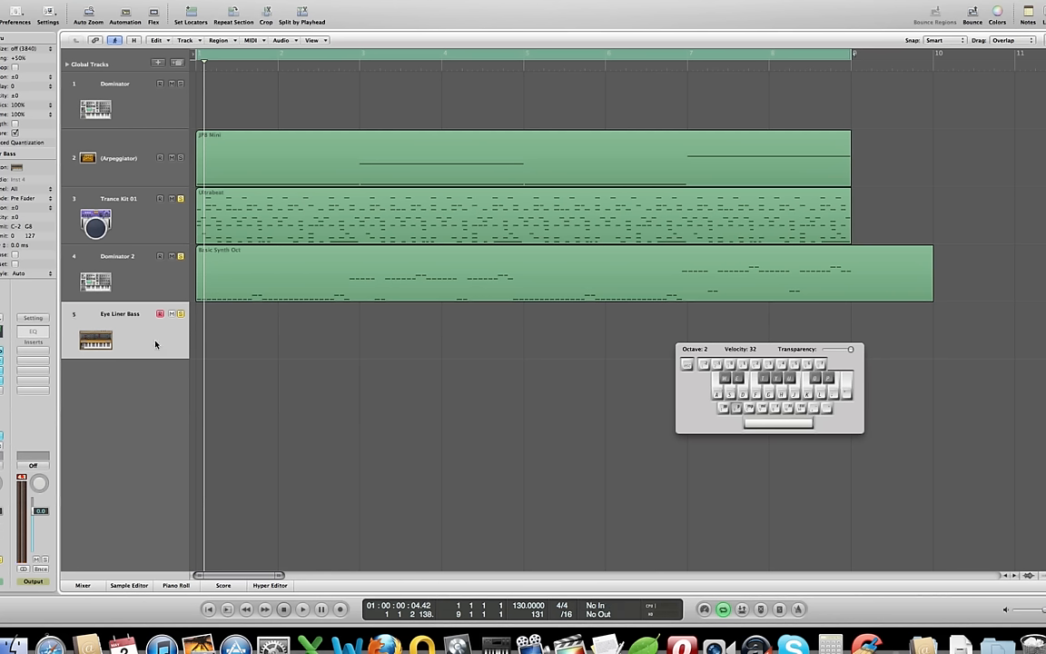
{"action": "mouse_move", "coordinate": [143, 345]}
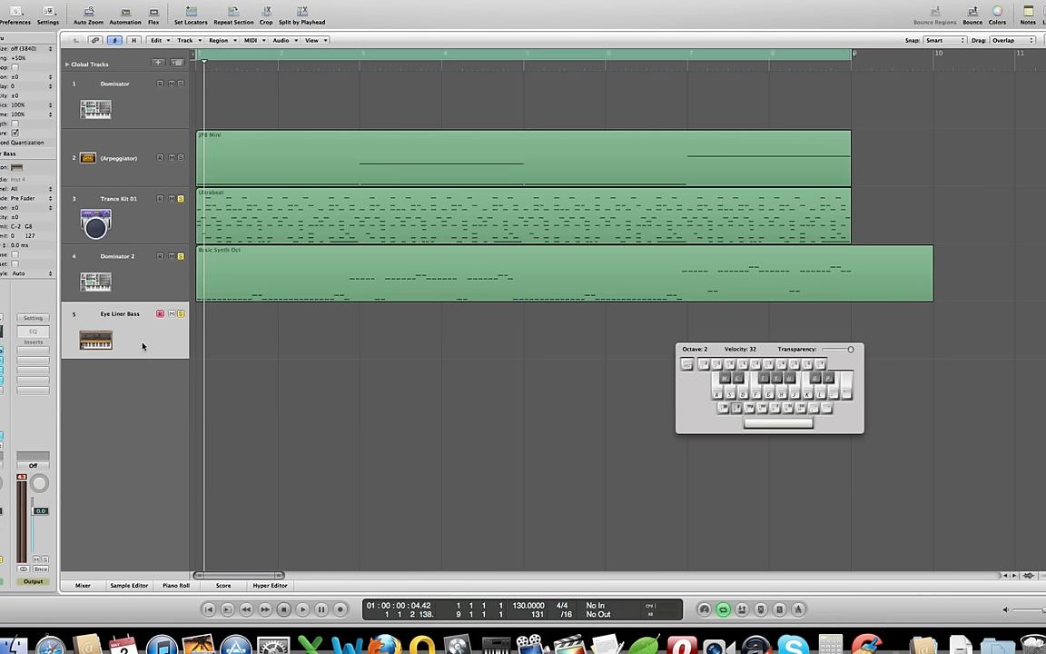
{"action": "mouse_move", "coordinate": [264, 465]}
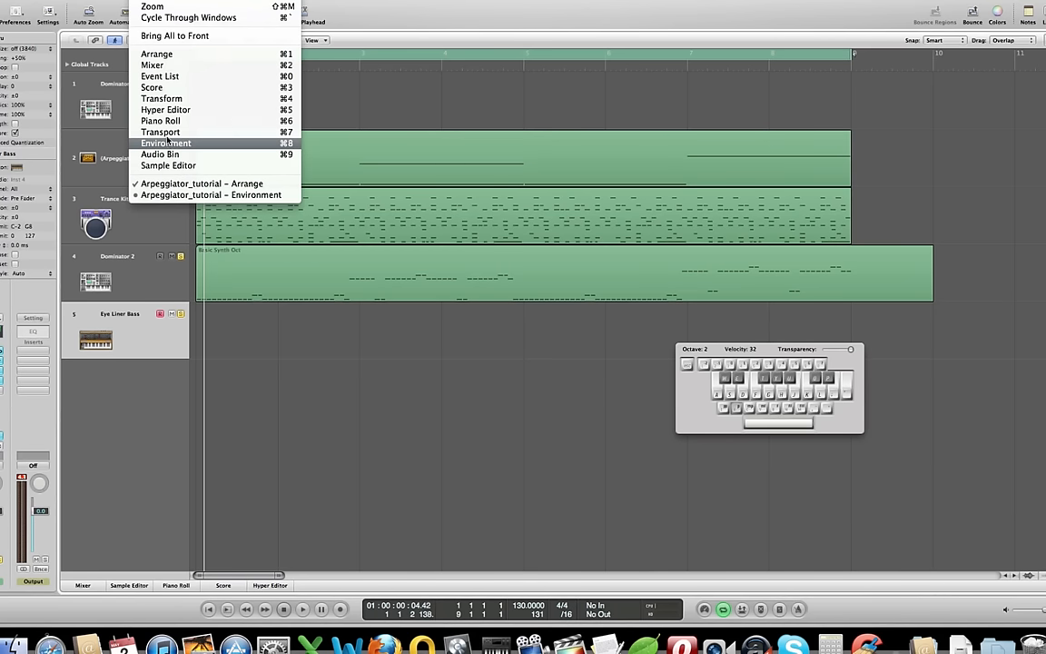
Show the Environment window with the Arpeggiator, Sequencer Input and MIDI Click objects
{"action": "left_click", "coordinate": [166, 142]}
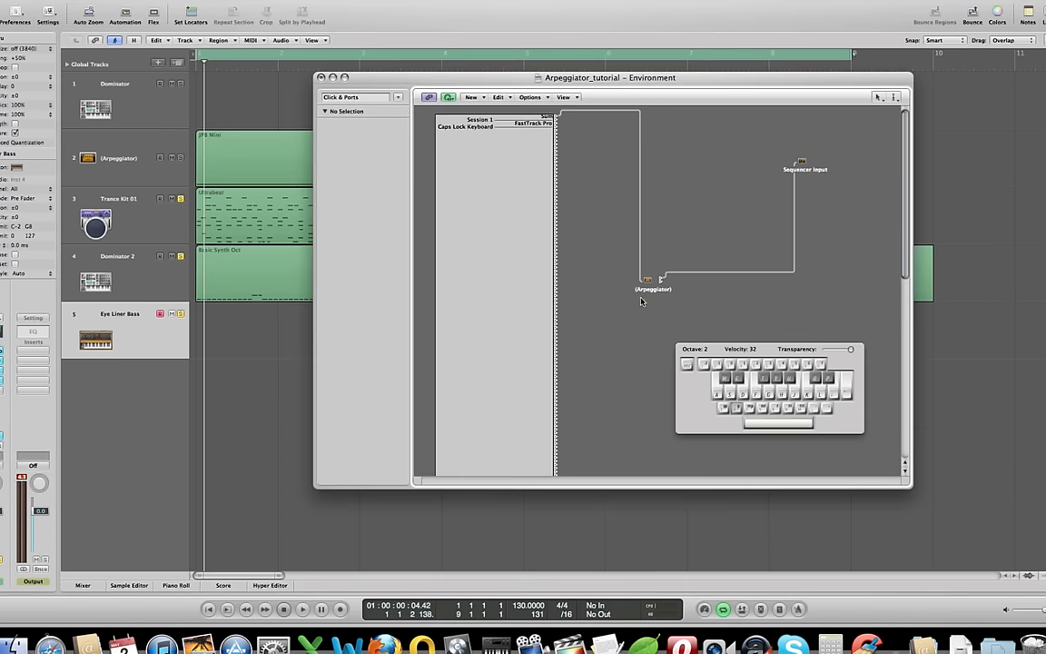
{"action": "mouse_move", "coordinate": [591, 297]}
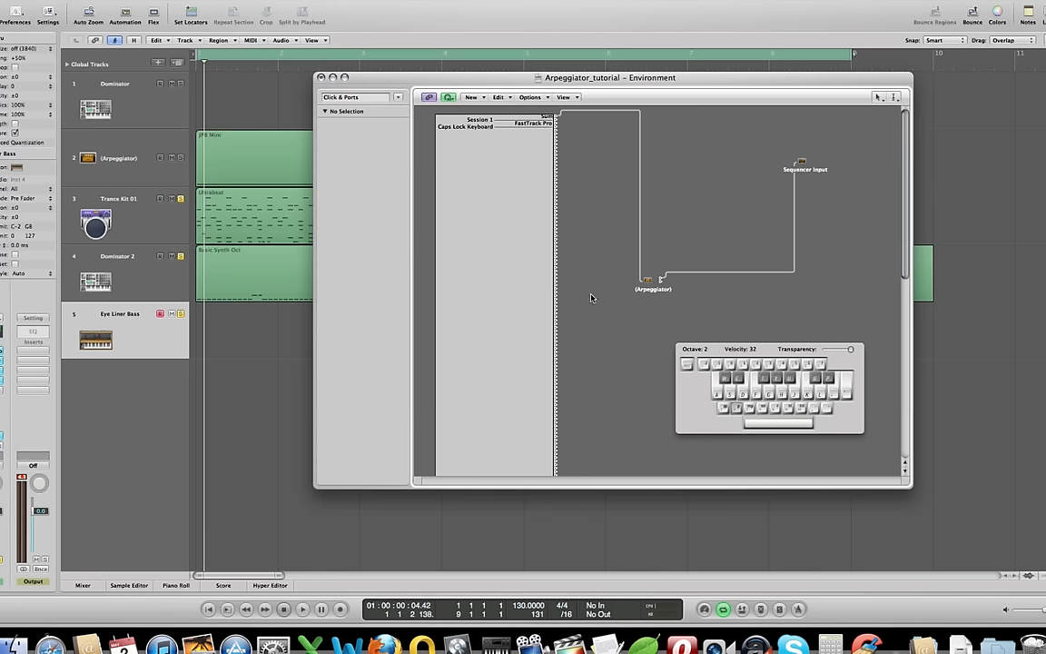
{"action": "mouse_move", "coordinate": [695, 320]}
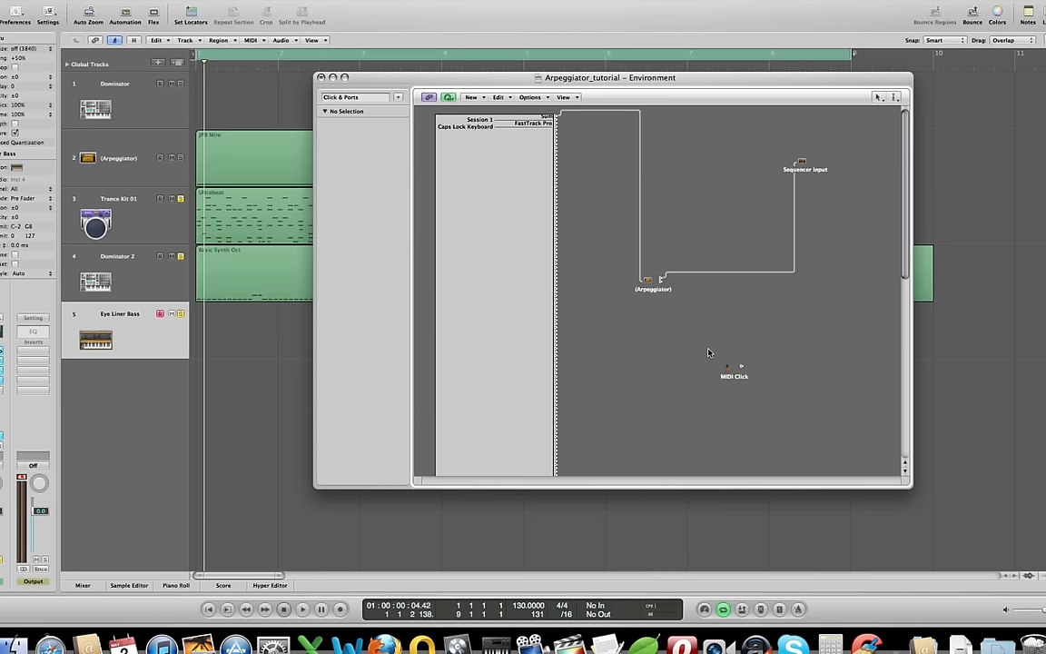
{"action": "mouse_move", "coordinate": [653, 286]}
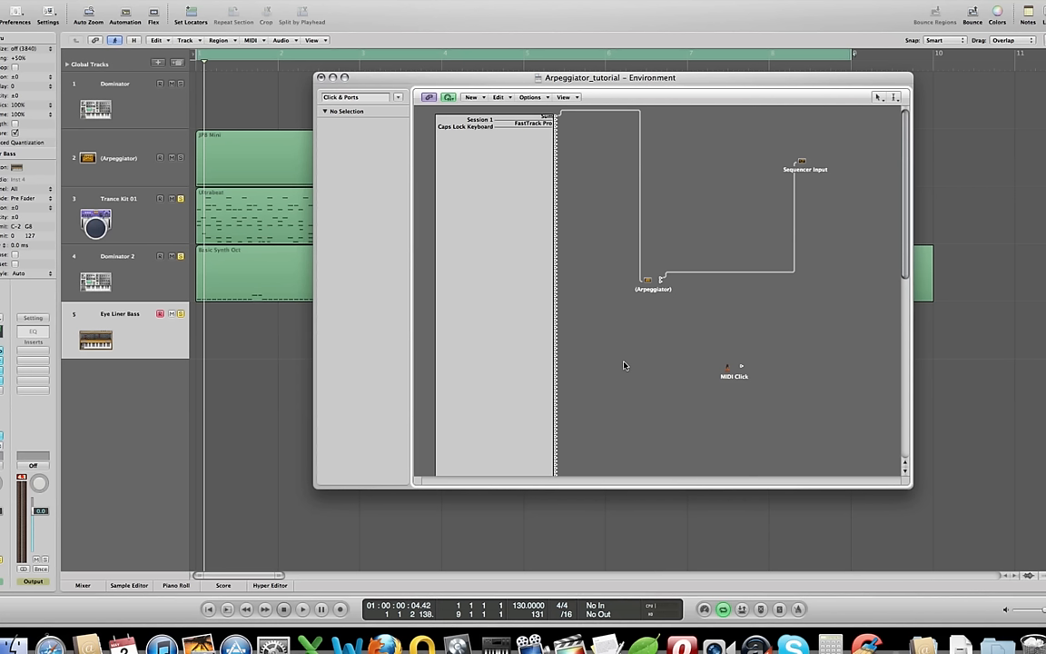
{"action": "mouse_move", "coordinate": [627, 361]}
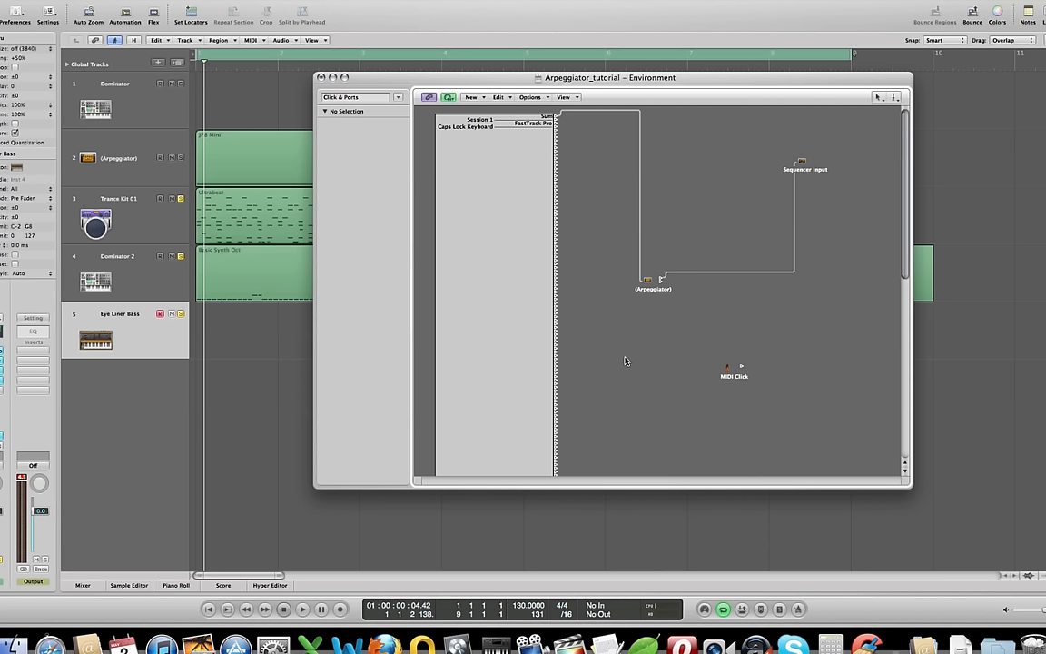
{"action": "mouse_move", "coordinate": [661, 338]}
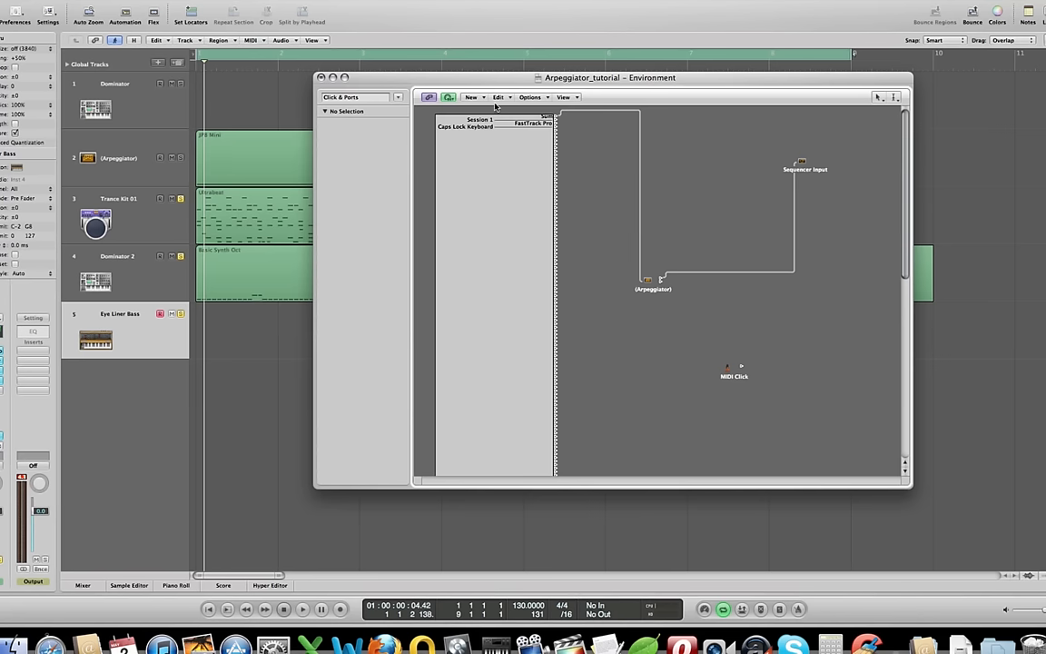
{"action": "mouse_move", "coordinate": [472, 98]}
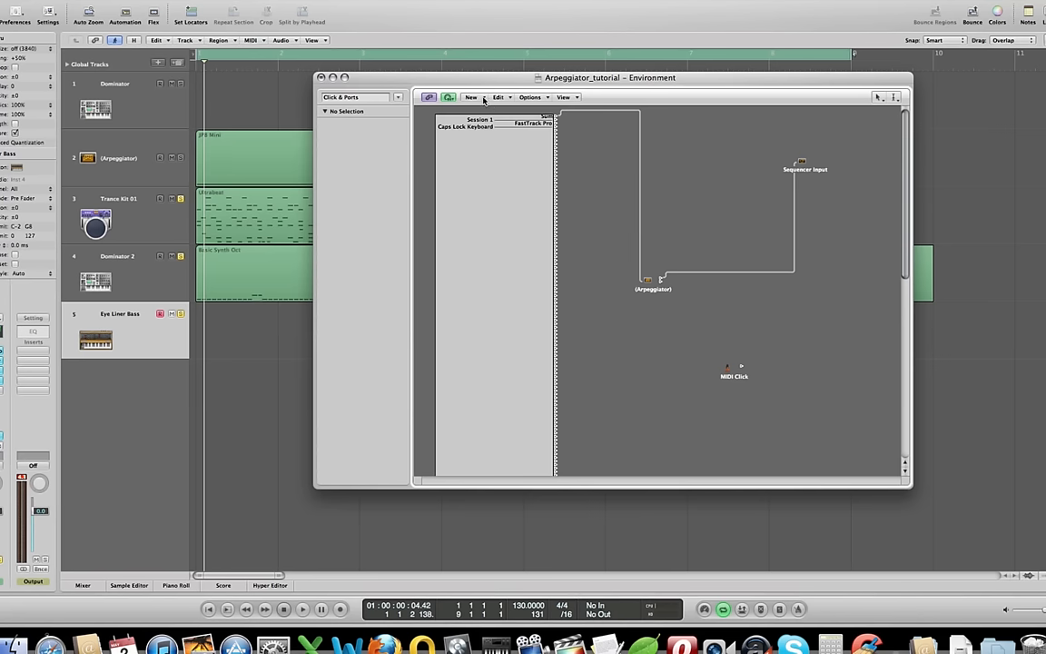
Add a Cable Switcher fader object to the Click & Ports environment layer
{"action": "left_click", "coordinate": [473, 97]}
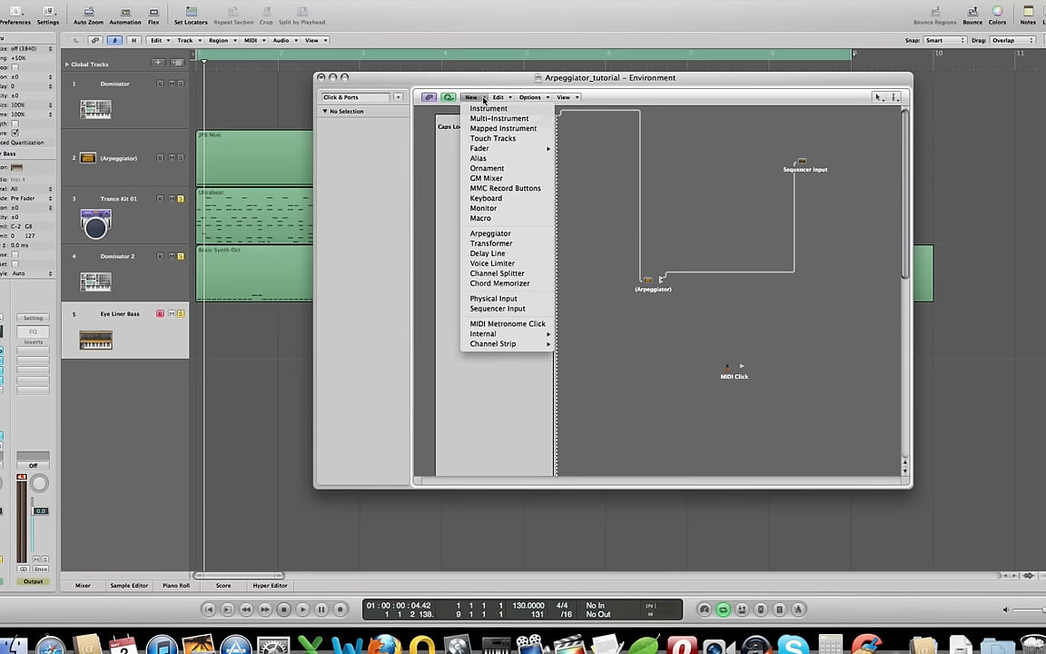
{"action": "mouse_move", "coordinate": [479, 148]}
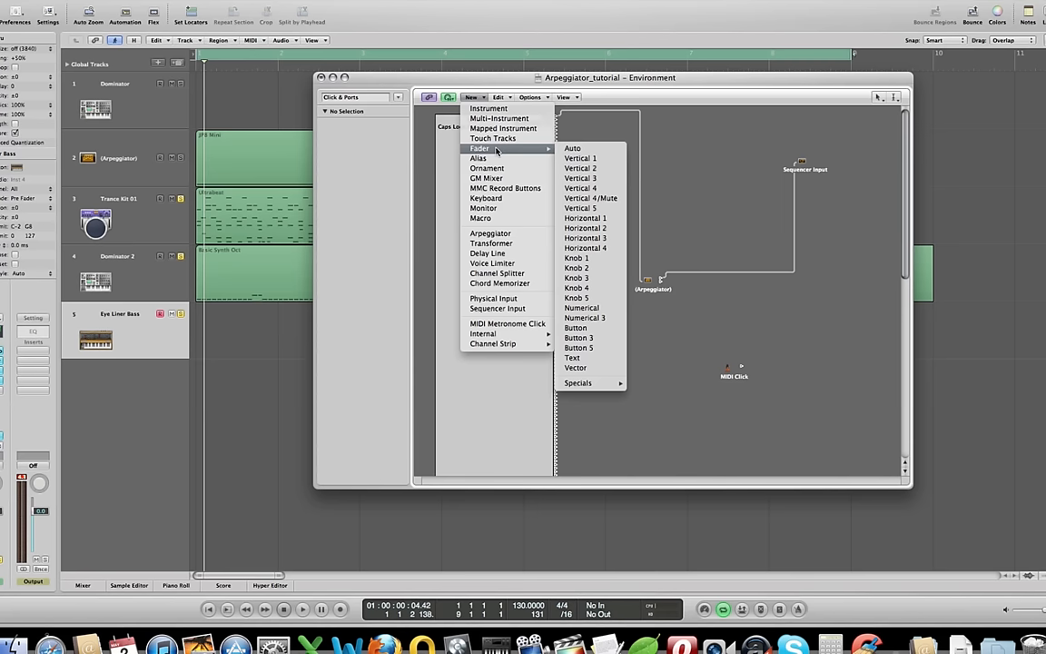
{"action": "left_click", "coordinate": [578, 382]}
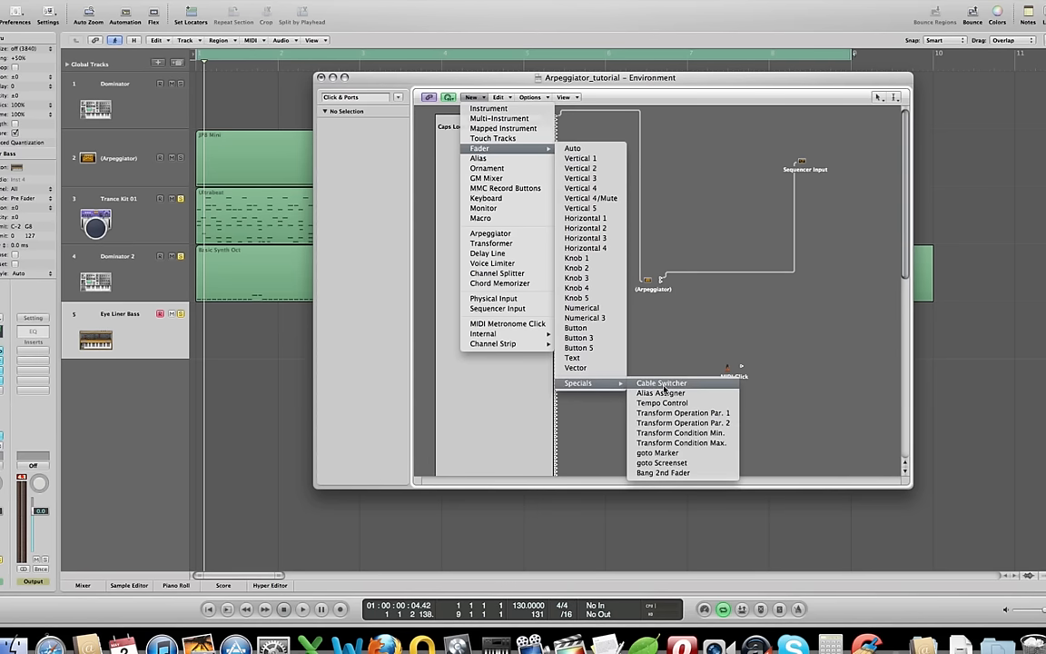
{"action": "left_click", "coordinate": [660, 382]}
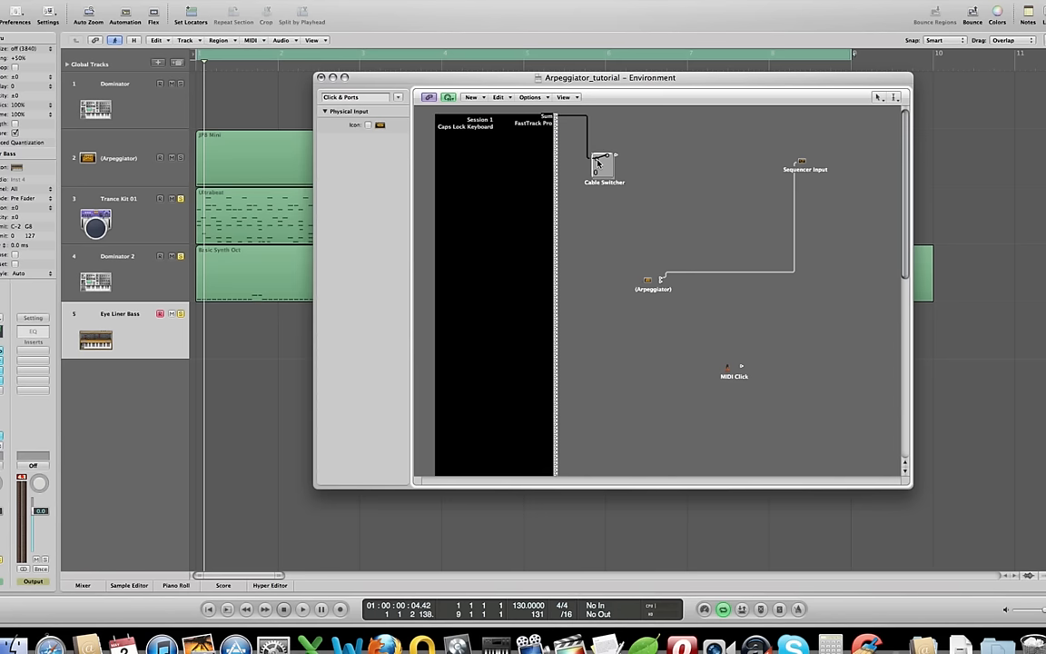
{"action": "mouse_move", "coordinate": [623, 152]}
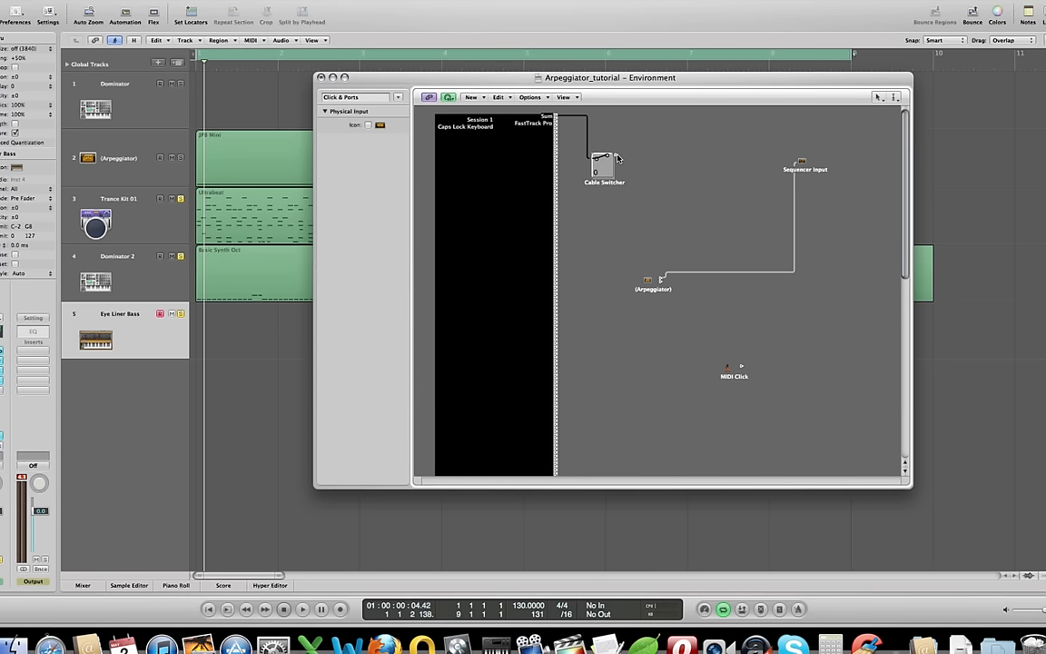
Cable one switcher output into the Arpeggiator and another directly to the Sequencer Input
{"action": "left_click", "coordinate": [602, 164]}
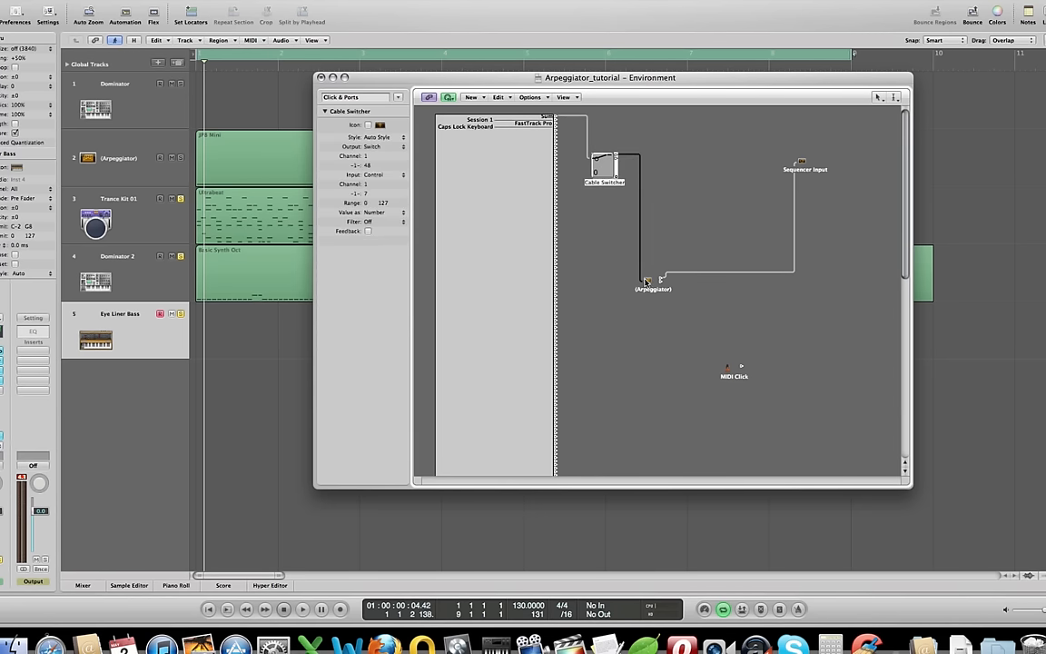
{"action": "mouse_move", "coordinate": [611, 187]}
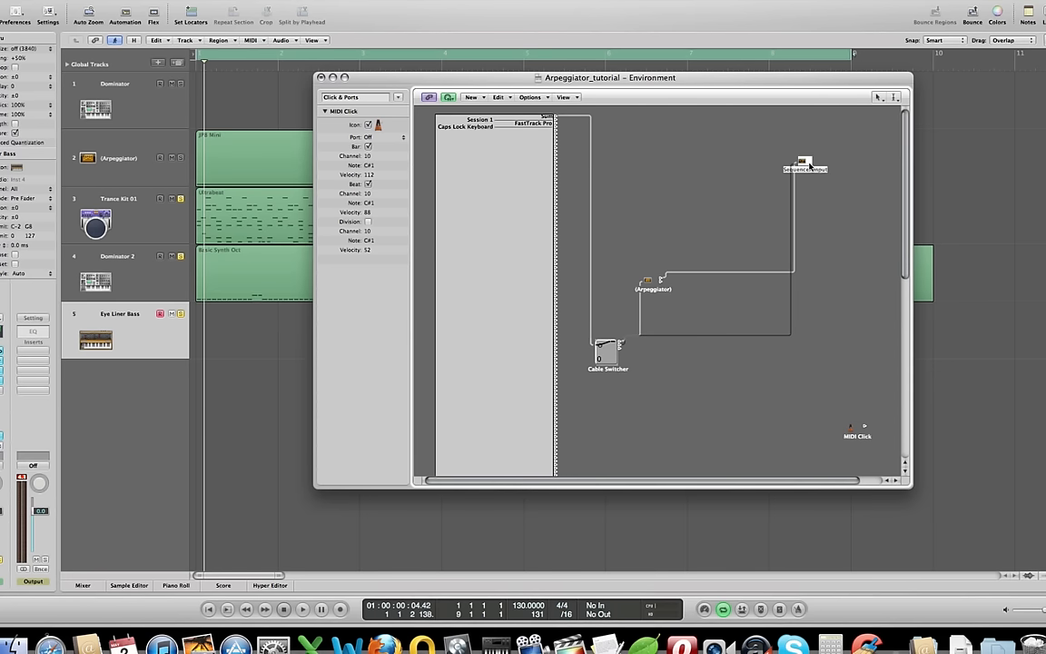
{"action": "left_click", "coordinate": [603, 355]}
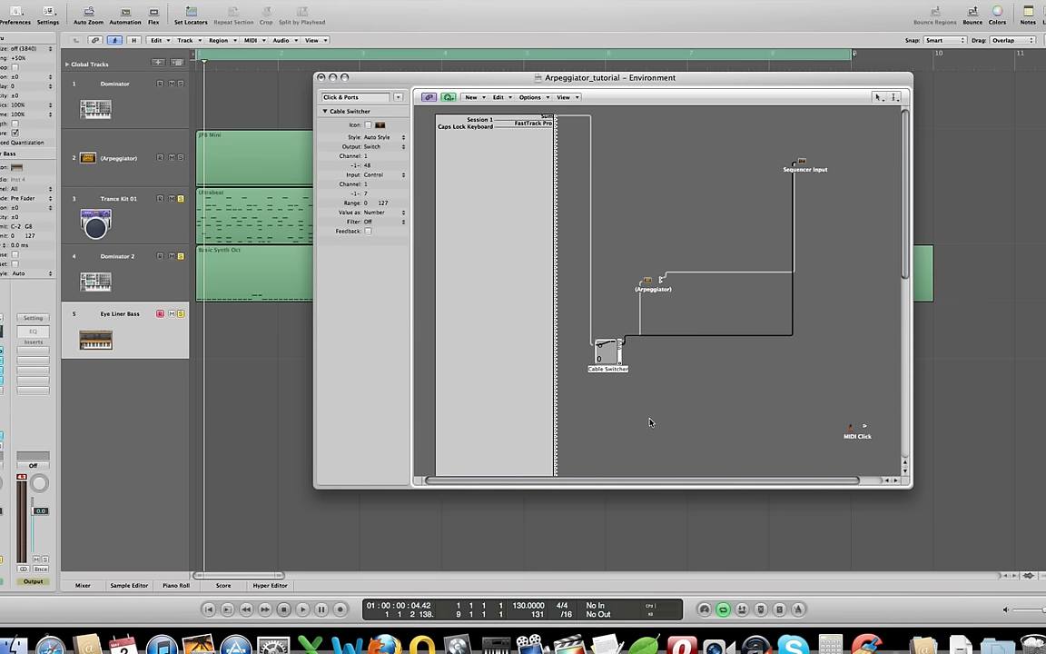
{"action": "mouse_move", "coordinate": [618, 368]}
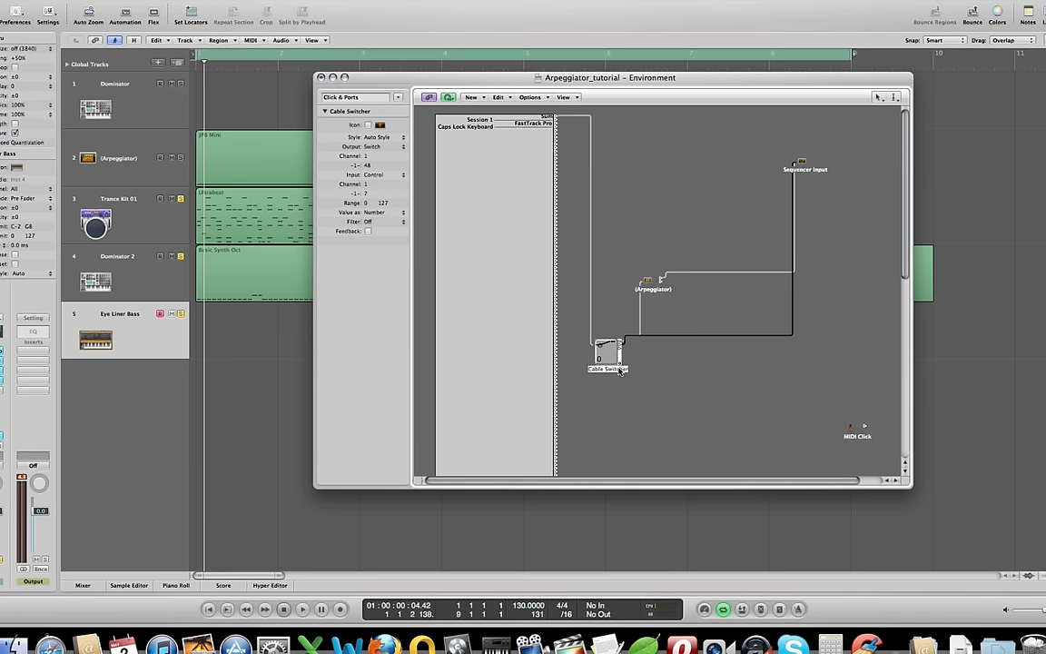
{"action": "mouse_move", "coordinate": [611, 362]}
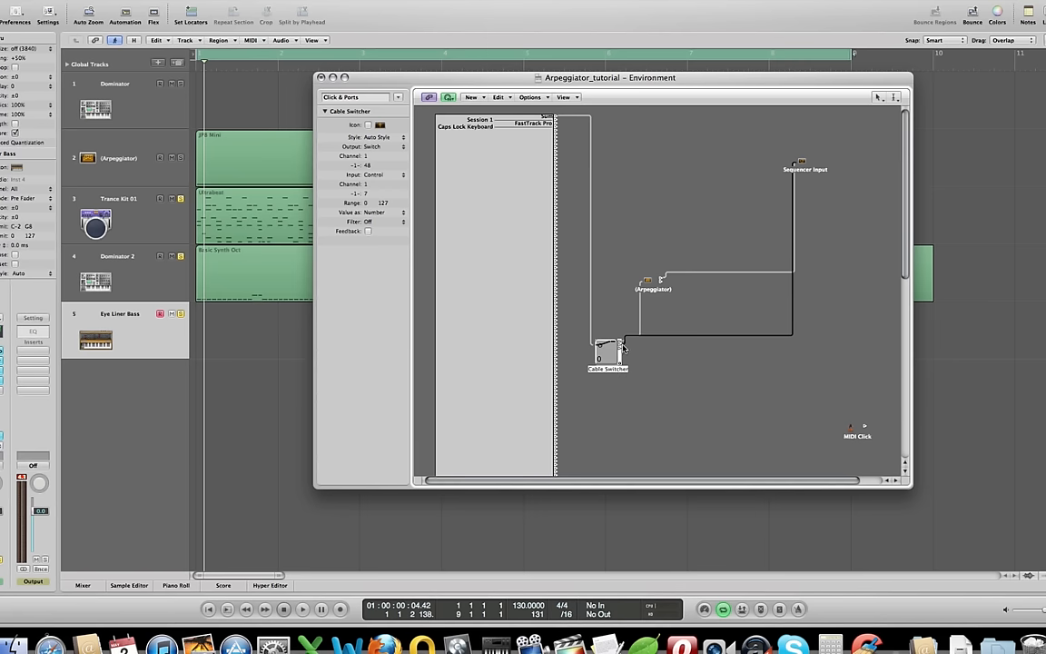
{"action": "left_click", "coordinate": [680, 380]}
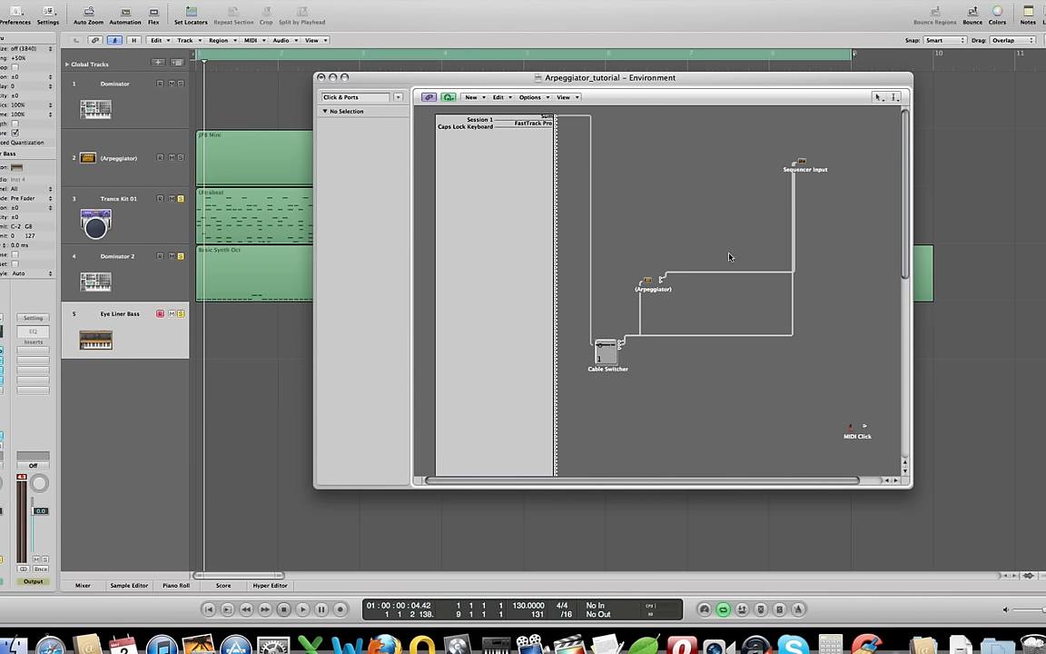
{"action": "mouse_move", "coordinate": [806, 172]}
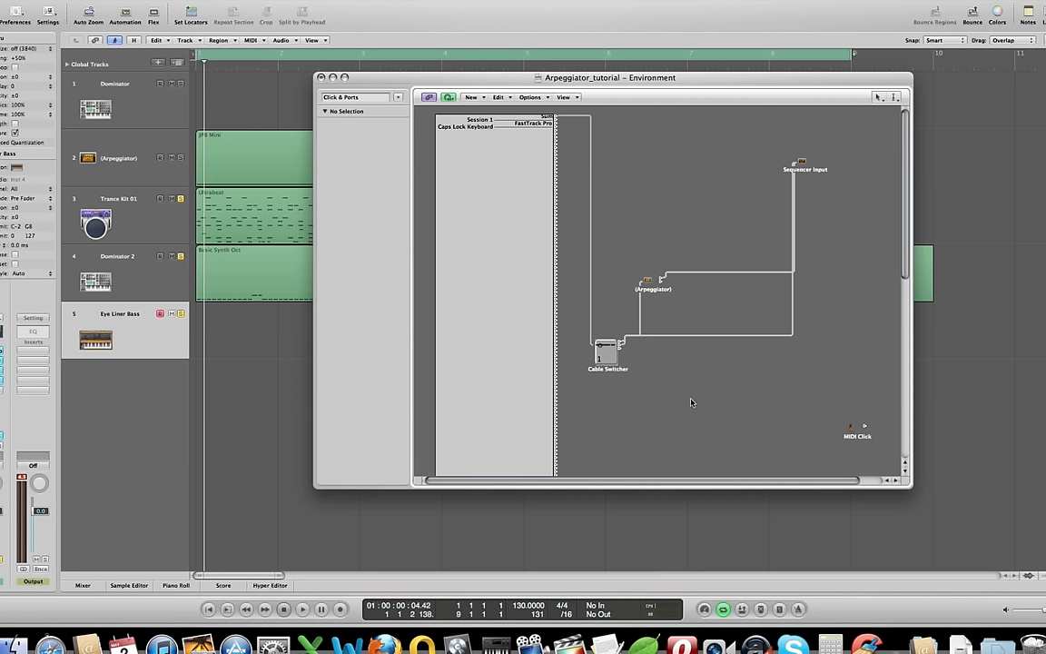
{"action": "mouse_move", "coordinate": [639, 399]}
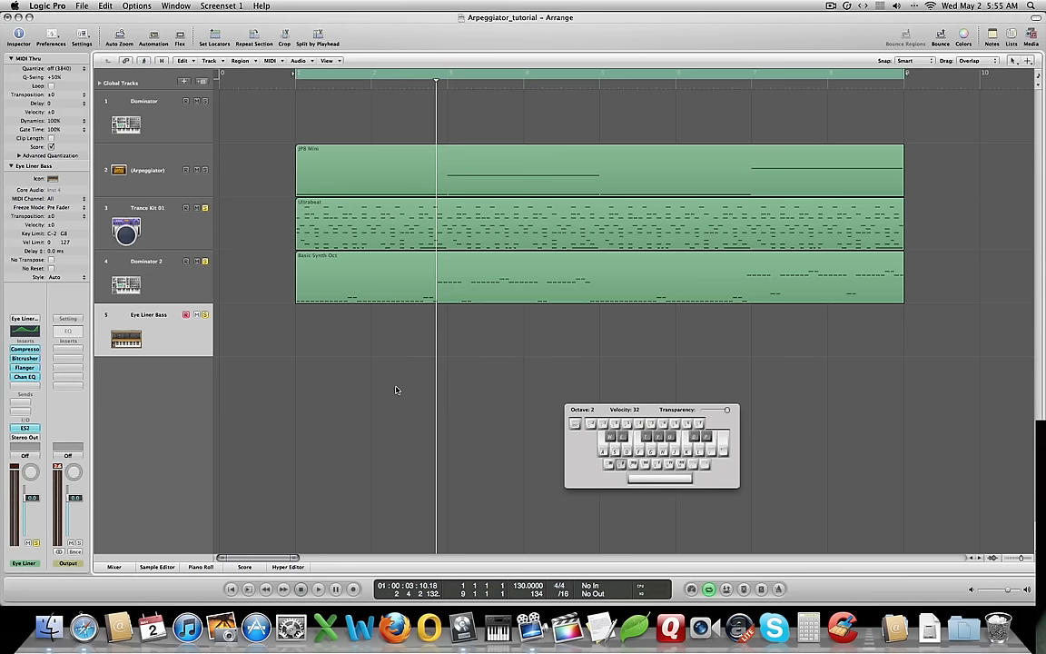
{"action": "mouse_move", "coordinate": [175, 351]}
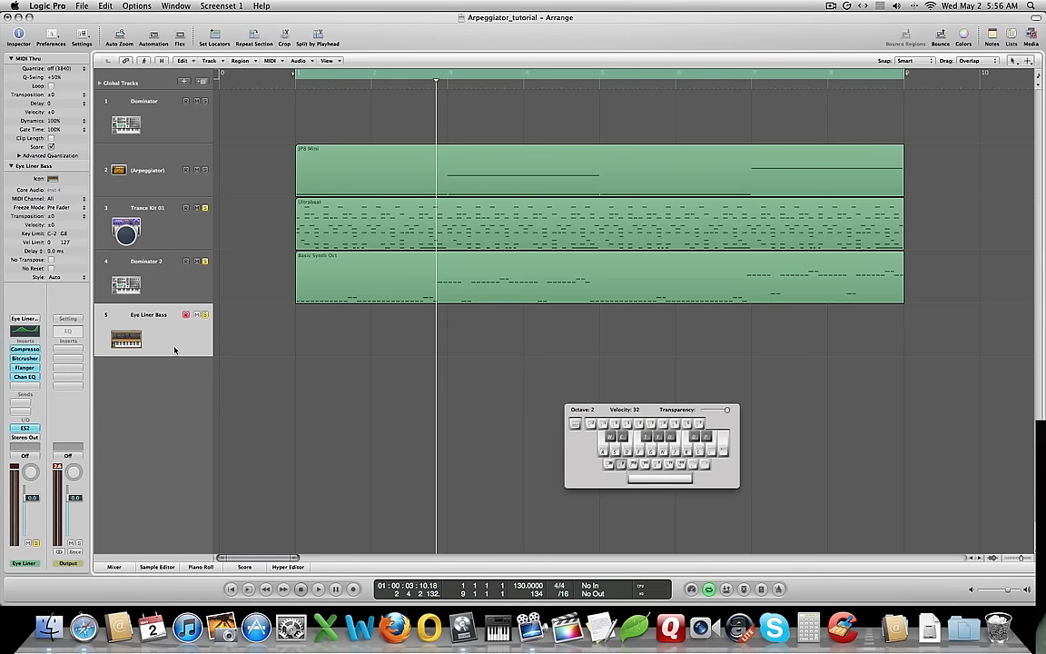
{"action": "mouse_move", "coordinate": [359, 591]}
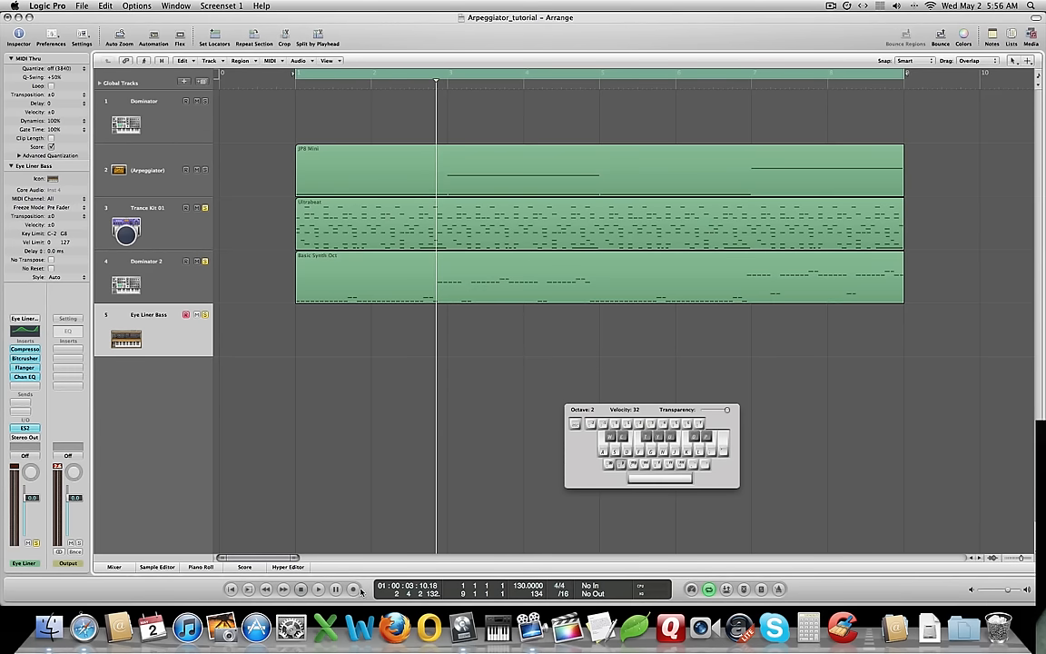
Record an eight-bar part of sustained bass notes onto the Eye Liner Bass track
{"action": "left_click", "coordinate": [350, 587]}
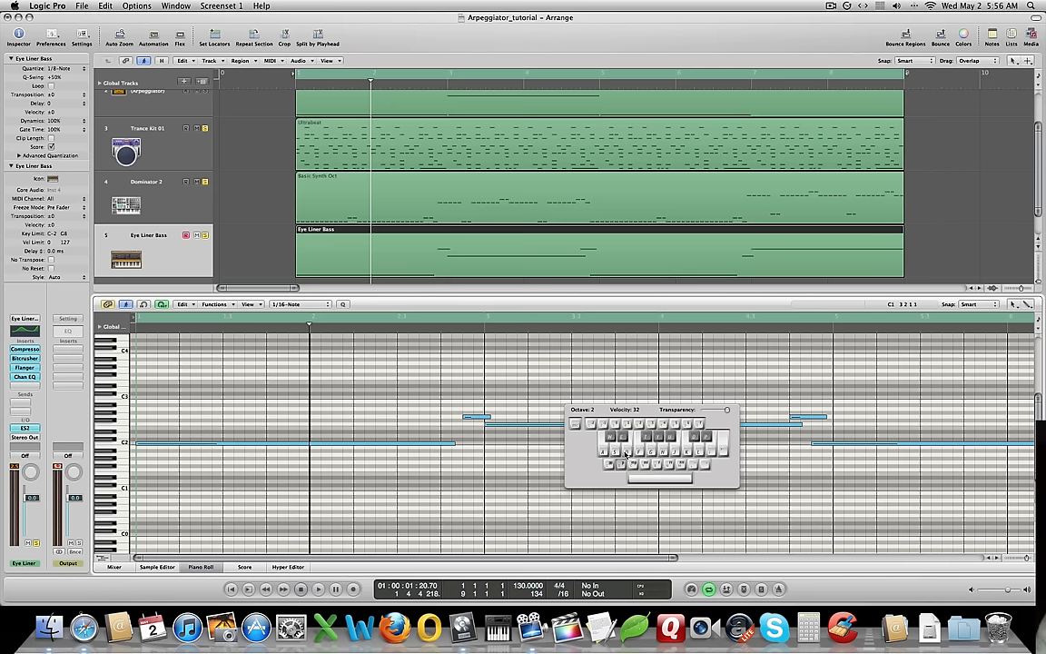
Stretch the short G2 note in the Eye Liner Bass part to a longer length
{"action": "left_click", "coordinate": [393, 485]}
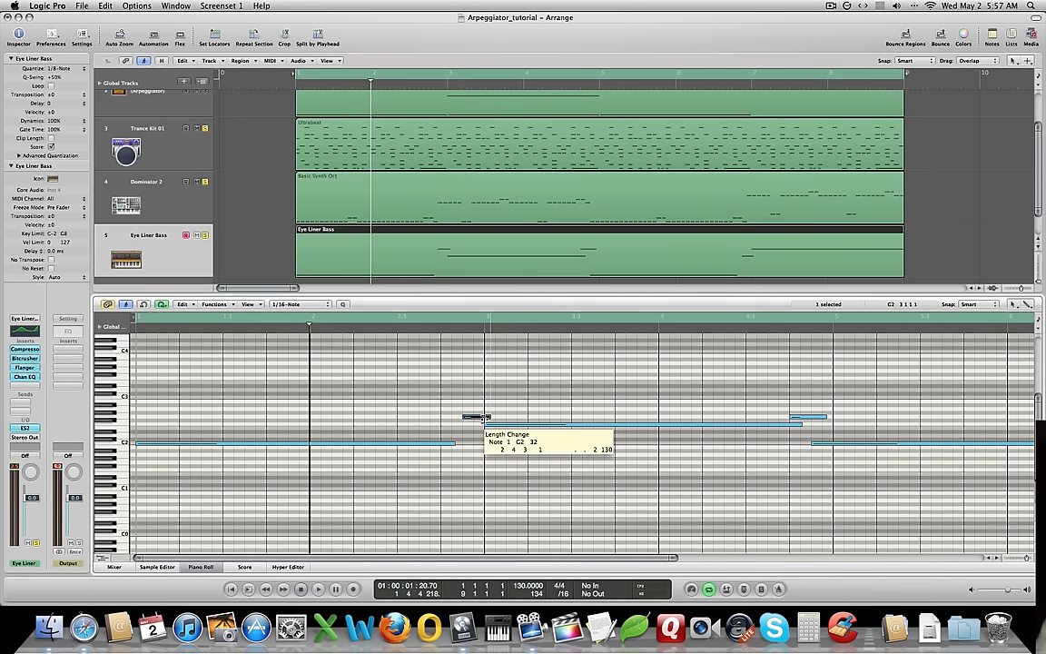
{"action": "left_click_drag", "start_coordinate": [486, 417], "coordinate": [798, 417]}
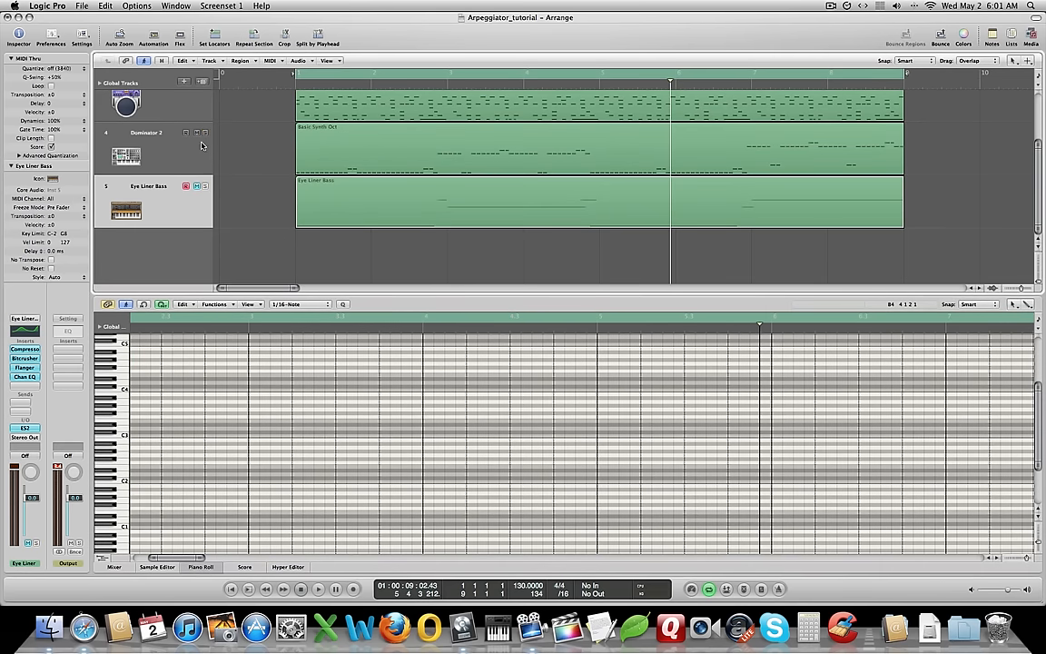
{"action": "mouse_move", "coordinate": [182, 149]}
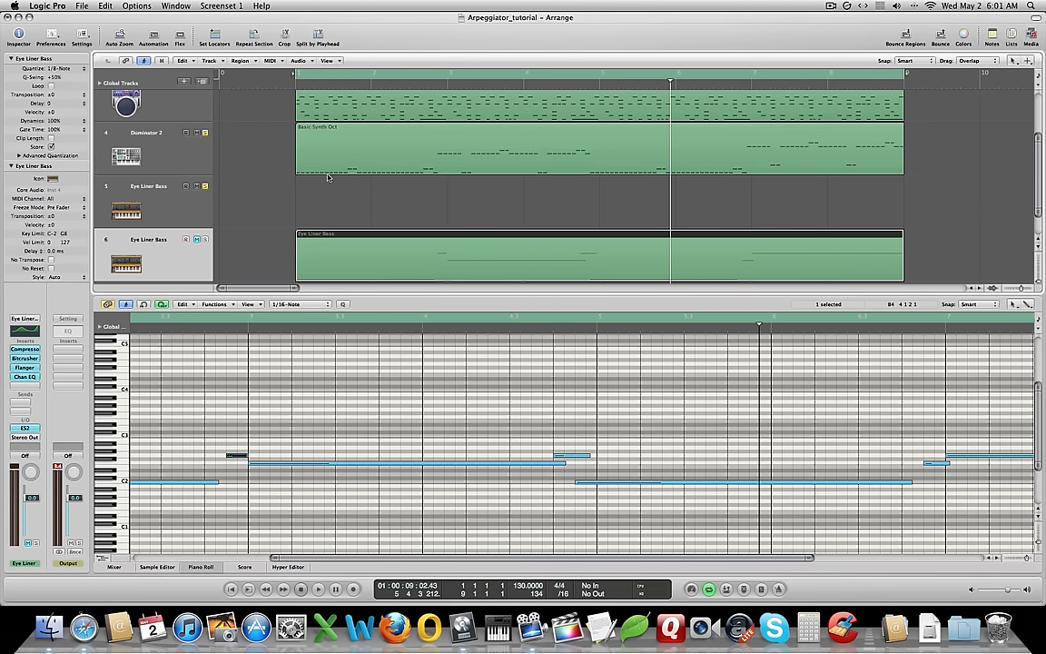
{"action": "mouse_move", "coordinate": [304, 179]}
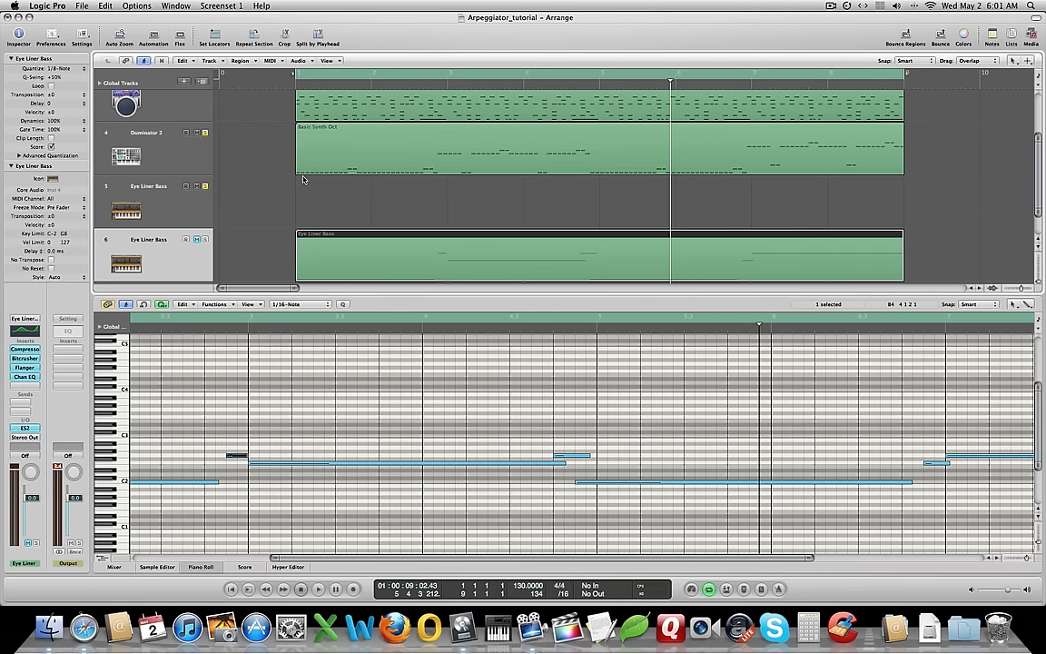
{"action": "mouse_move", "coordinate": [370, 232]}
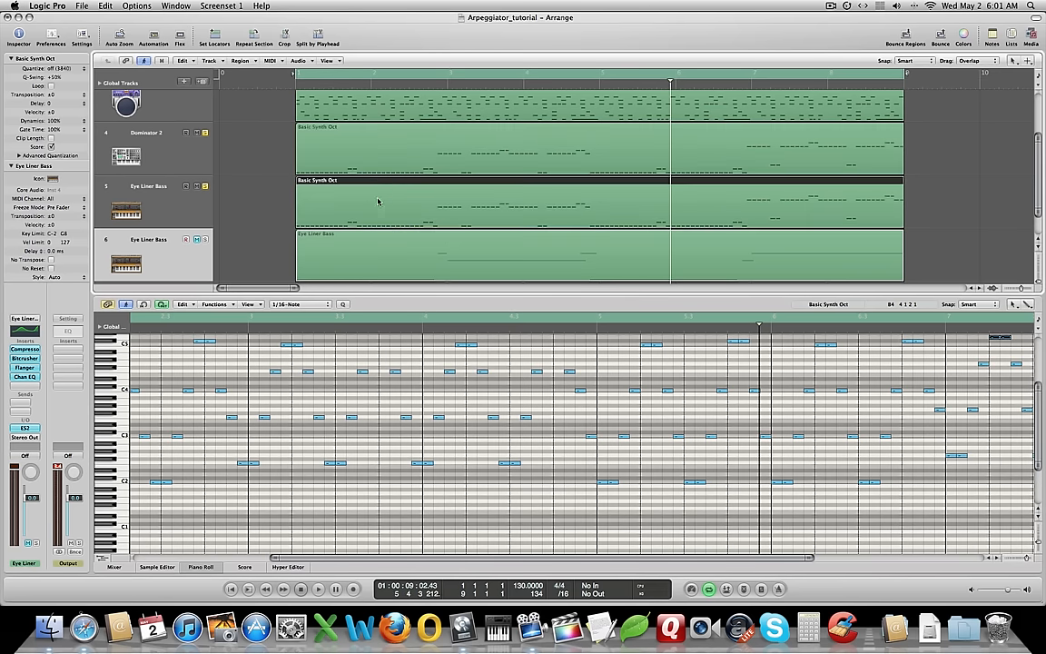
{"action": "mouse_move", "coordinate": [196, 201]}
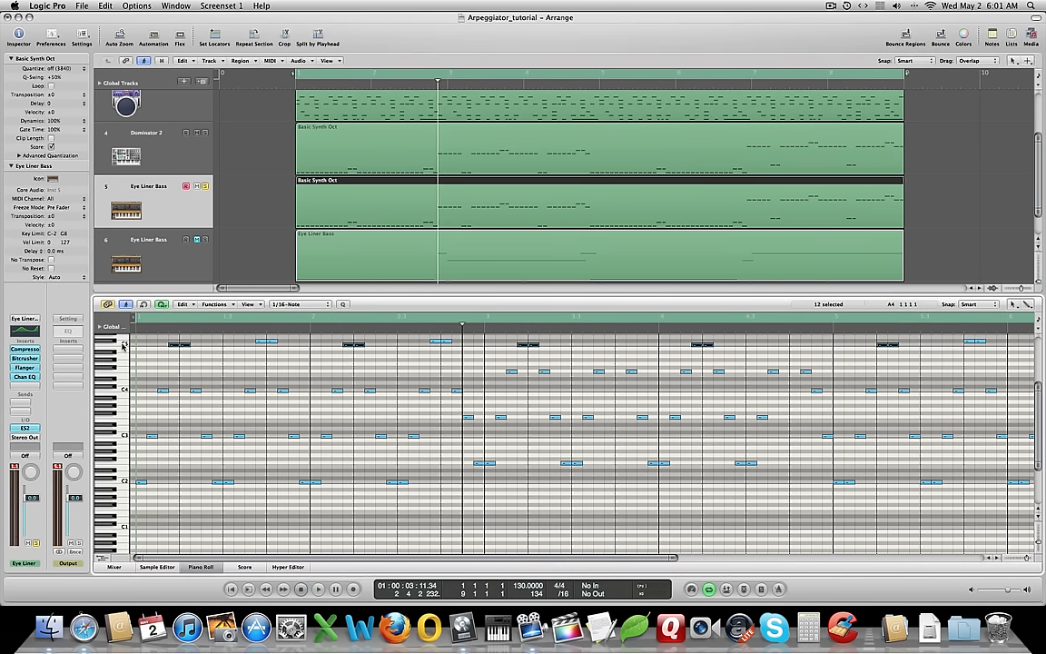
Drop the C5 notes an octave, move the C4 notes down toward F2, and lower the middle group six semitones
{"action": "left_click_drag", "start_coordinate": [179, 344], "coordinate": [179, 344]}
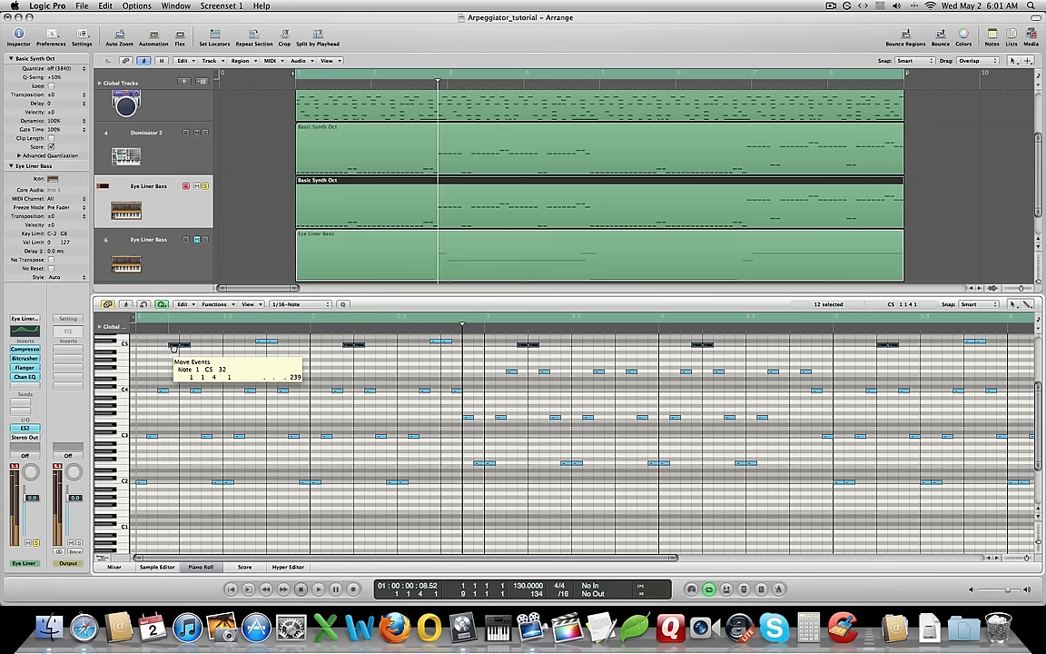
{"action": "left_click_drag", "start_coordinate": [173, 347], "coordinate": [173, 483]}
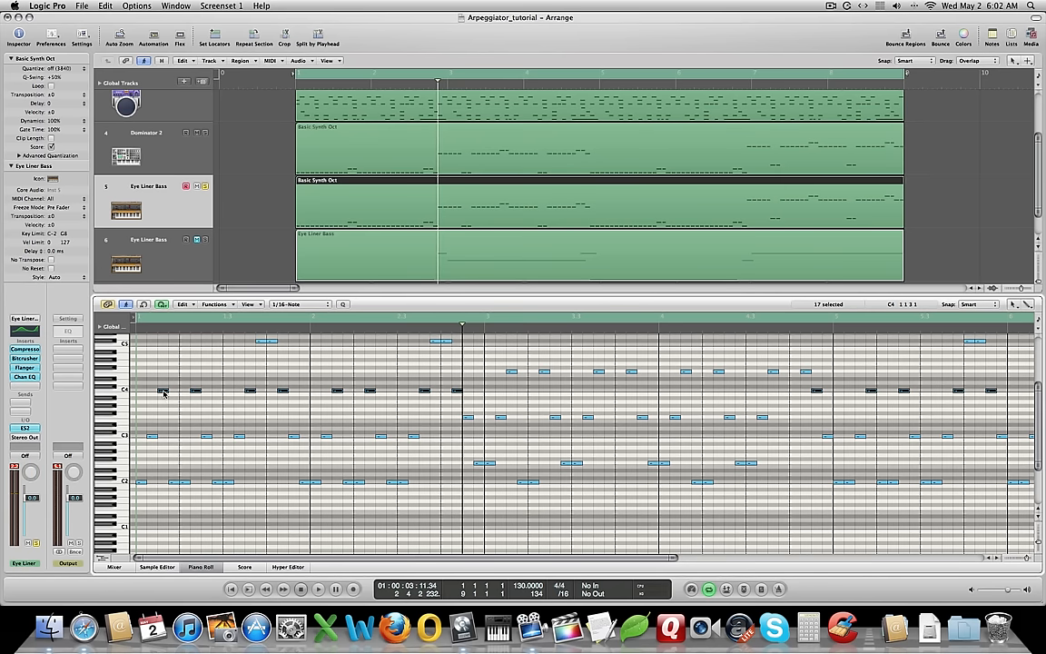
{"action": "left_click_drag", "start_coordinate": [163, 390], "coordinate": [164, 409]}
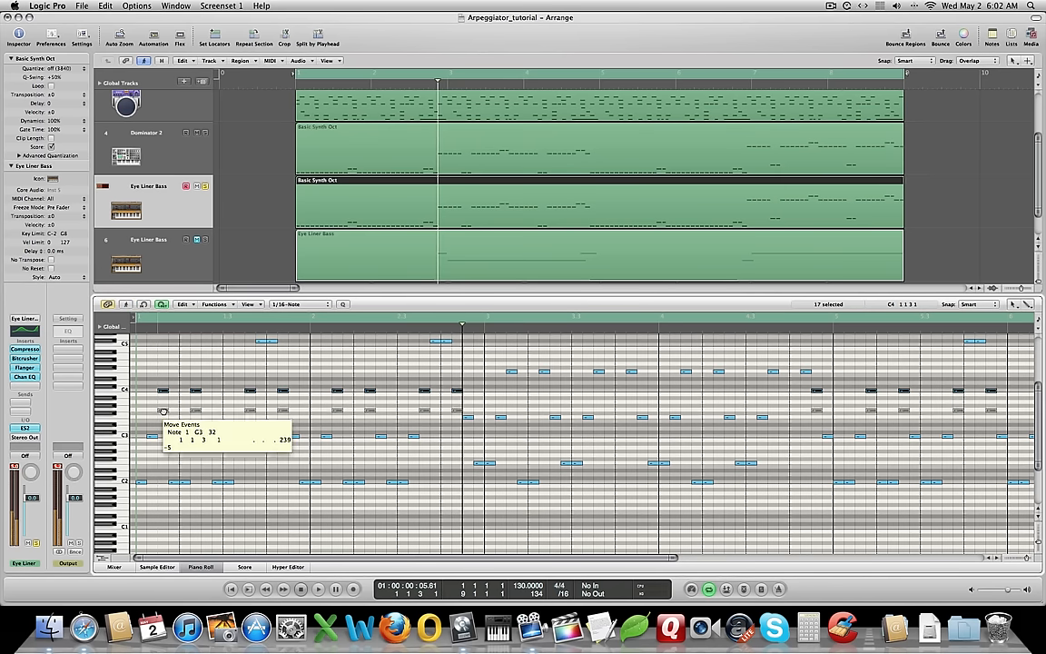
{"action": "left_click_drag", "start_coordinate": [164, 413], "coordinate": [163, 465]}
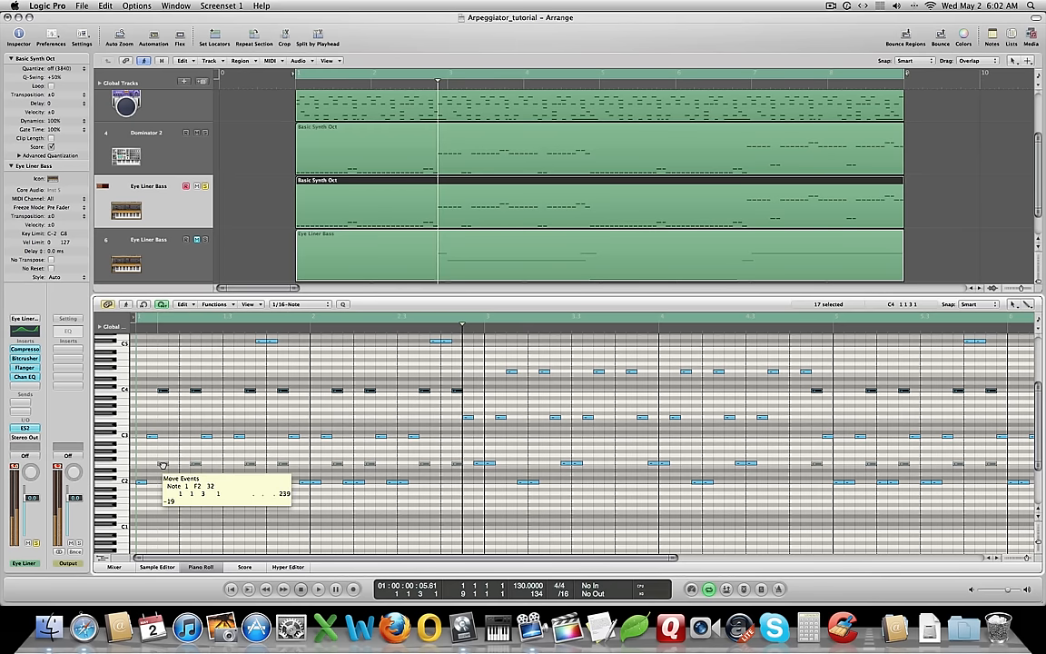
{"action": "left_click_drag", "start_coordinate": [164, 465], "coordinate": [163, 457]}
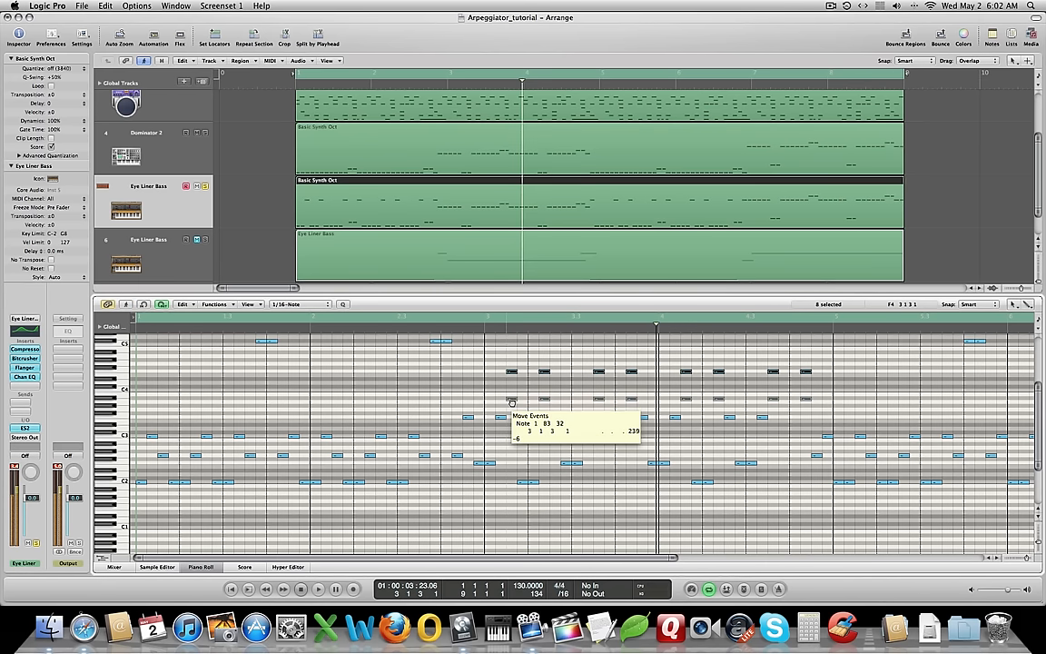
{"action": "left_click_drag", "start_coordinate": [511, 401], "coordinate": [511, 440]}
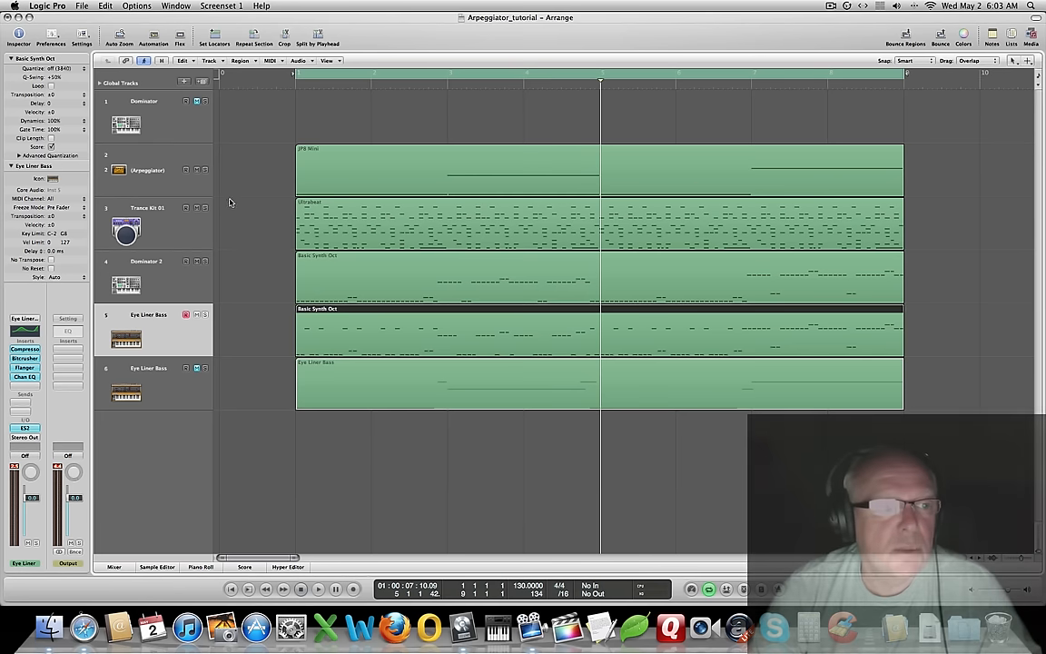
{"action": "mouse_move", "coordinate": [361, 242]}
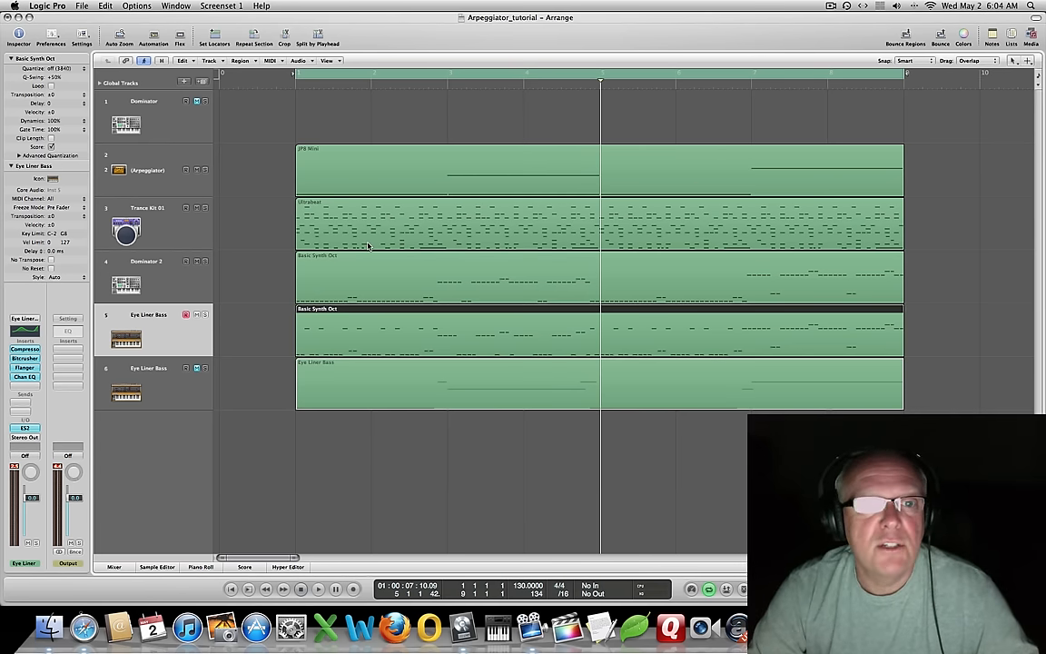
{"action": "mouse_move", "coordinate": [442, 229]}
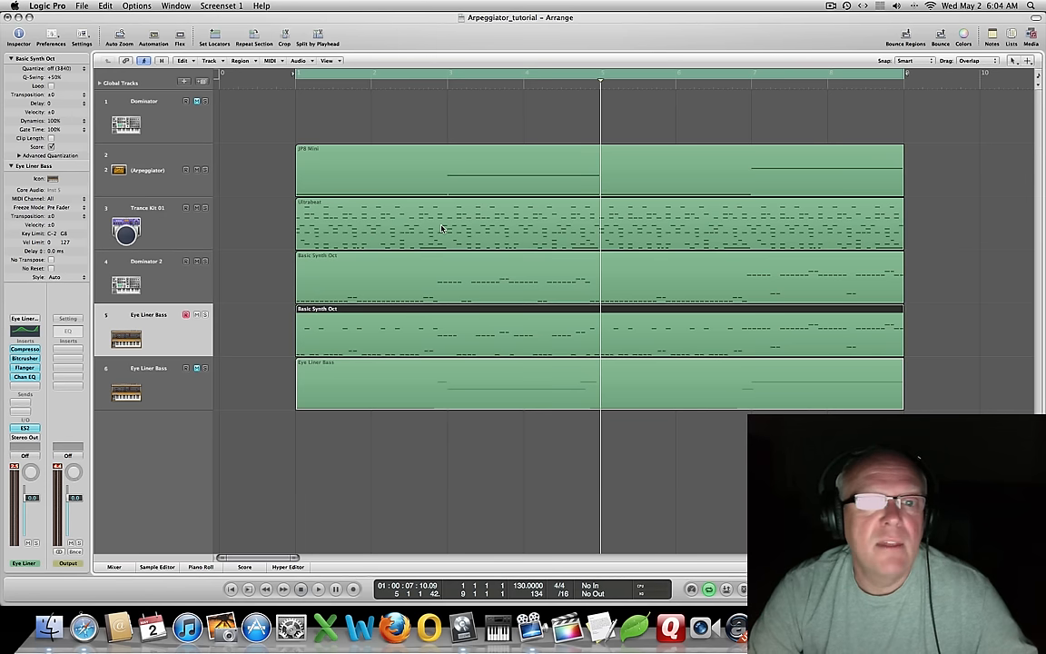
{"action": "mouse_move", "coordinate": [265, 220]}
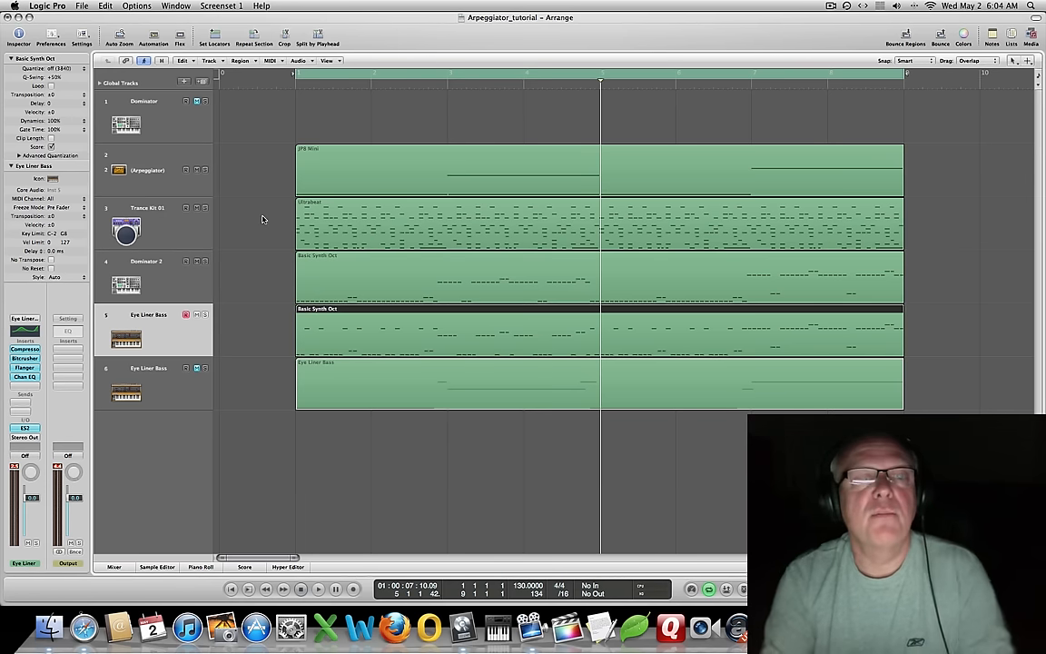